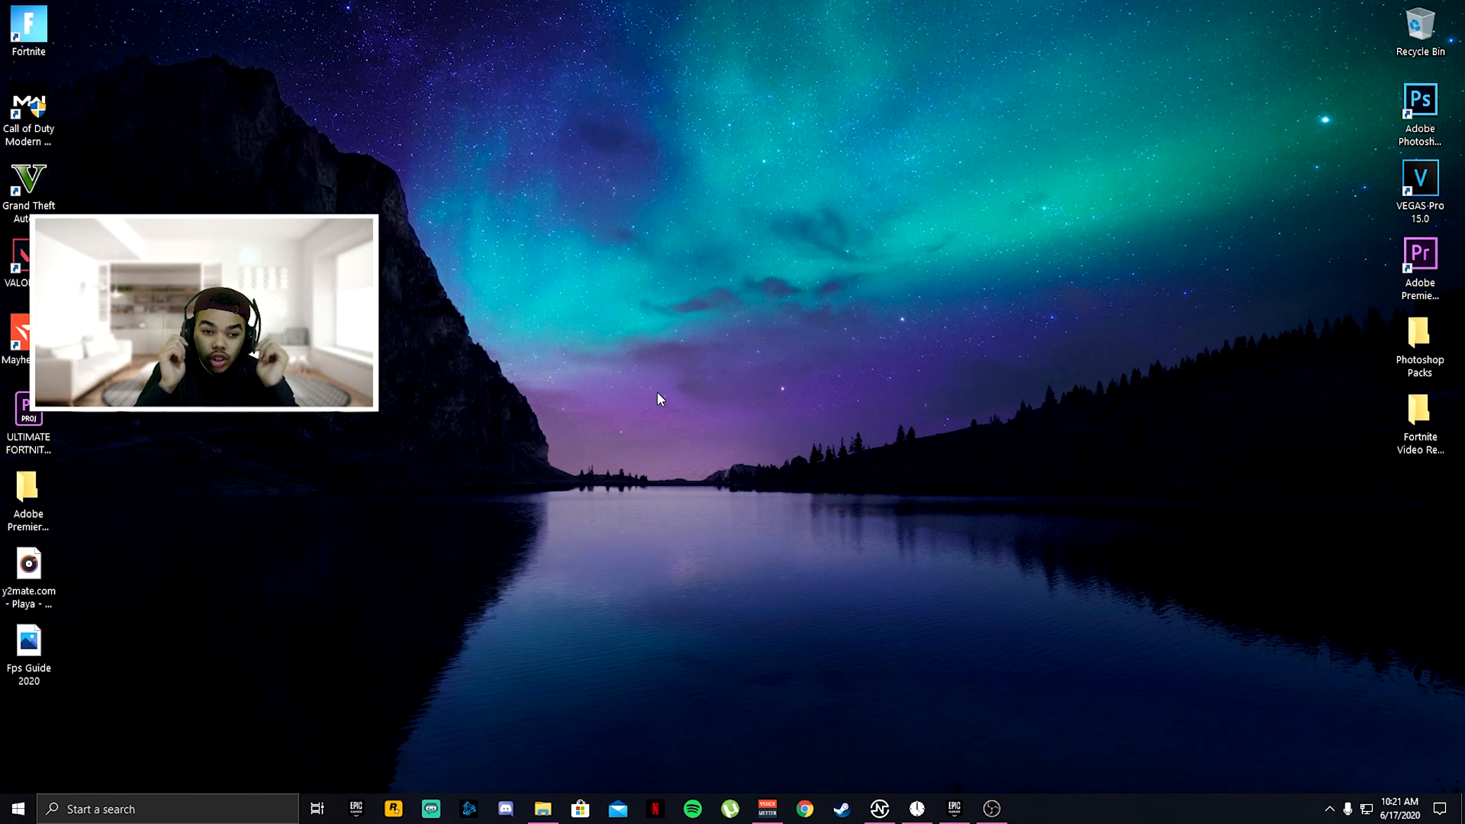
{"action": "mouse_move", "coordinate": [641, 393]}
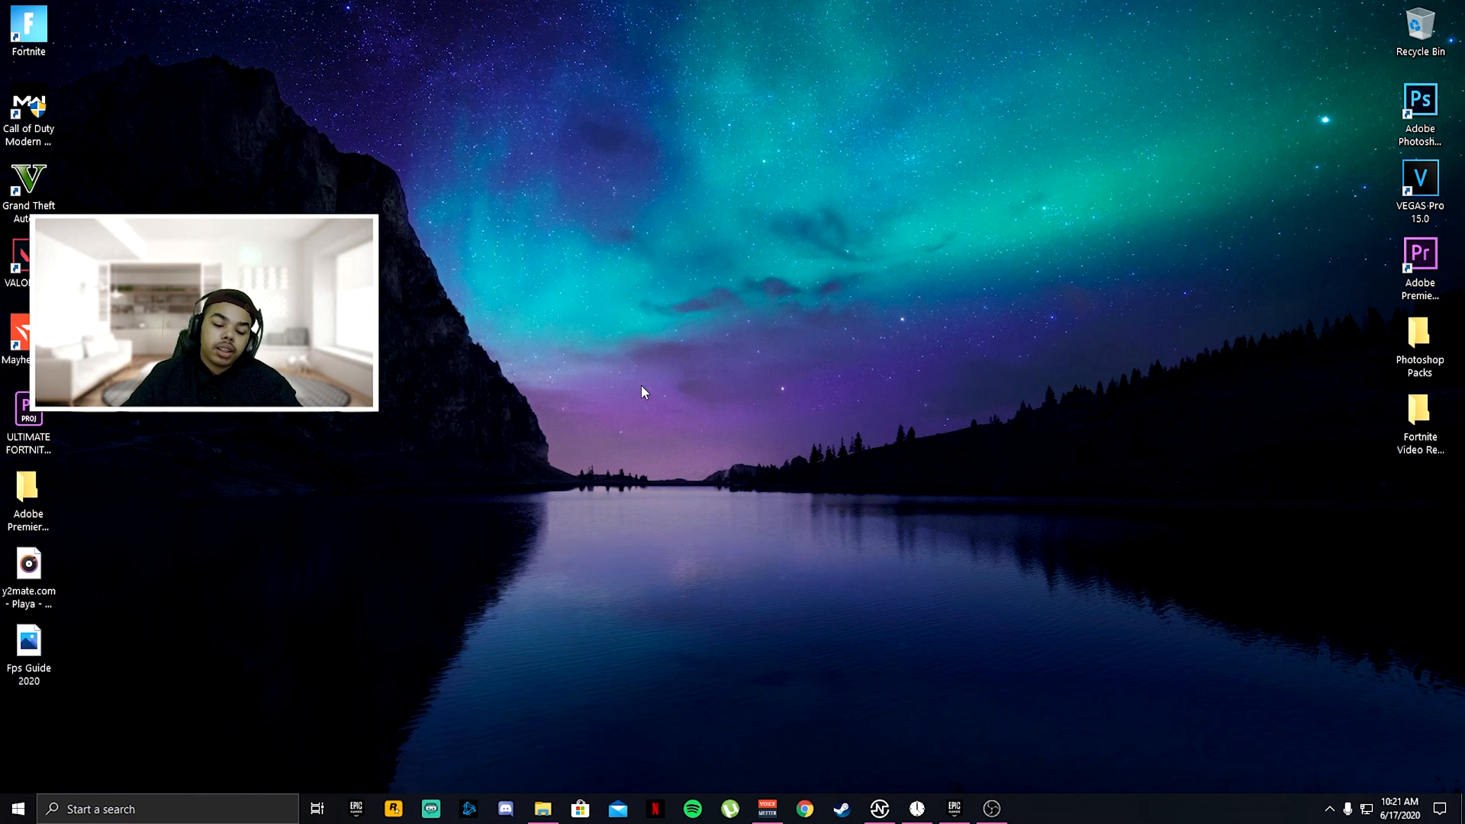
{"action": "mouse_move", "coordinate": [551, 387]}
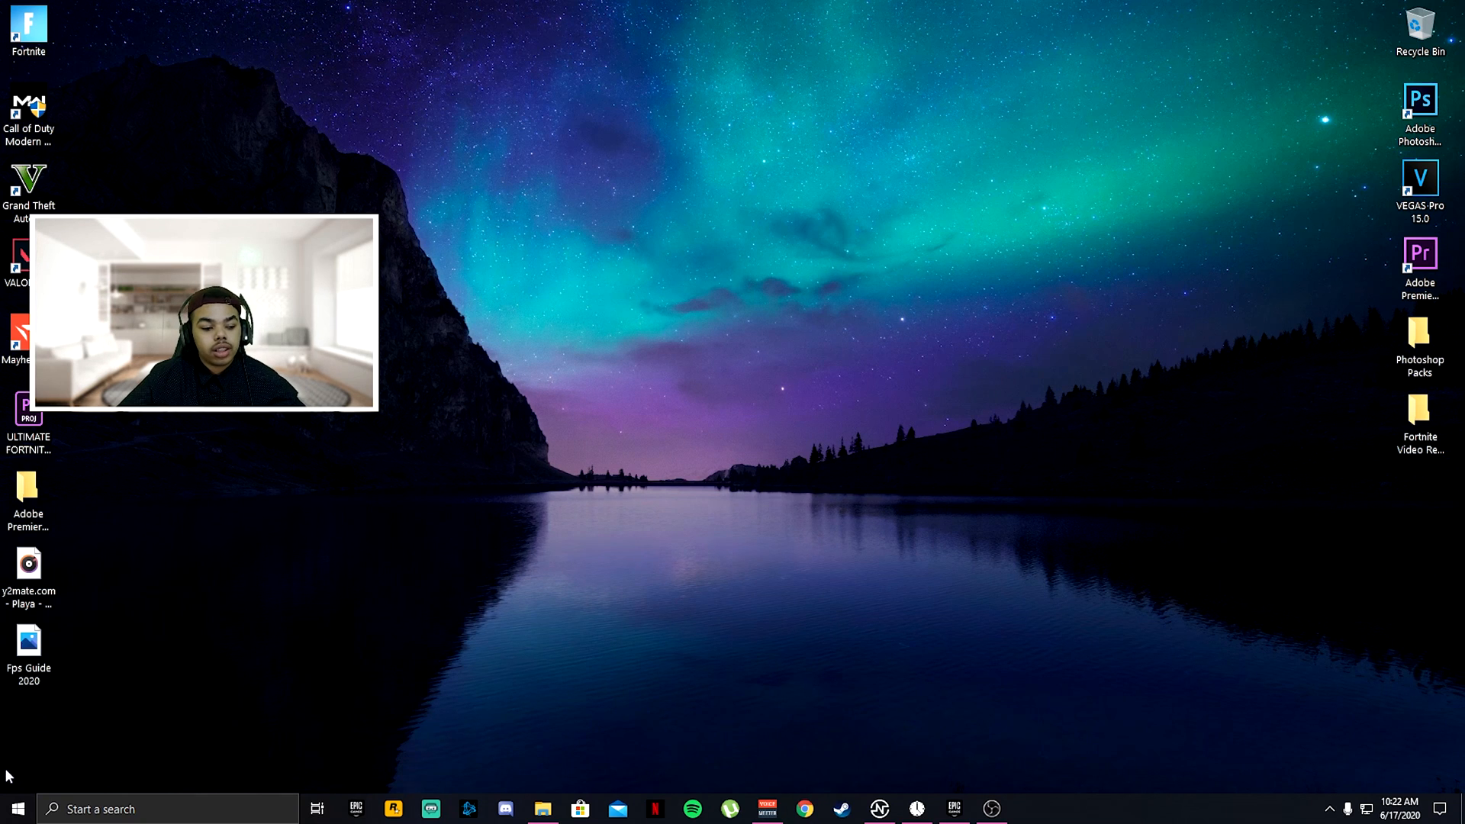
Search Windows for %appdata% and open the AppData folder result.
{"action": "left_click", "coordinate": [14, 808]}
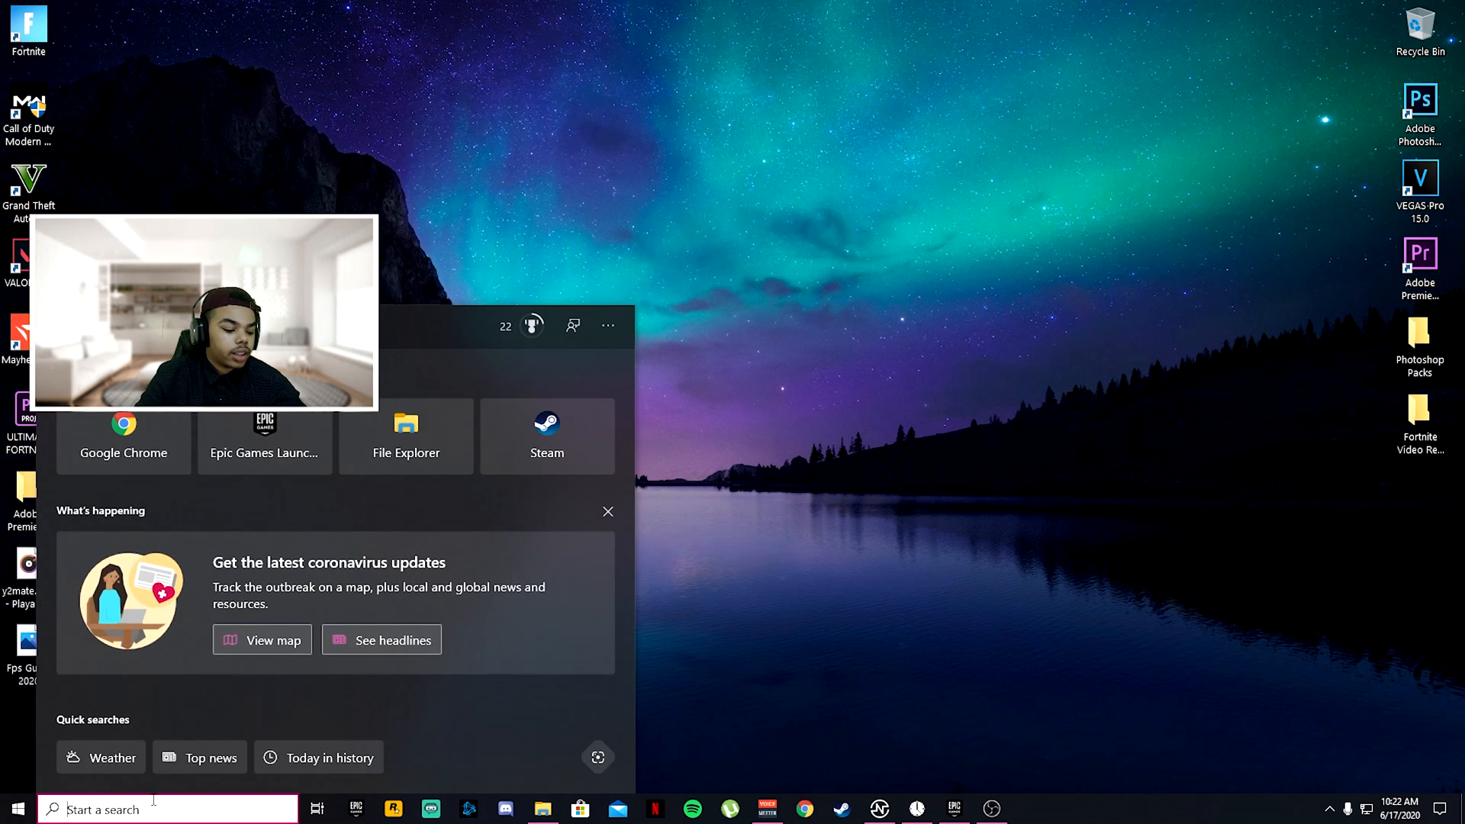
{"action": "type", "text": "%a"}
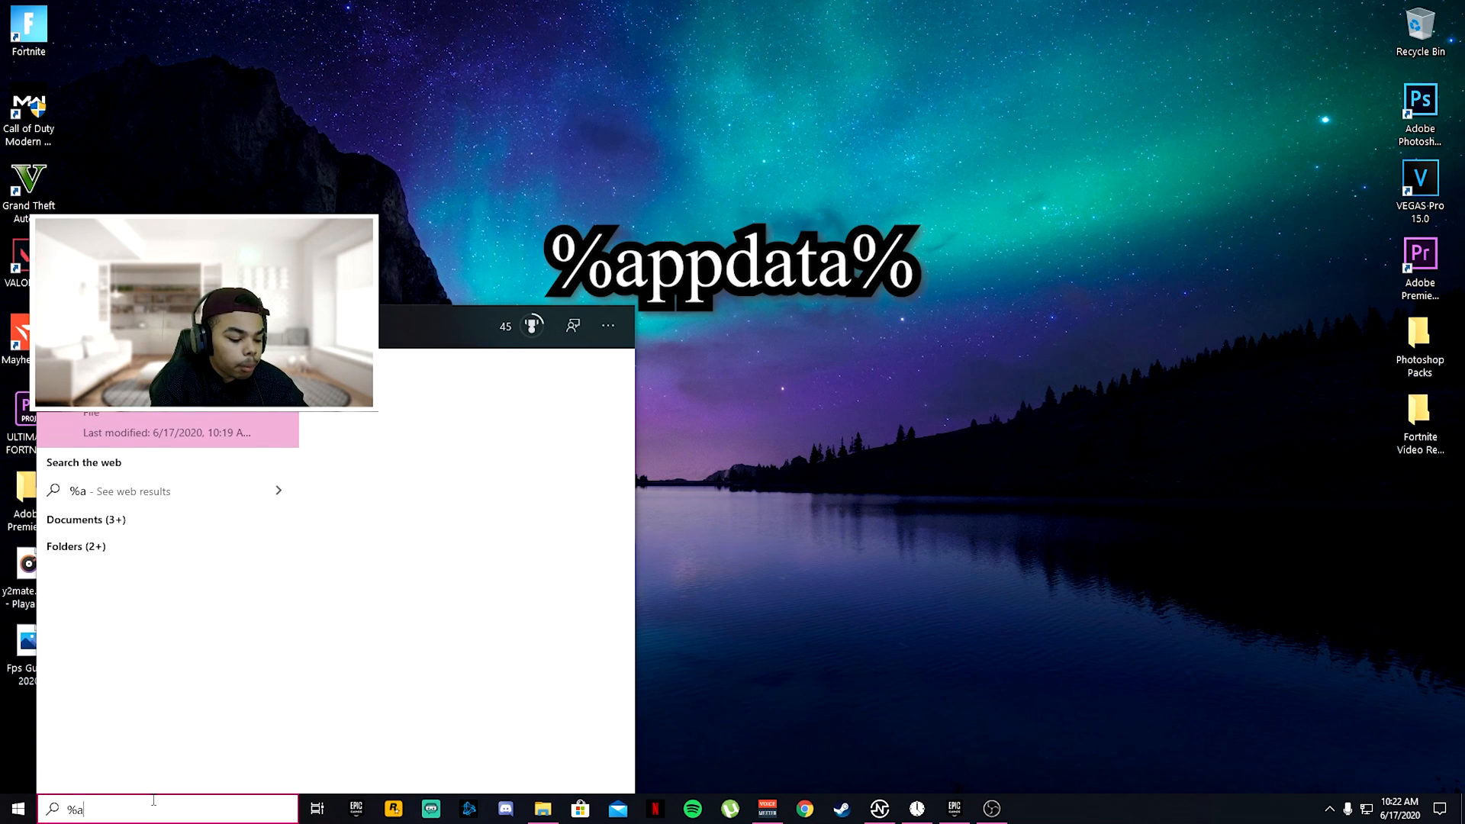
{"action": "type", "text": "ppda"}
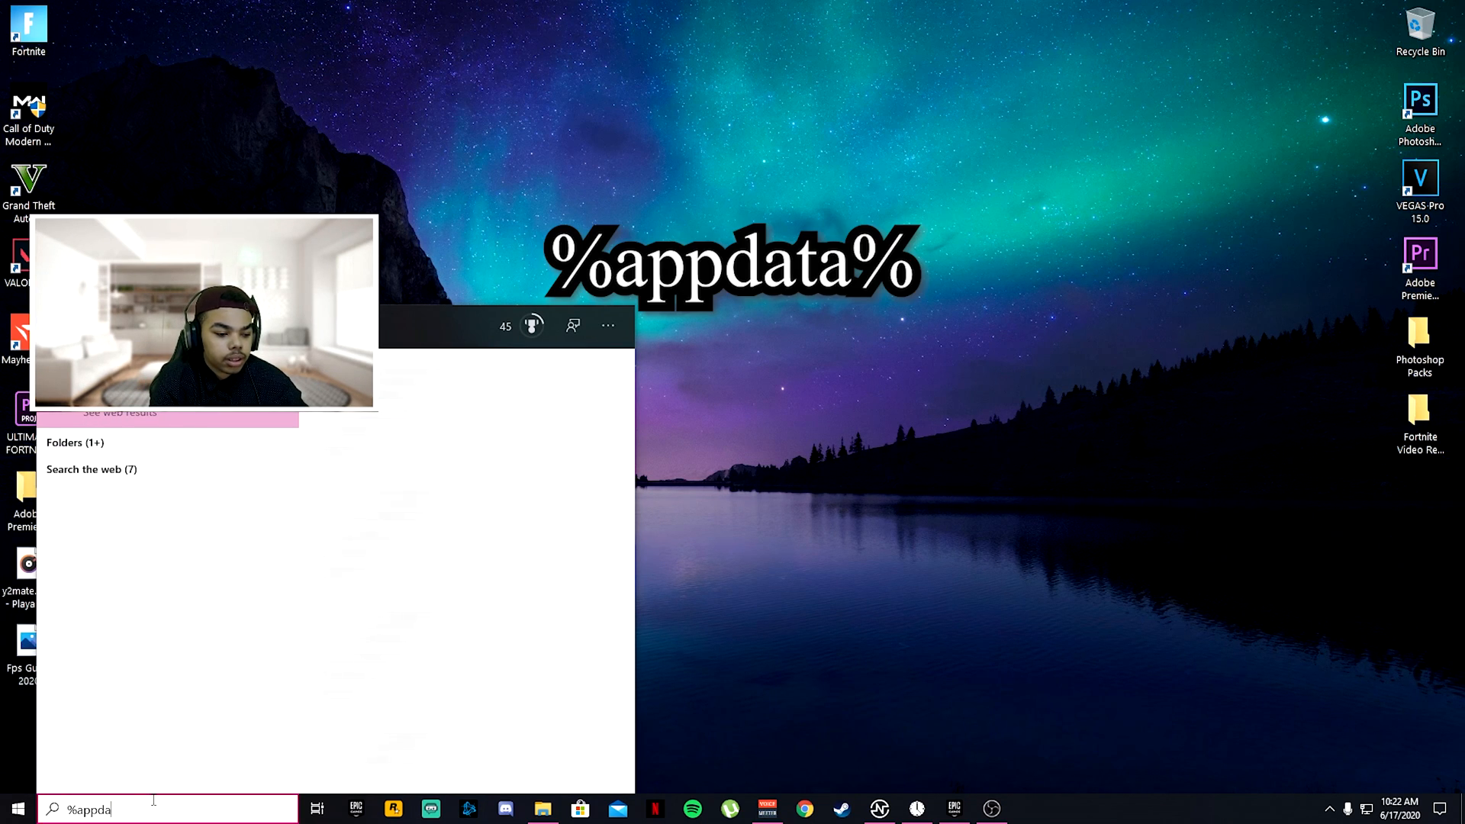
{"action": "type", "text": "%"}
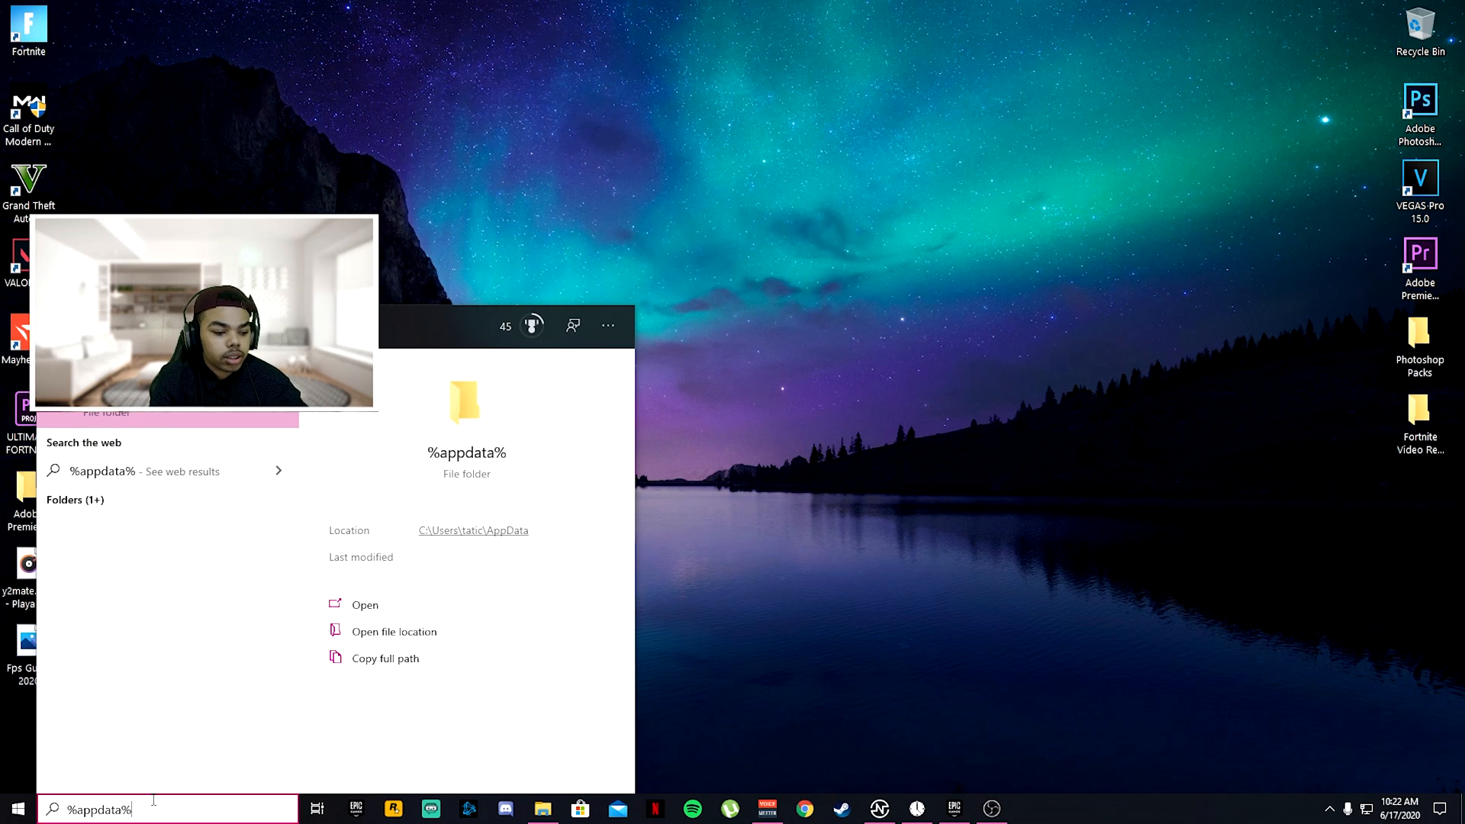
{"action": "left_click", "coordinate": [365, 605]}
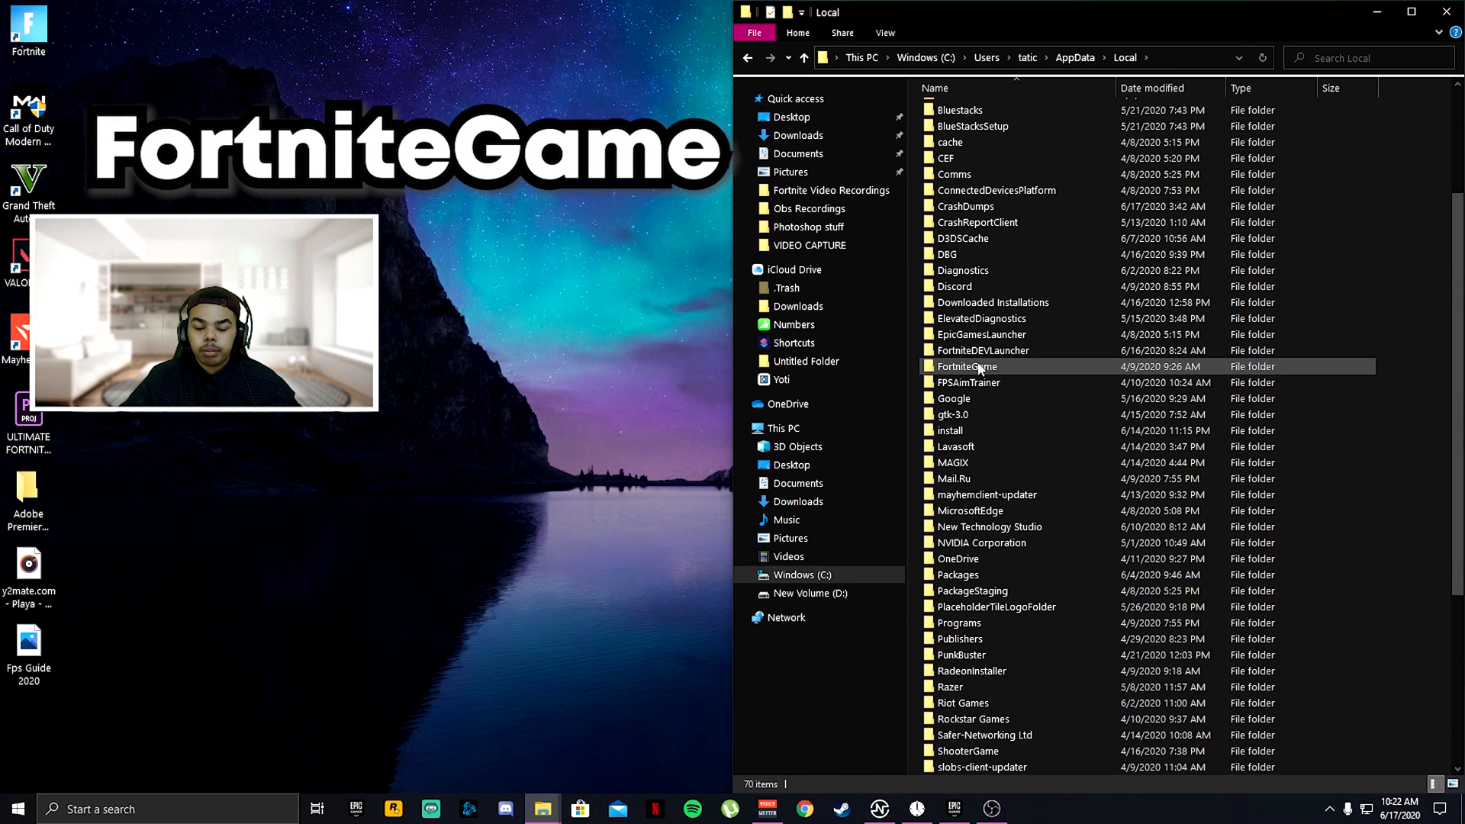
Navigate FortniteGame > Saved > Config > WindowsClient to reach the GameUserSettings file.
{"action": "double_click", "coordinate": [967, 366]}
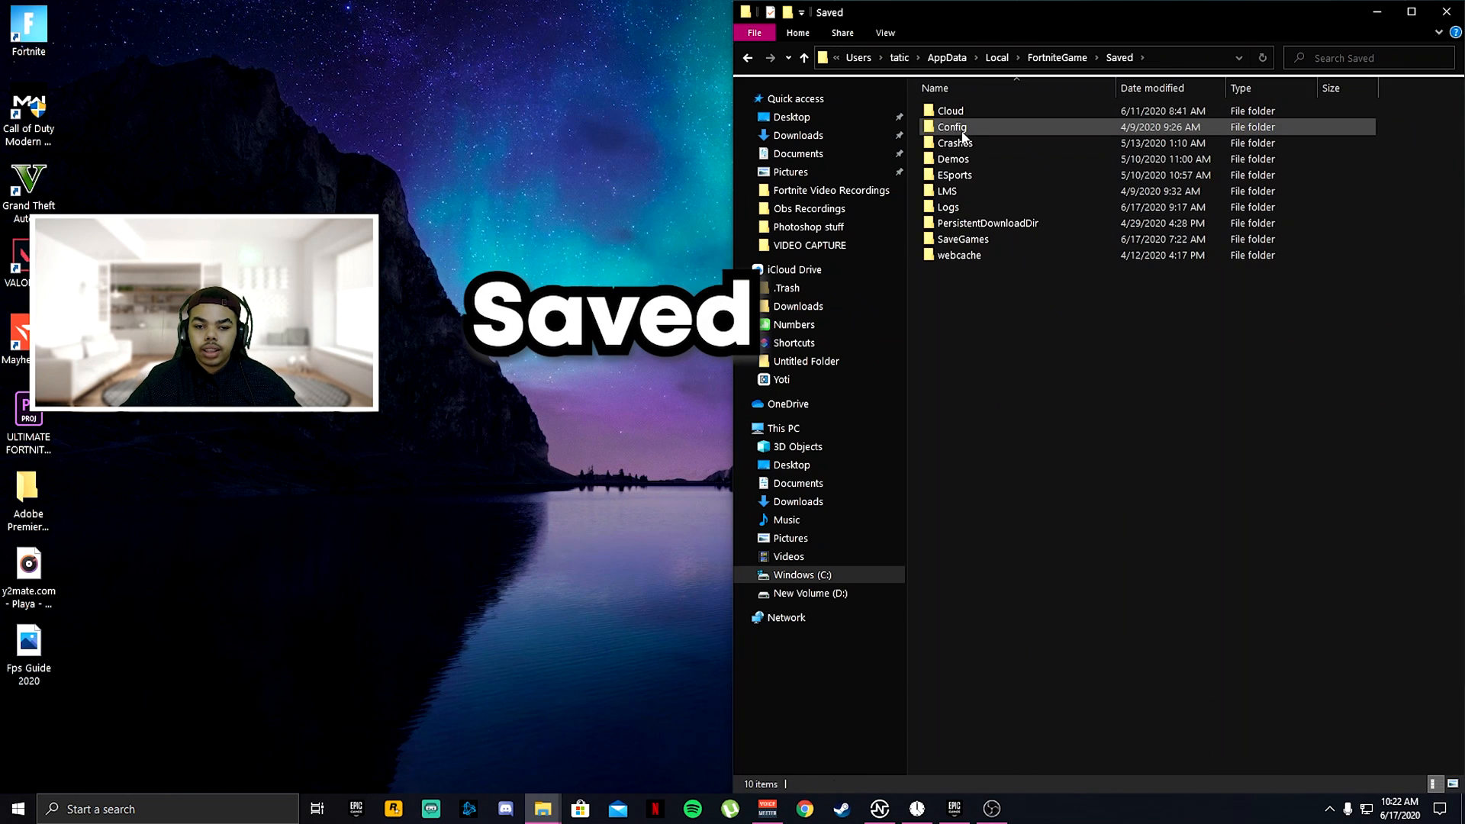
{"action": "double_click", "coordinate": [952, 126]}
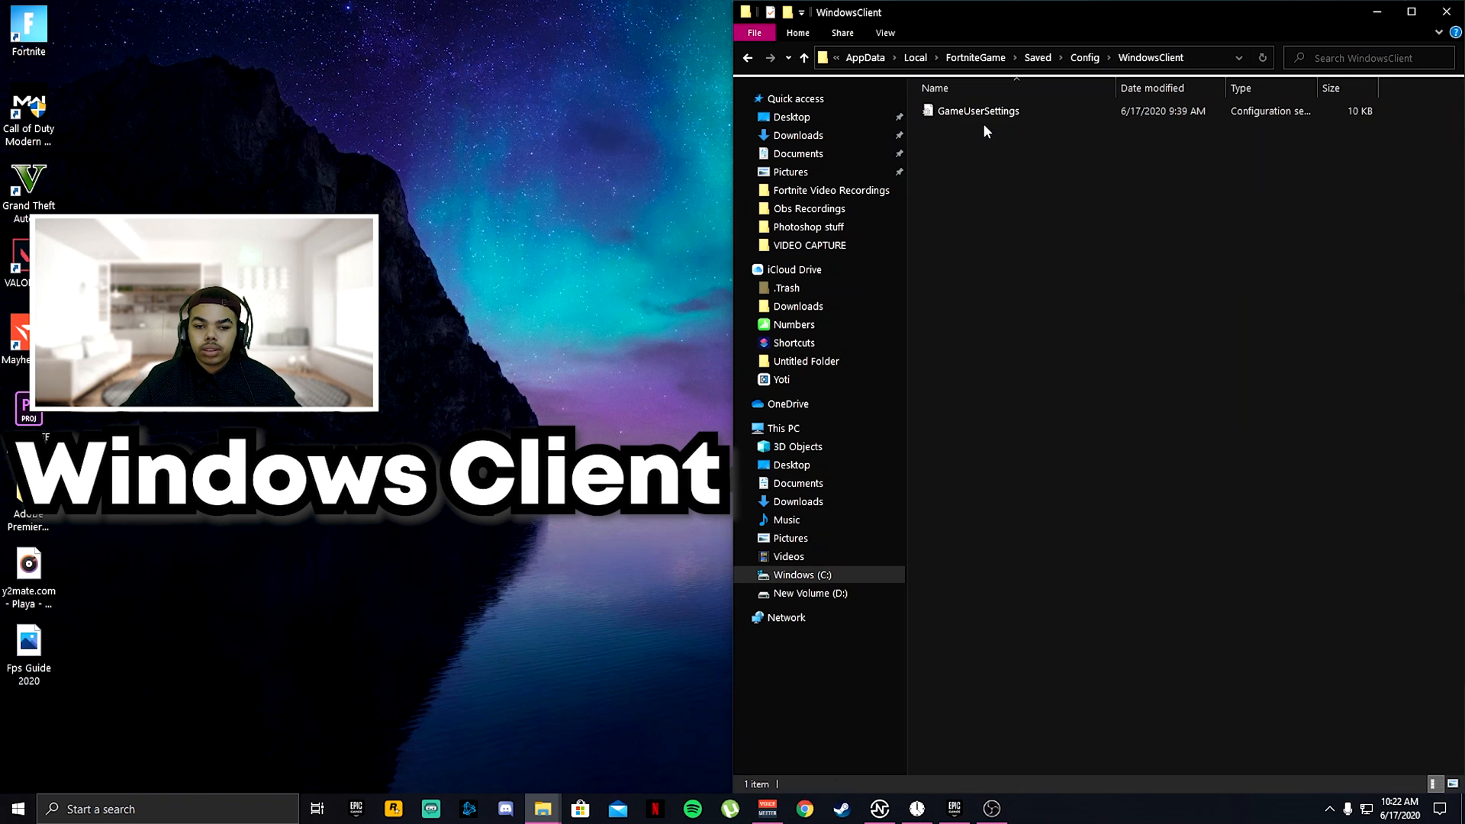
{"action": "right_click", "coordinate": [978, 110]}
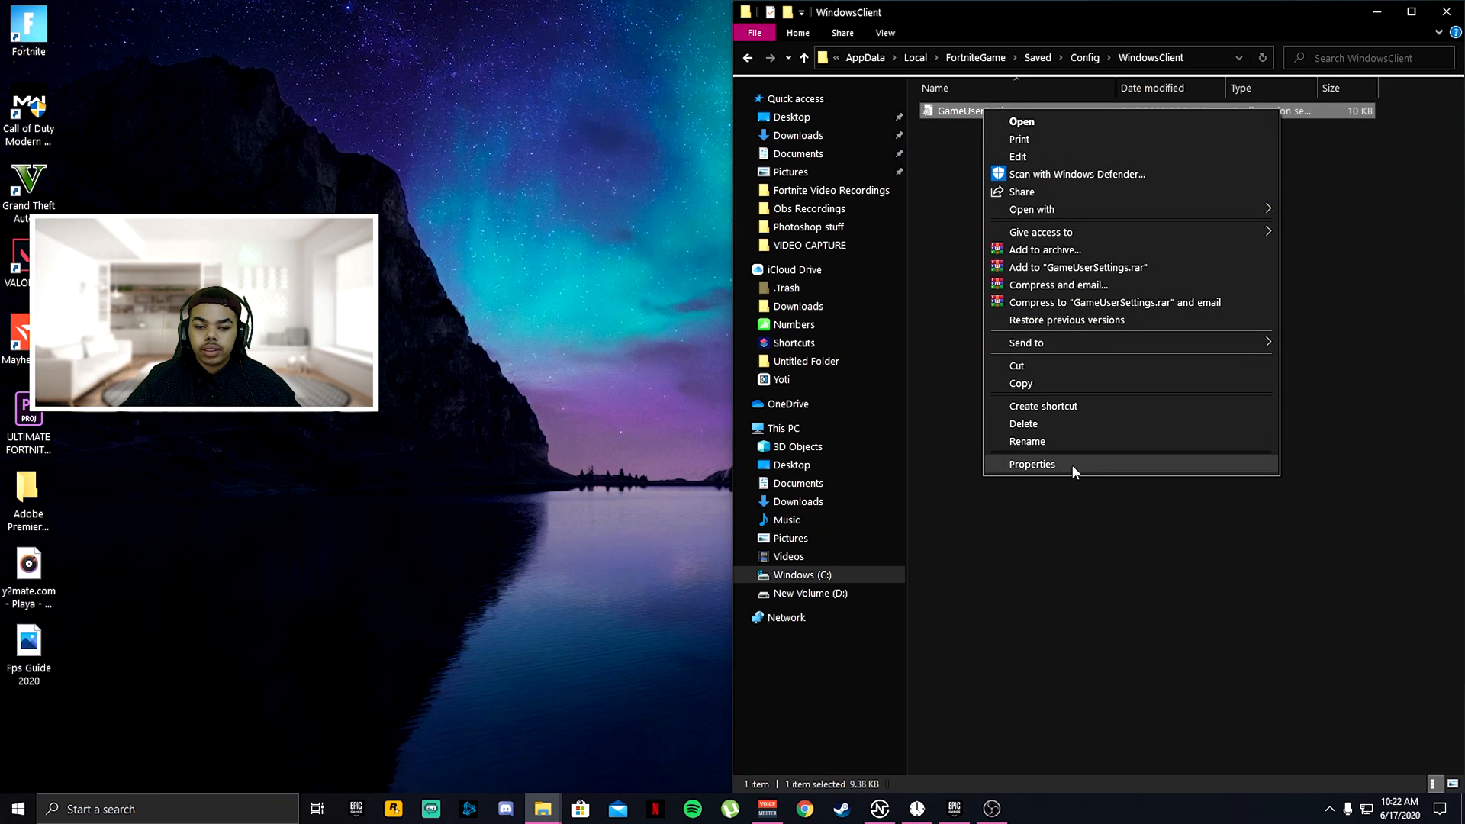
{"action": "left_click", "coordinate": [1032, 465]}
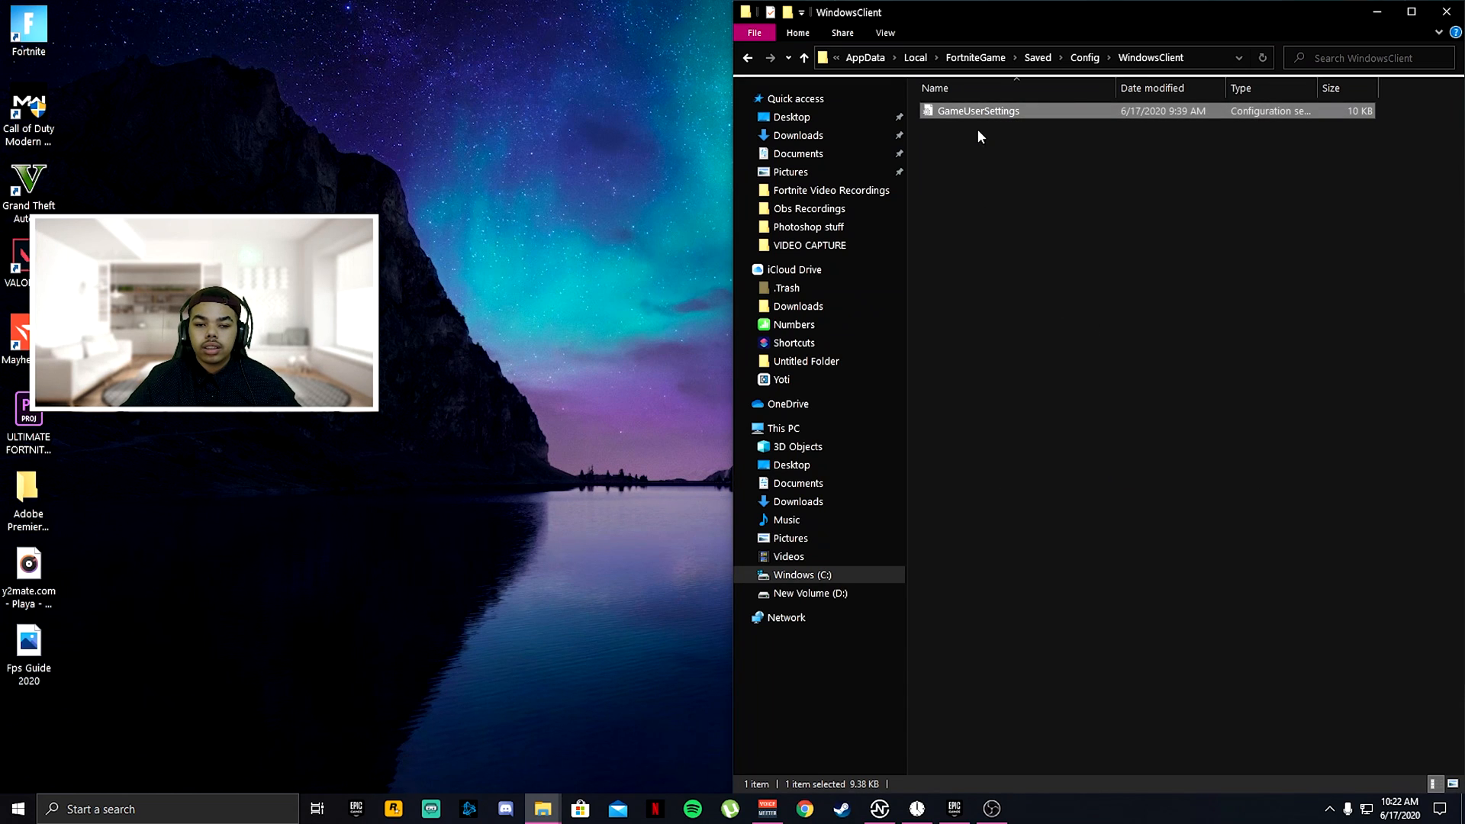
Open GameUserSettings in Notepad to view FrameRateLimit=240 and other values.
{"action": "double_click", "coordinate": [977, 110]}
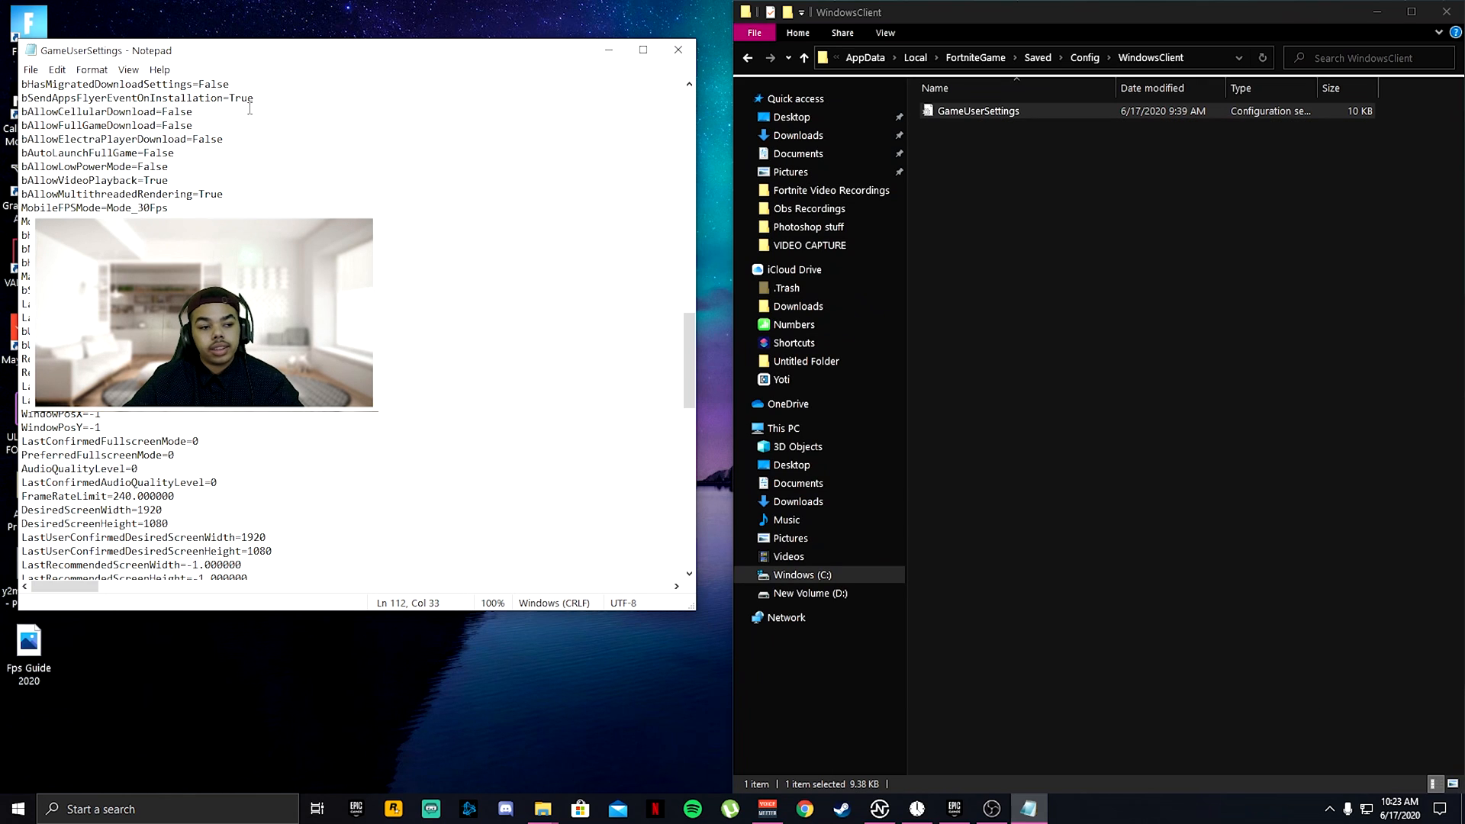
Close Notepad and mark GameUserSettings as read-only via its Properties.
{"action": "left_click", "coordinate": [678, 49]}
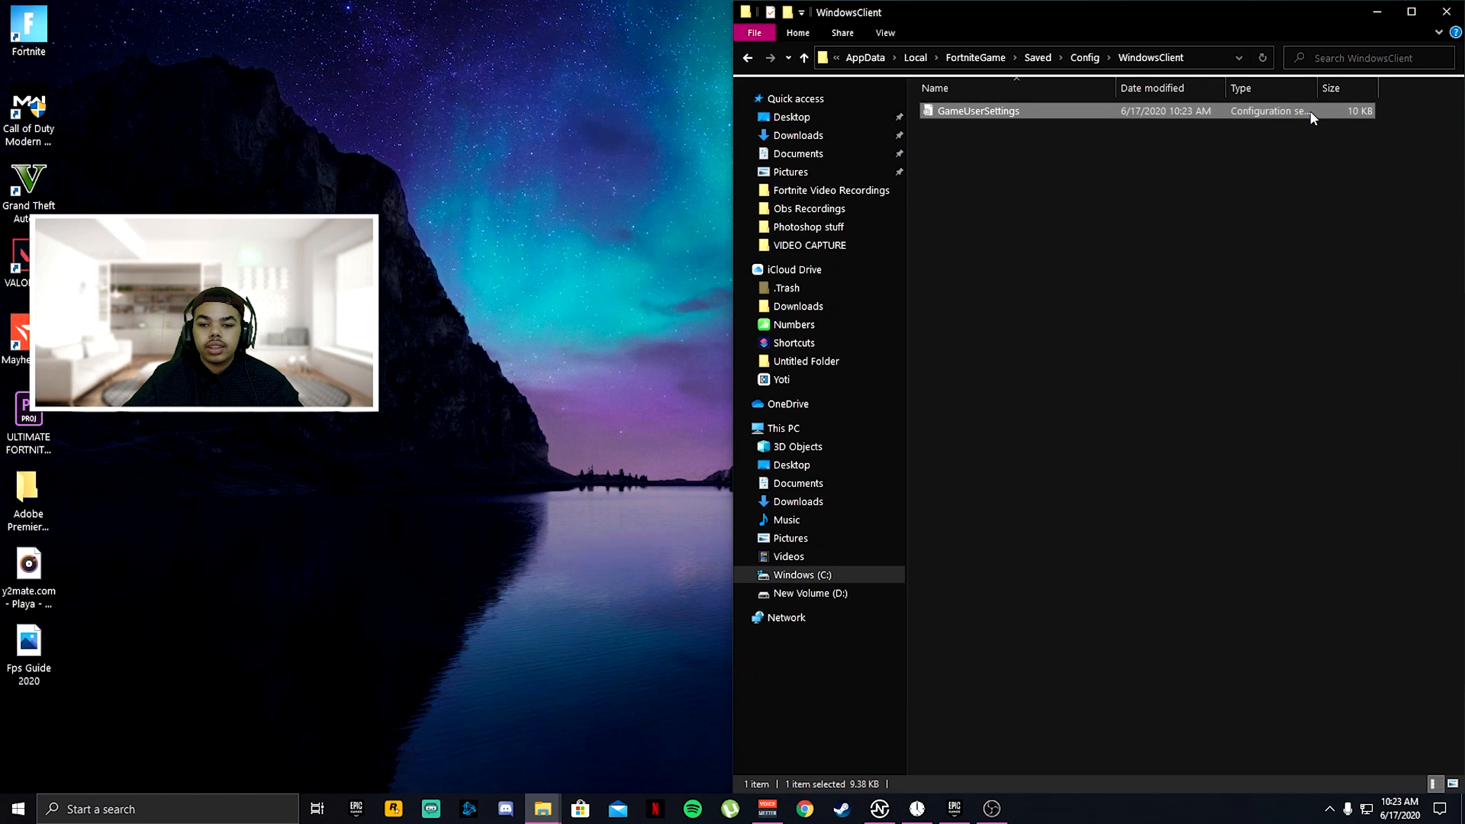
{"action": "right_click", "coordinate": [977, 110]}
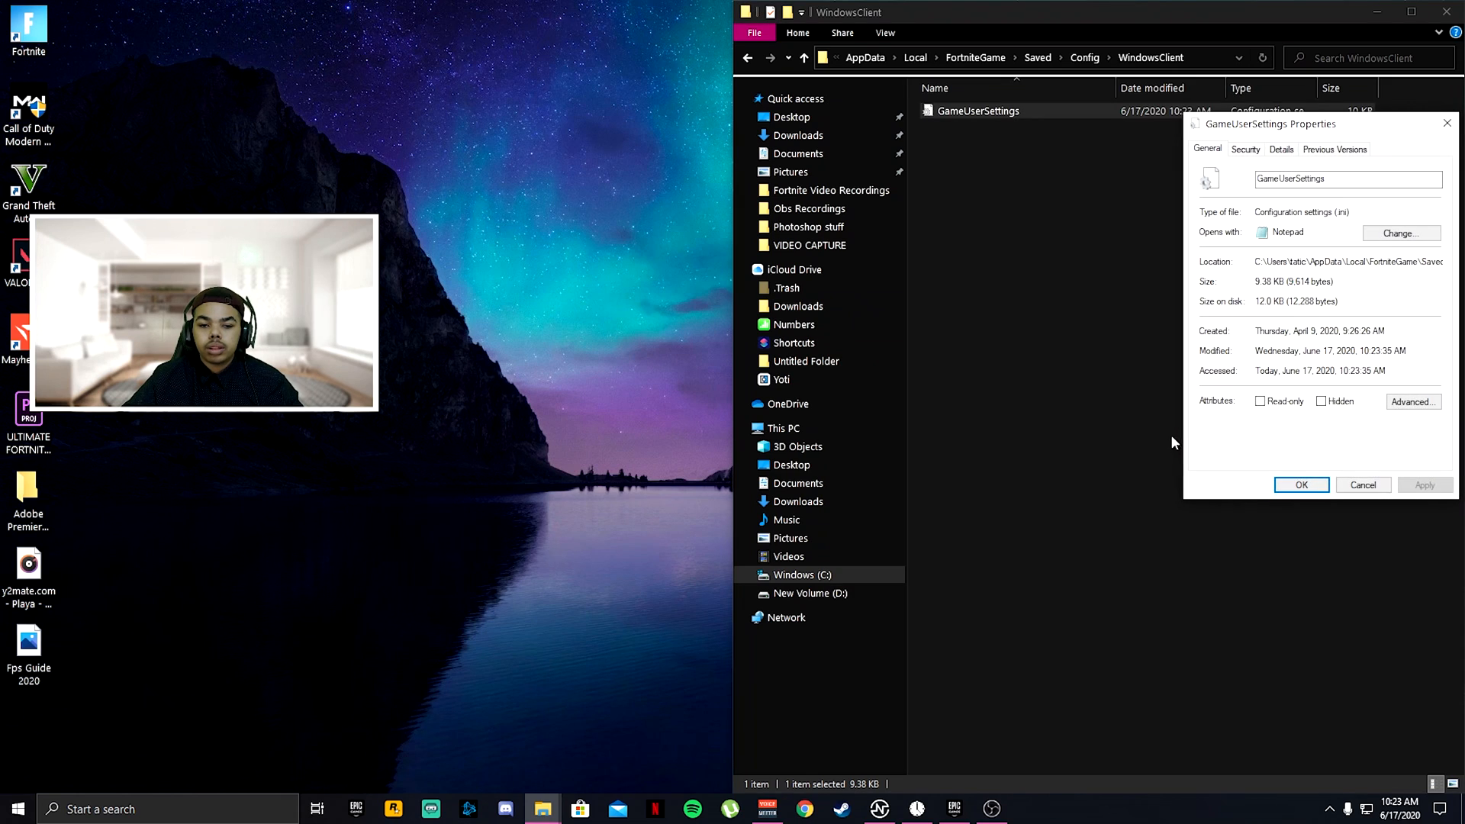
{"action": "mouse_move", "coordinate": [1310, 440]}
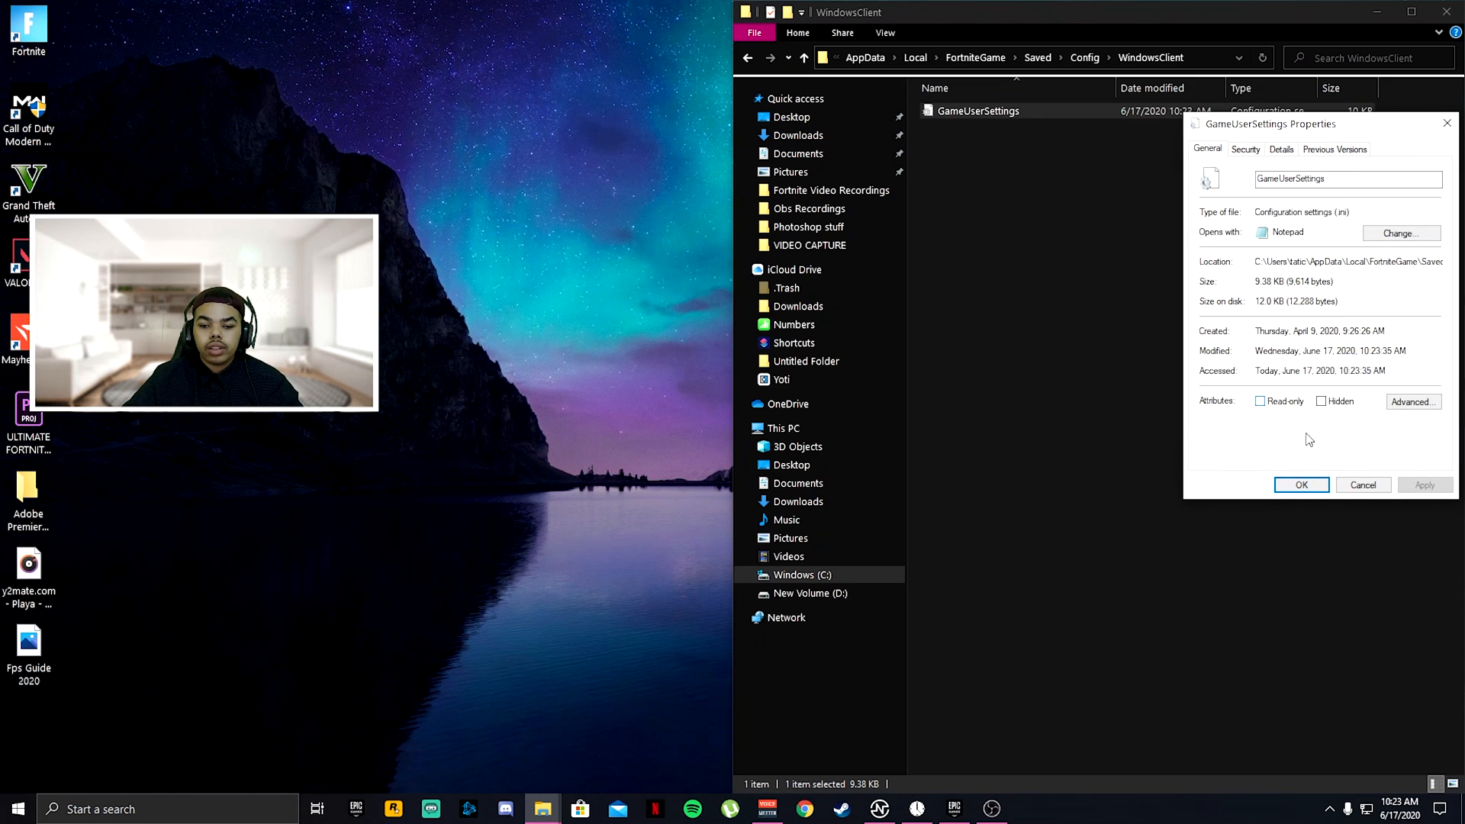
{"action": "left_click", "coordinate": [1299, 485]}
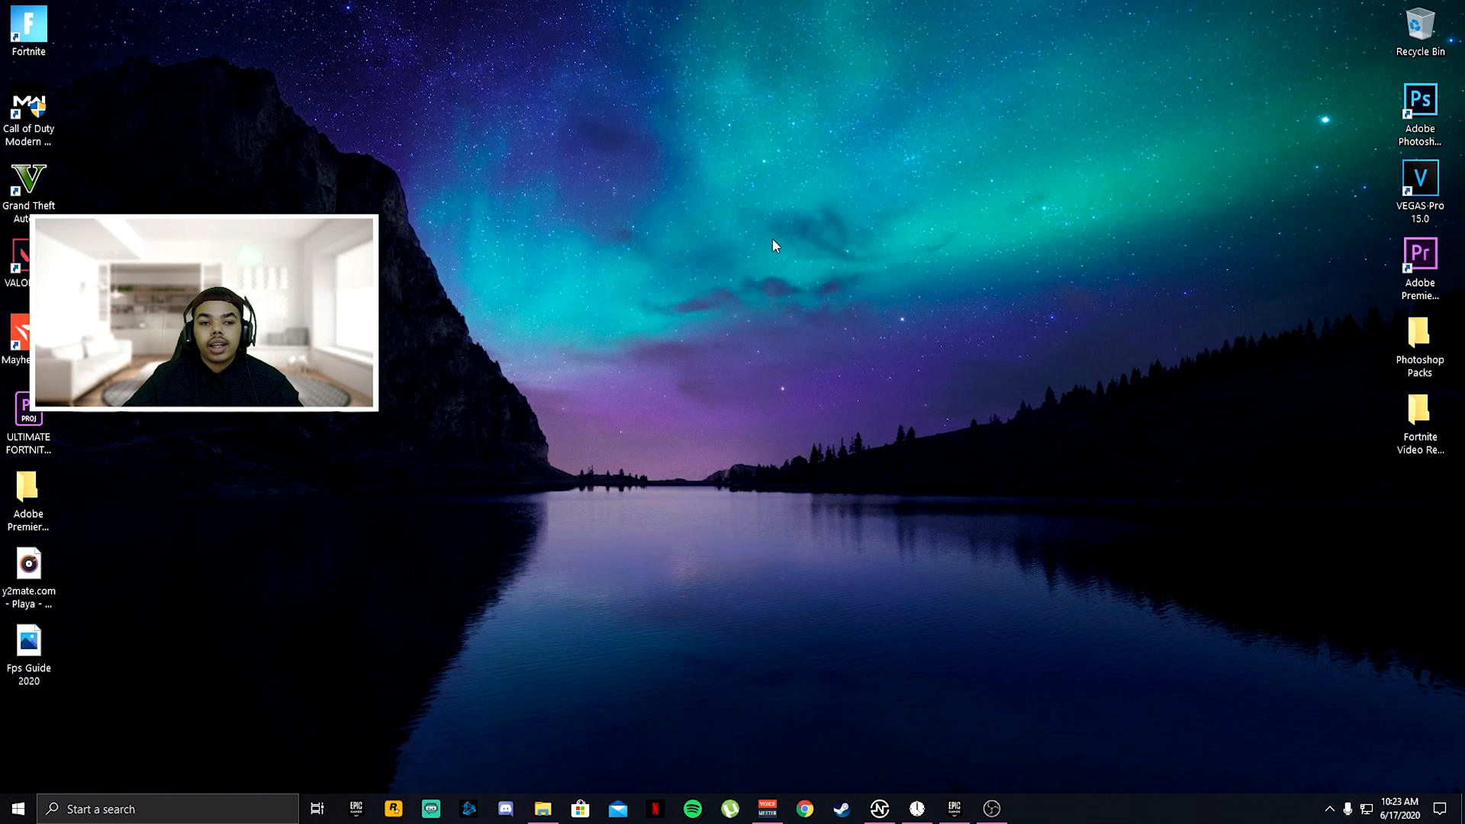
From the desktop menu, set NVIDIA image settings preview to use advanced 3D image settings.
{"action": "right_click", "coordinate": [770, 245]}
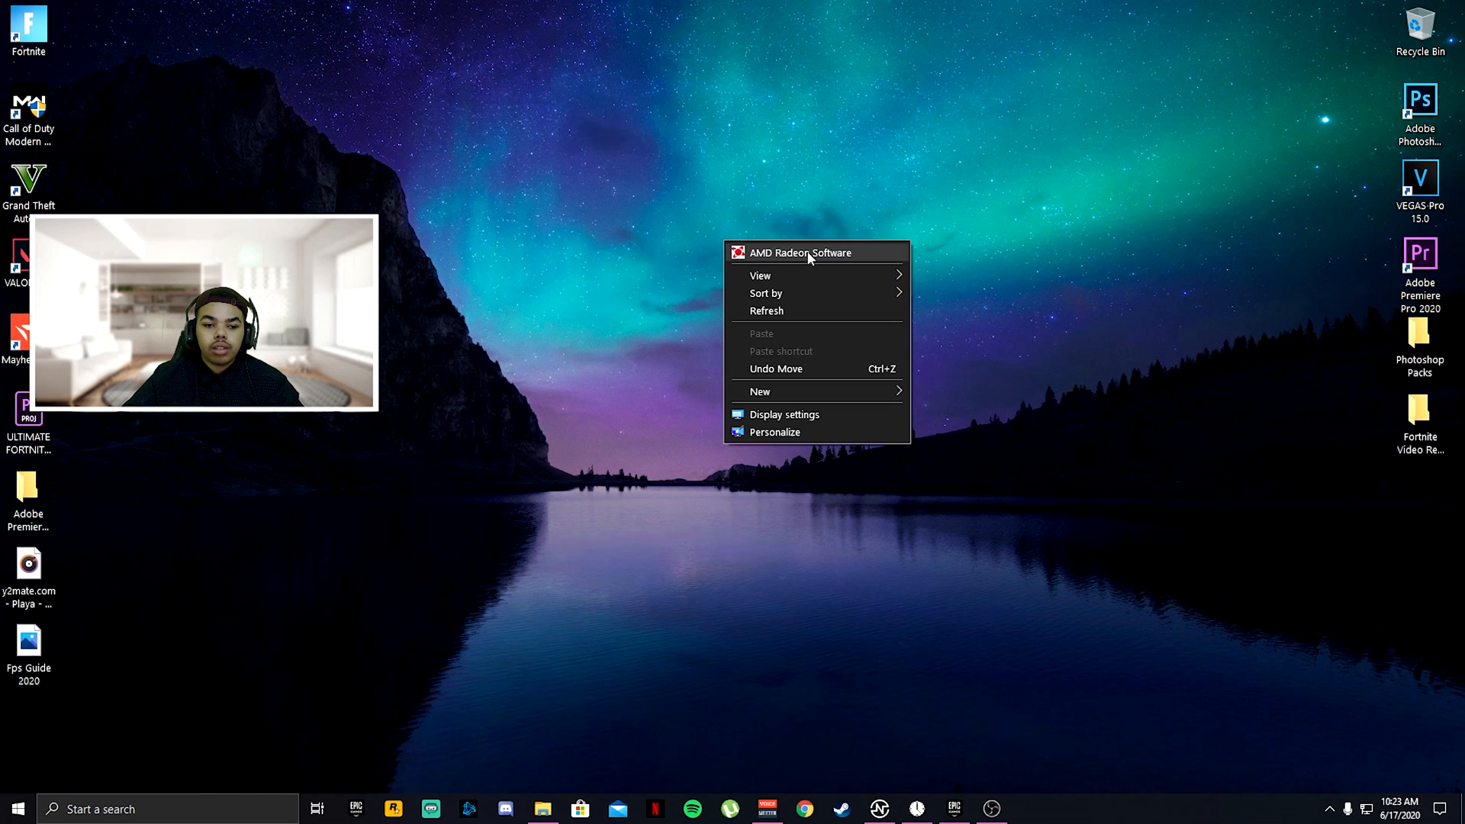
{"action": "mouse_move", "coordinate": [555, 193]}
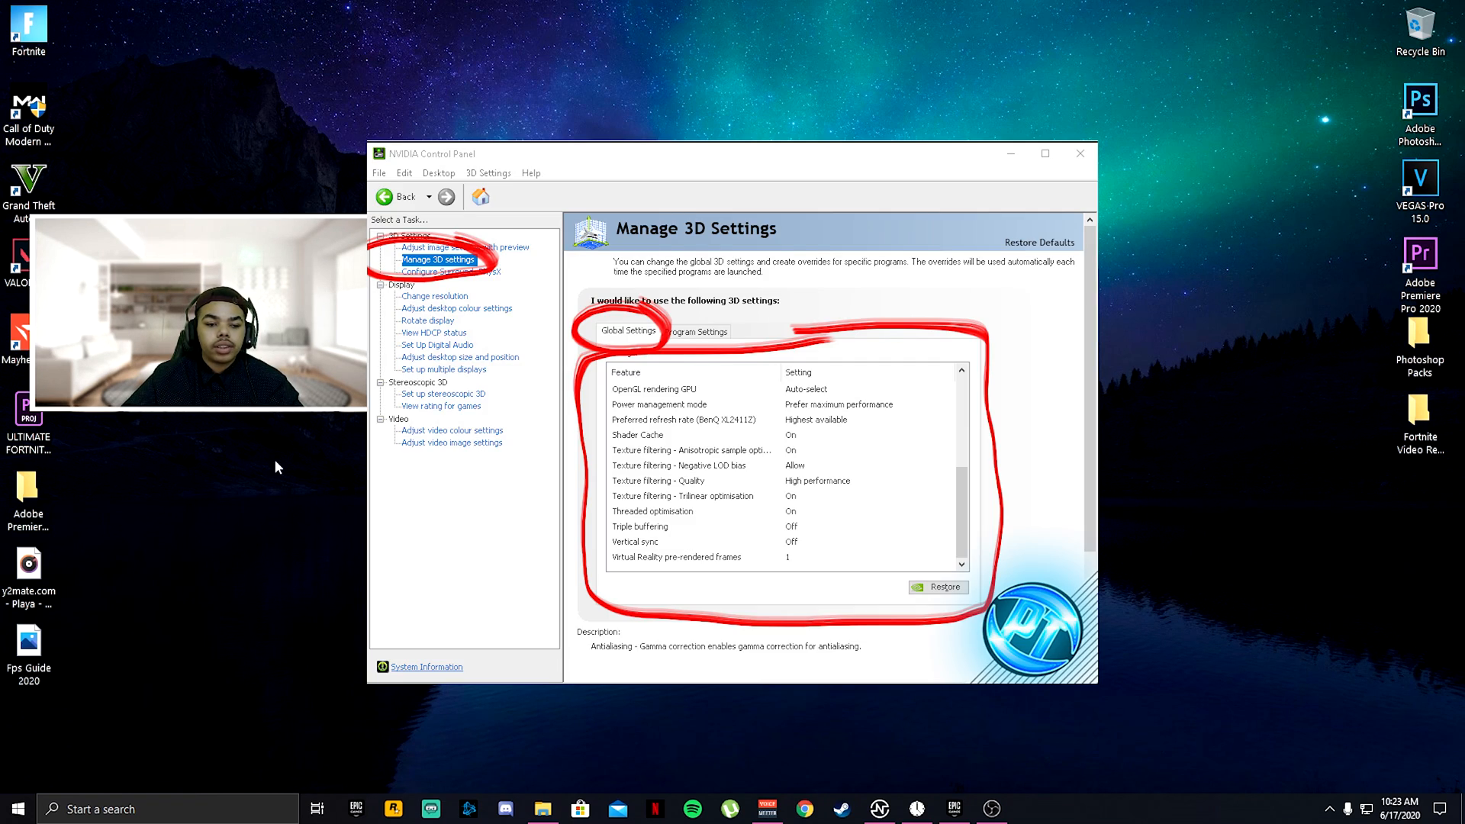
{"action": "left_click", "coordinate": [465, 246]}
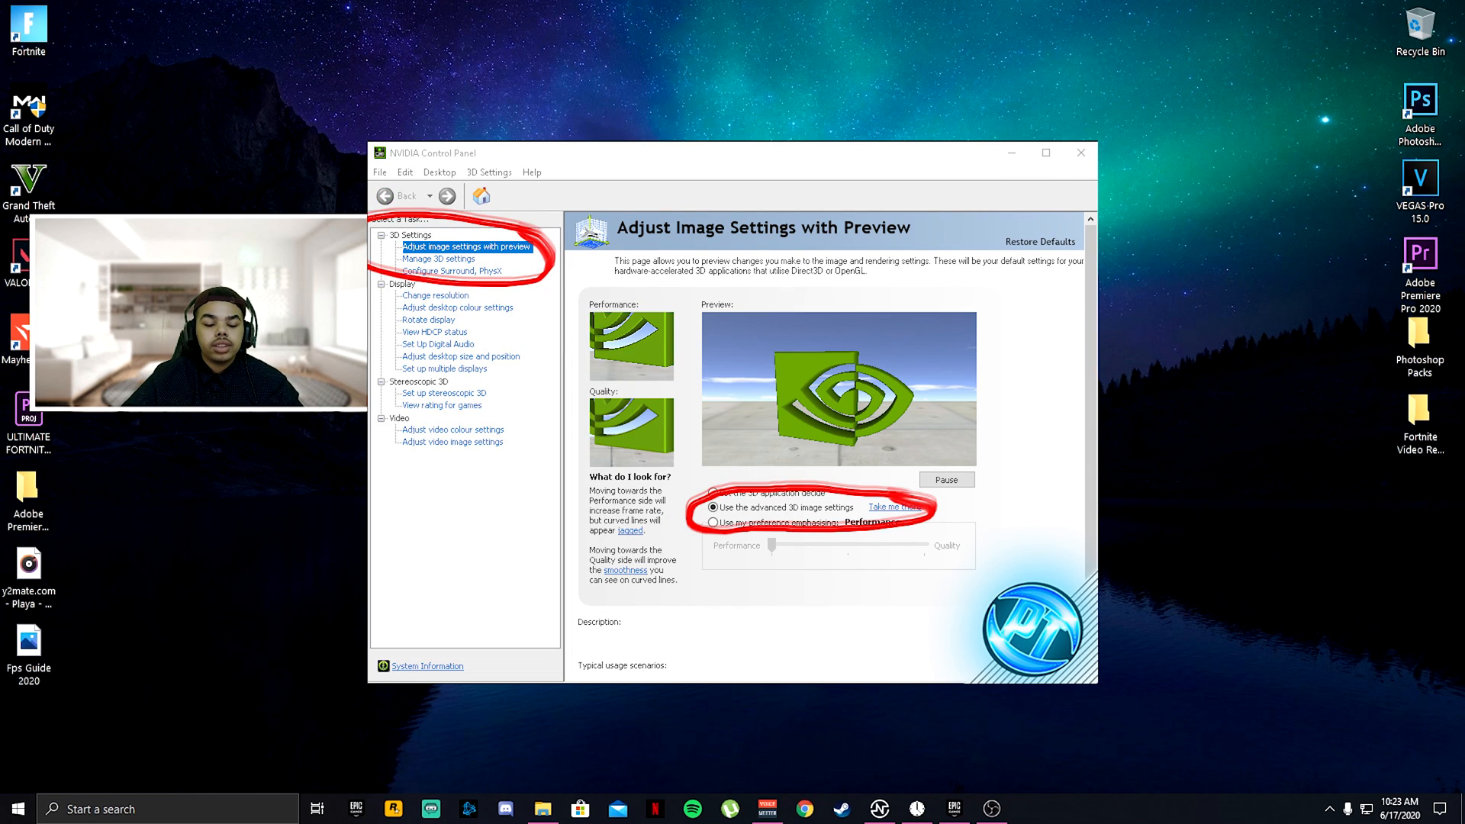
{"action": "left_click", "coordinate": [440, 258]}
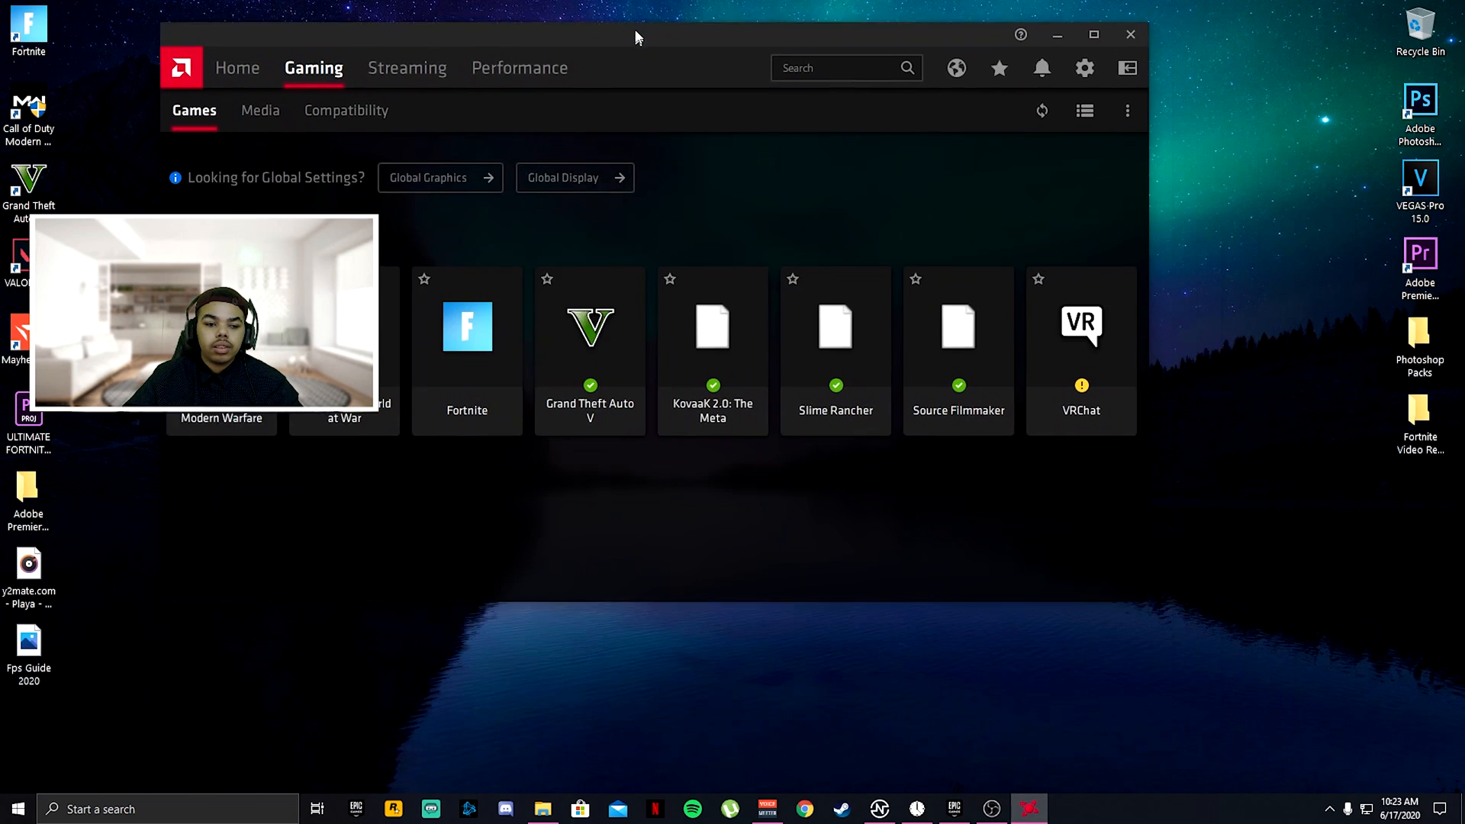
Go to the Radeon home overview and bring up its System settings.
{"action": "left_click", "coordinate": [237, 67]}
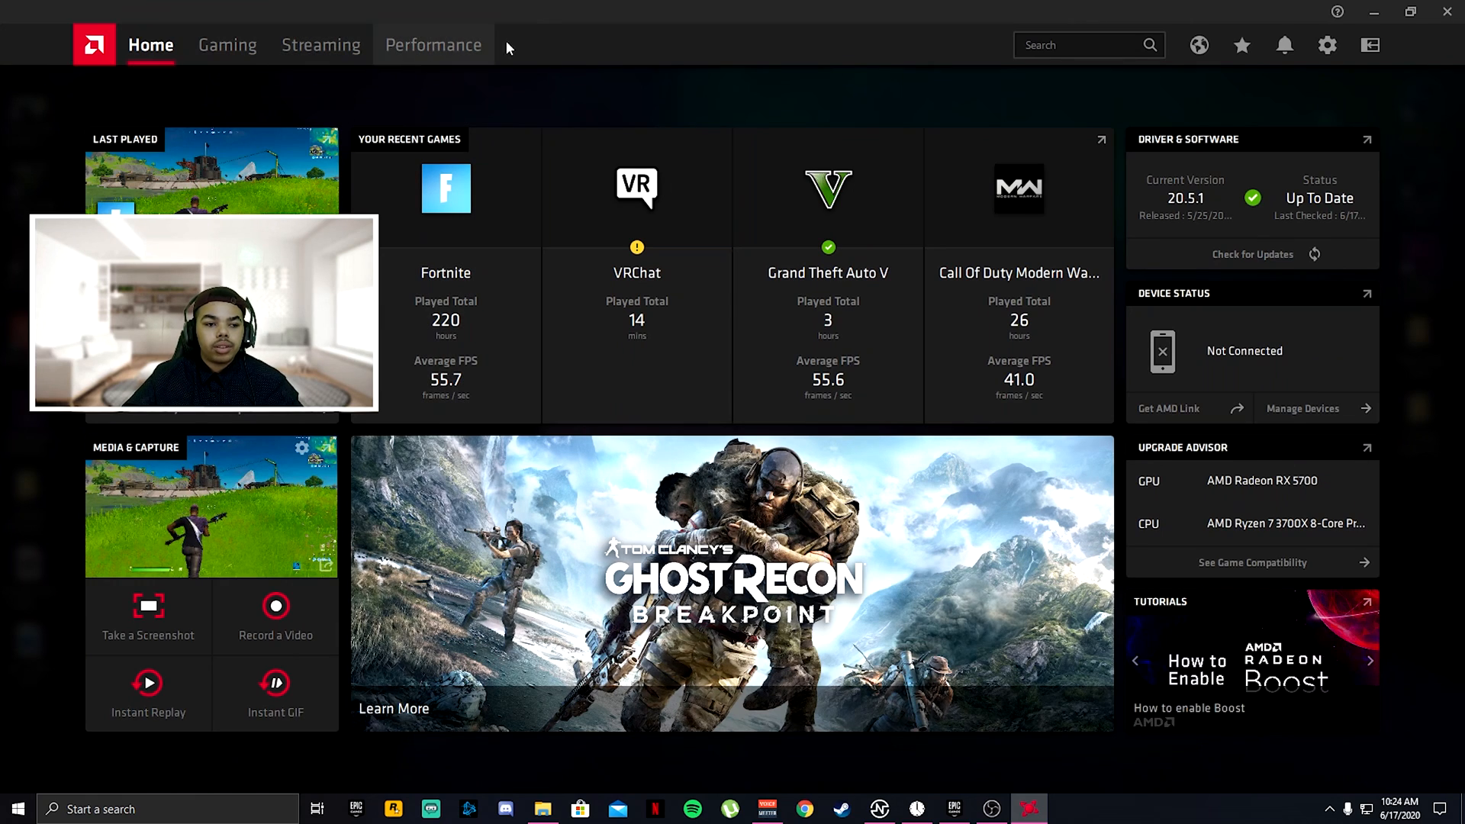
{"action": "left_click", "coordinate": [1326, 45]}
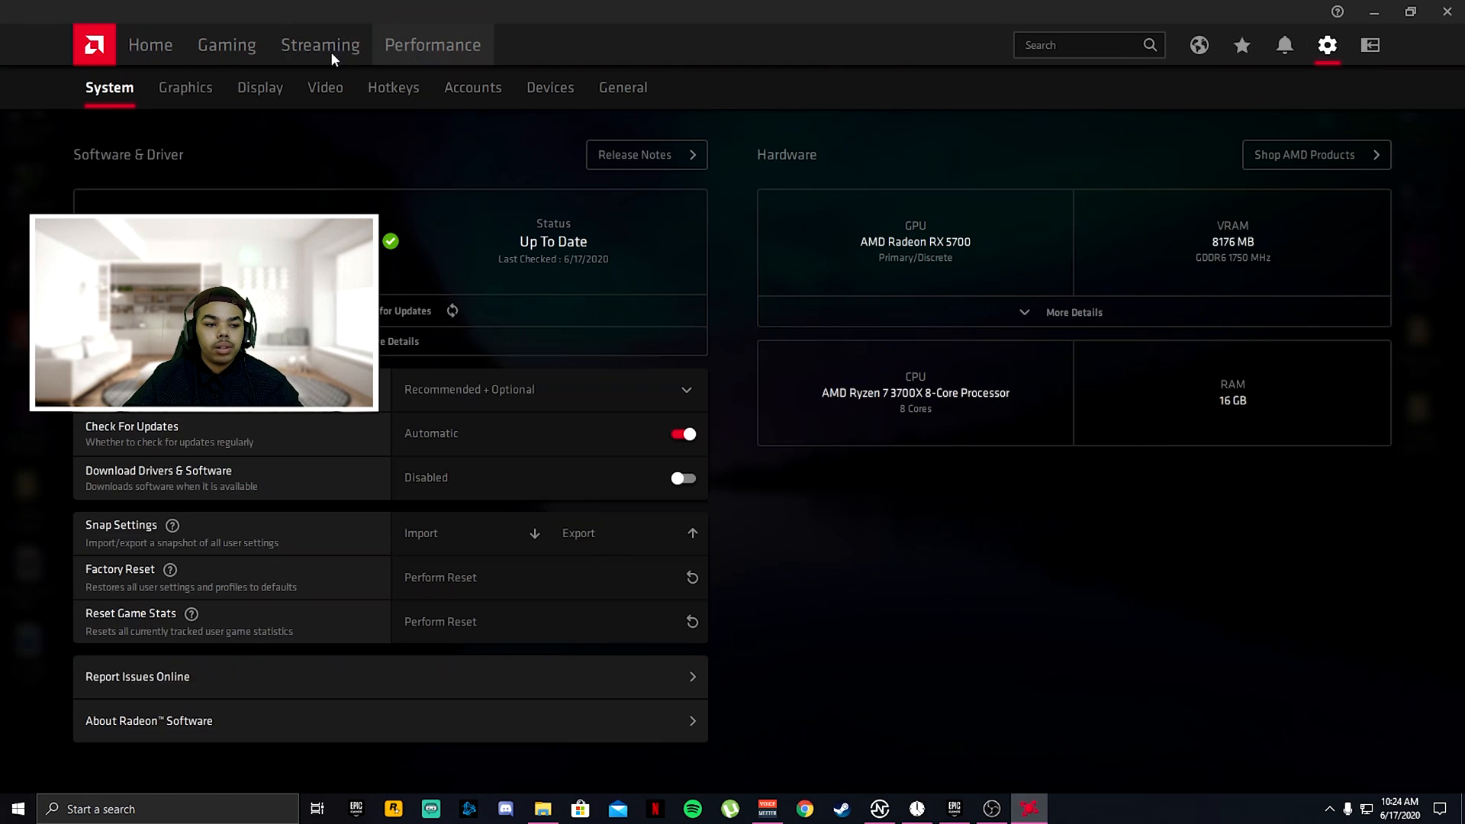
In global graphics advanced options, set Performance texture filtering, anisotropic filtering off and tessellation Off.
{"action": "left_click", "coordinate": [185, 87]}
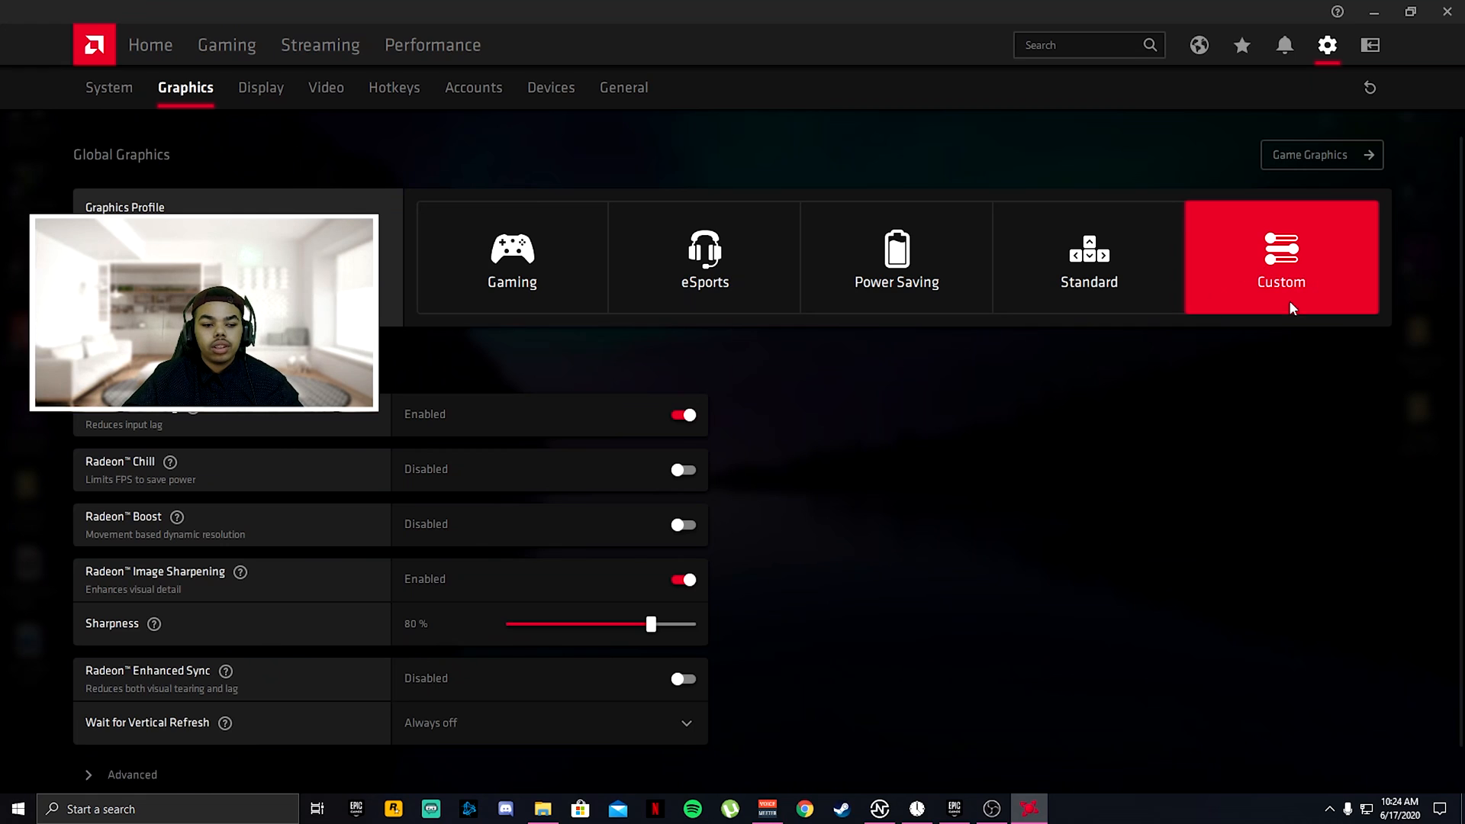
{"action": "mouse_move", "coordinate": [390, 414]}
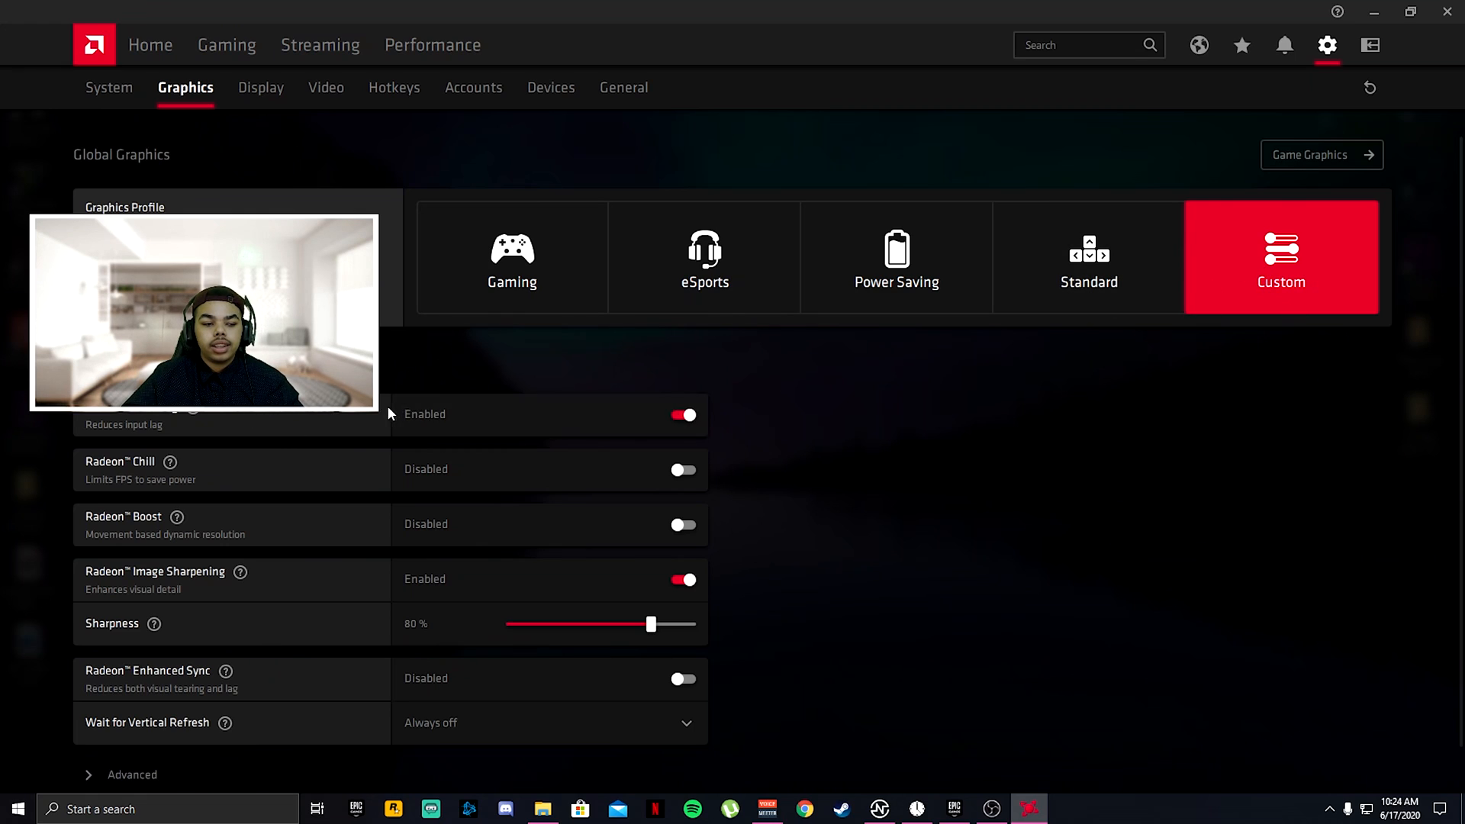
{"action": "mouse_move", "coordinate": [537, 476]}
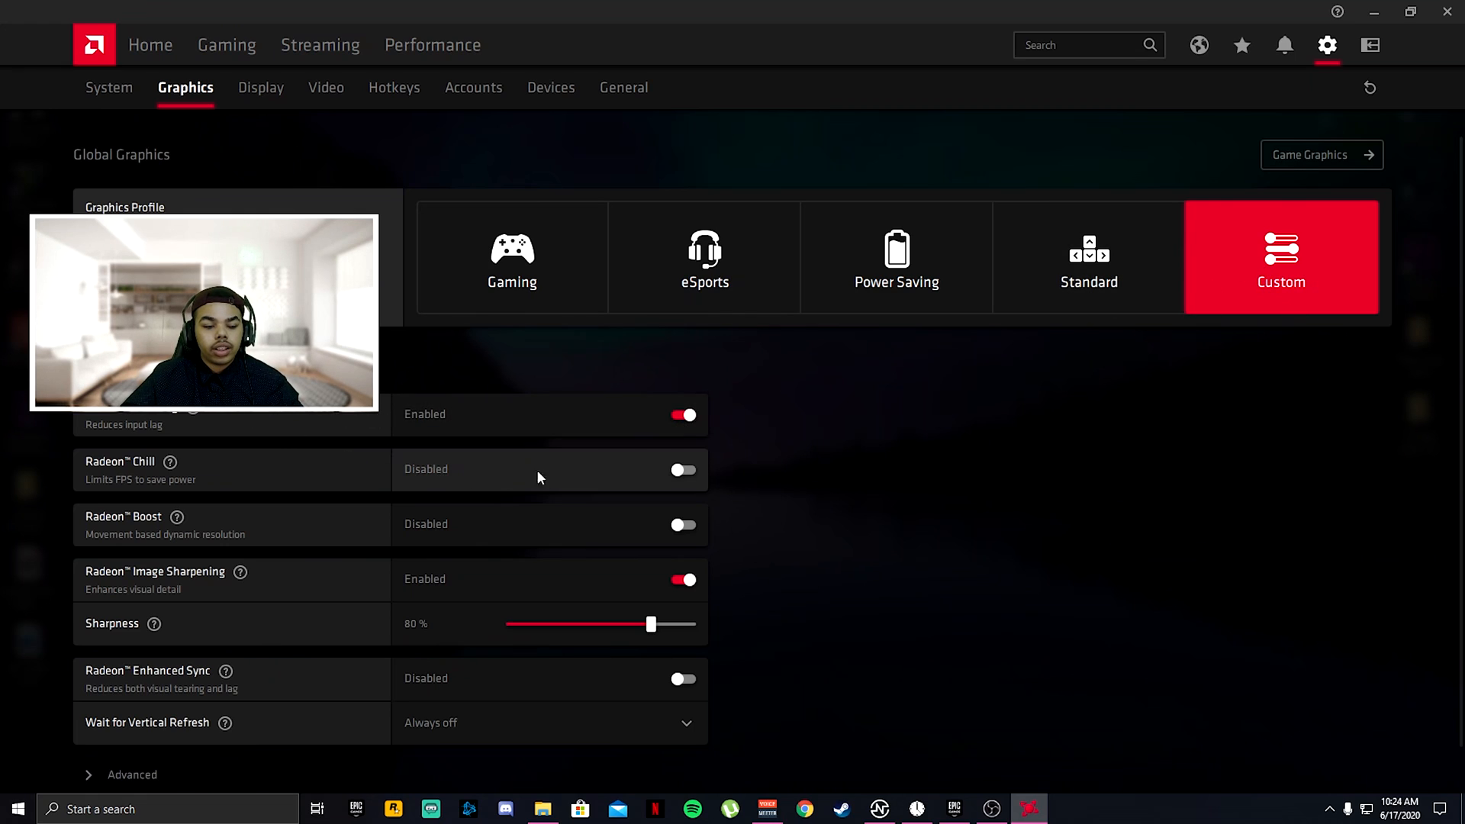
{"action": "mouse_move", "coordinate": [620, 519]}
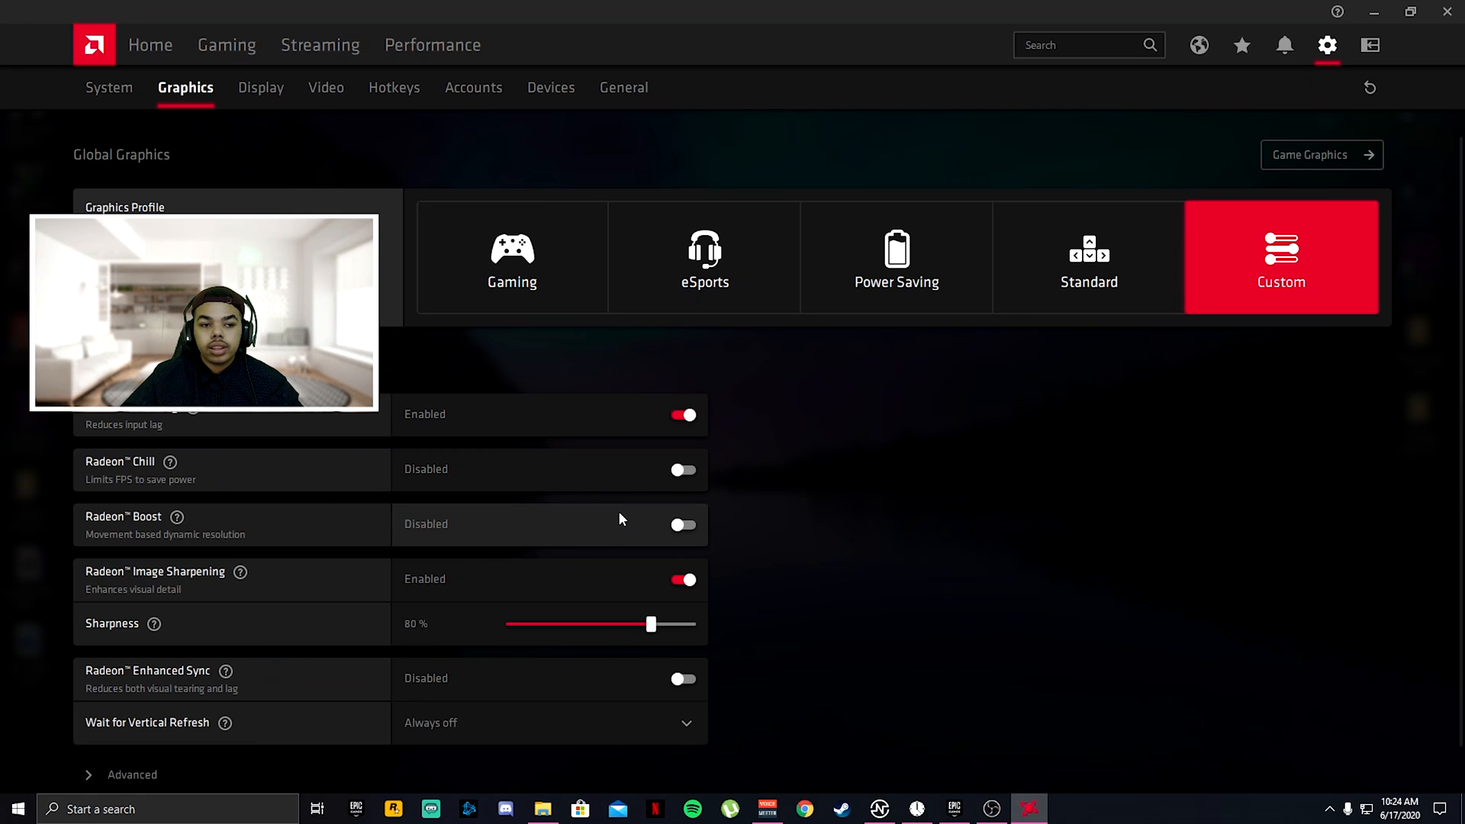
{"action": "mouse_move", "coordinate": [651, 625]}
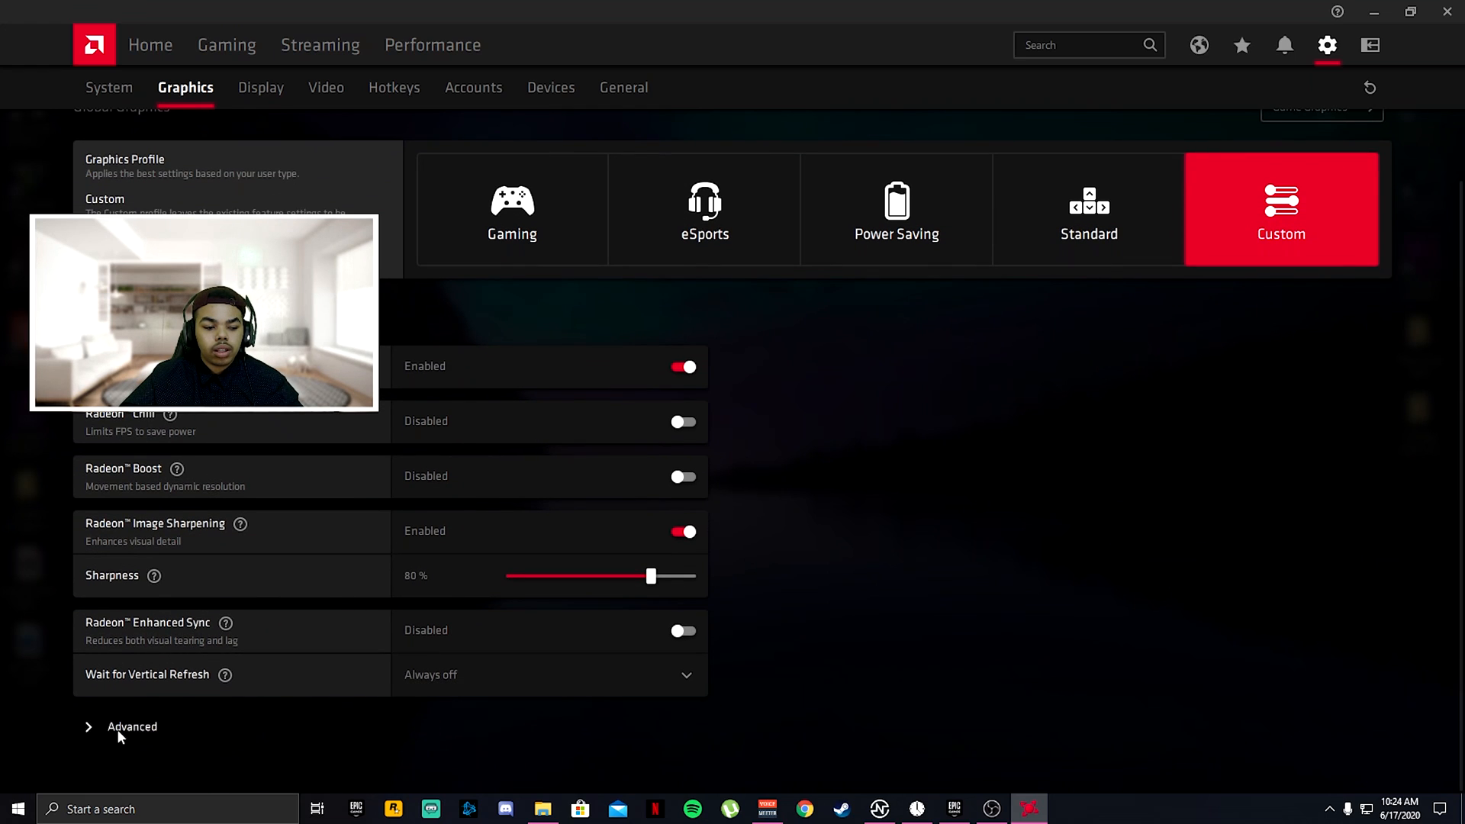
{"action": "left_click", "coordinate": [132, 726]}
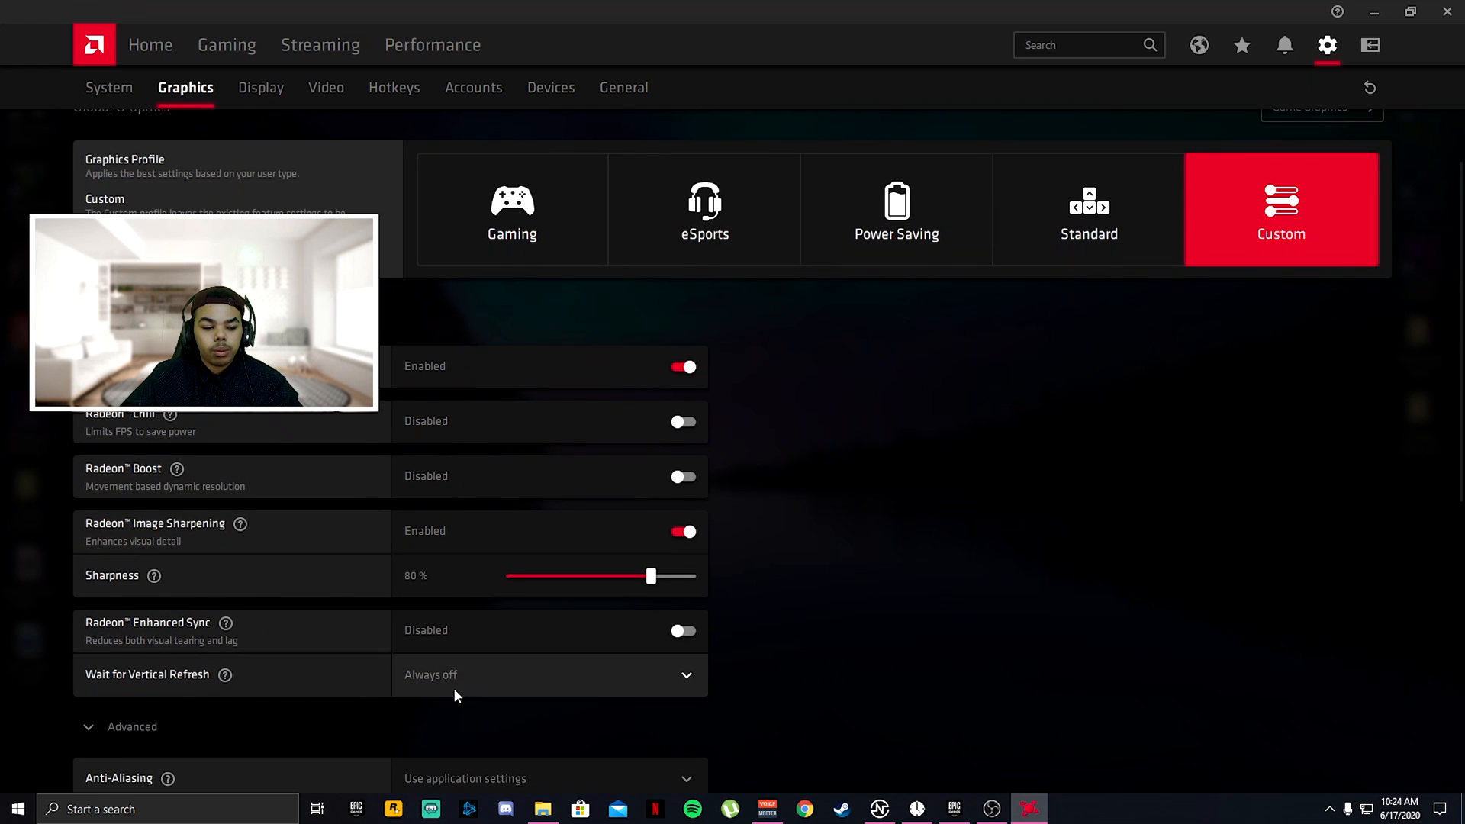
{"action": "scroll", "scroll_direction": "down", "scroll_amount": 3}
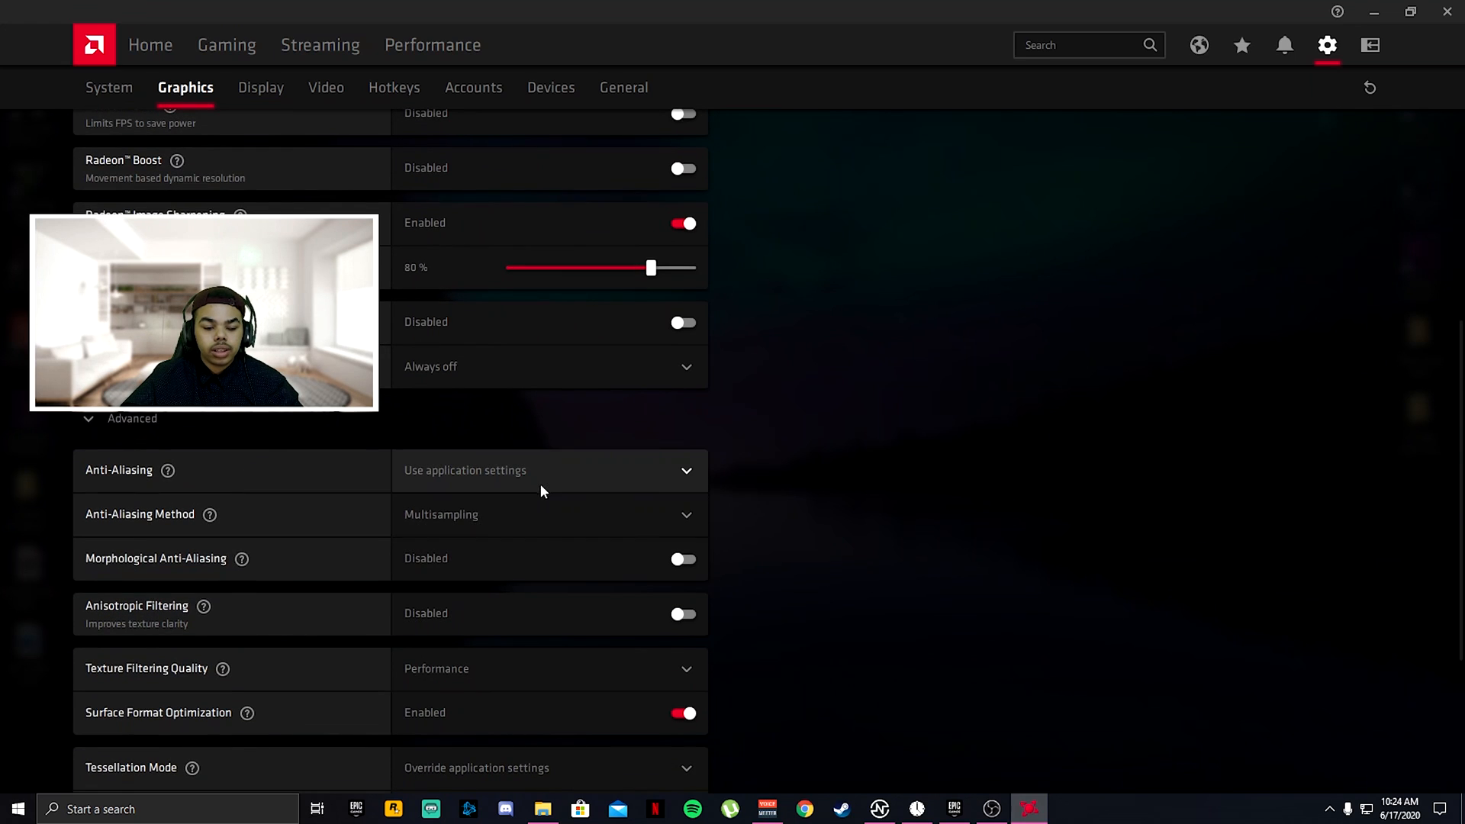
{"action": "mouse_move", "coordinate": [360, 531]}
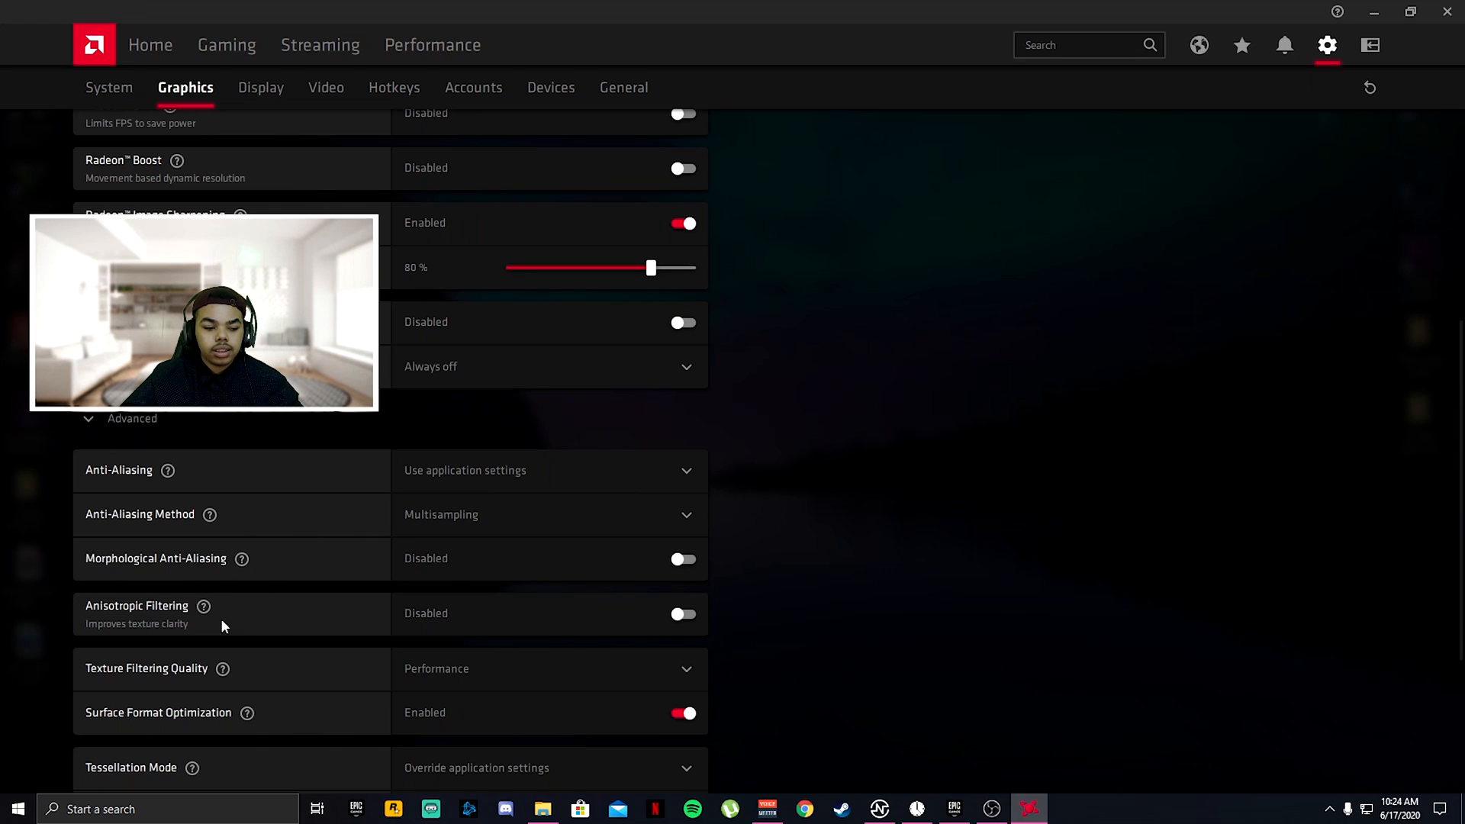
{"action": "mouse_move", "coordinate": [430, 626]}
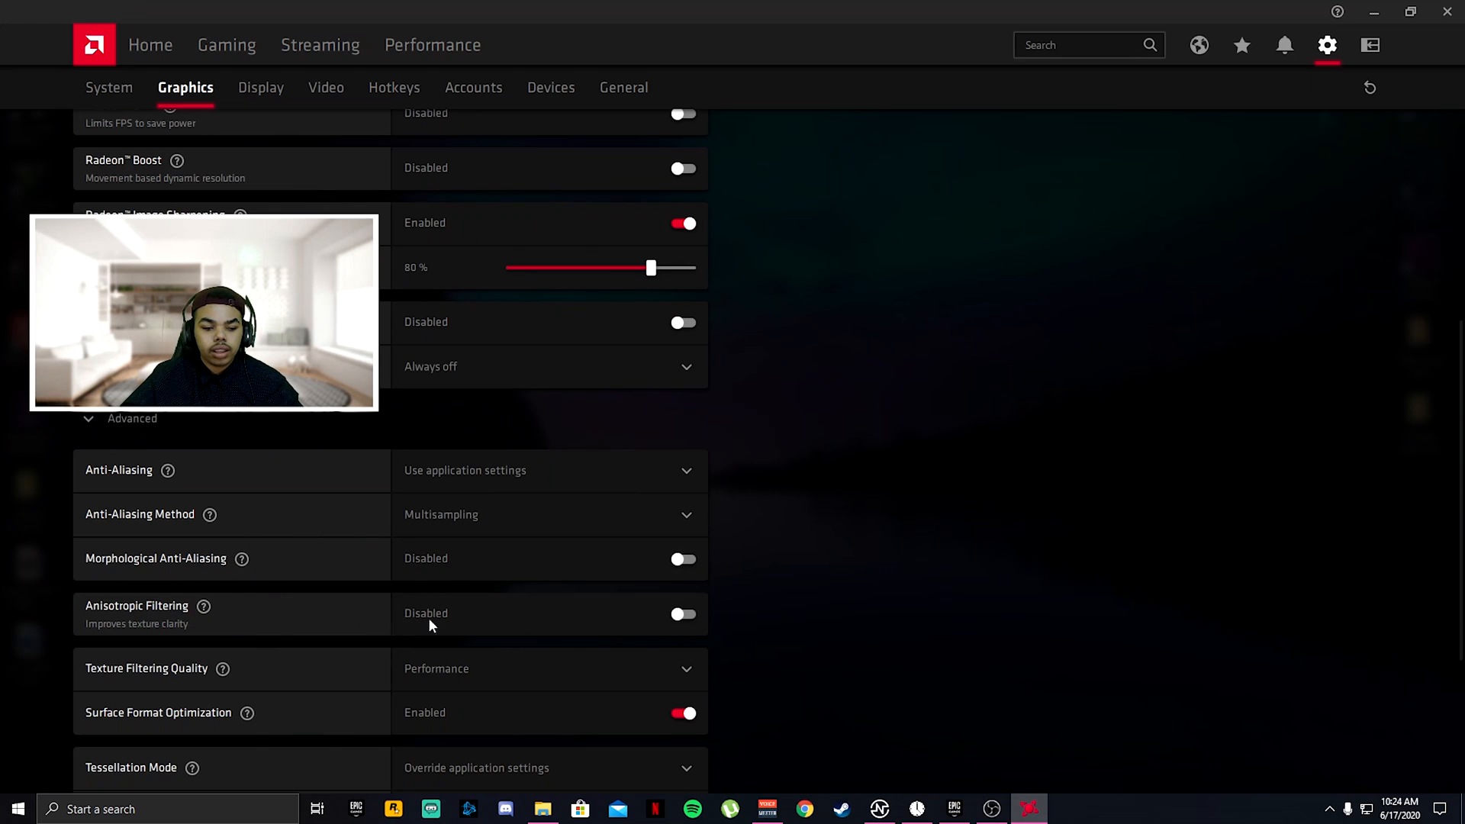
{"action": "left_click", "coordinate": [549, 669]}
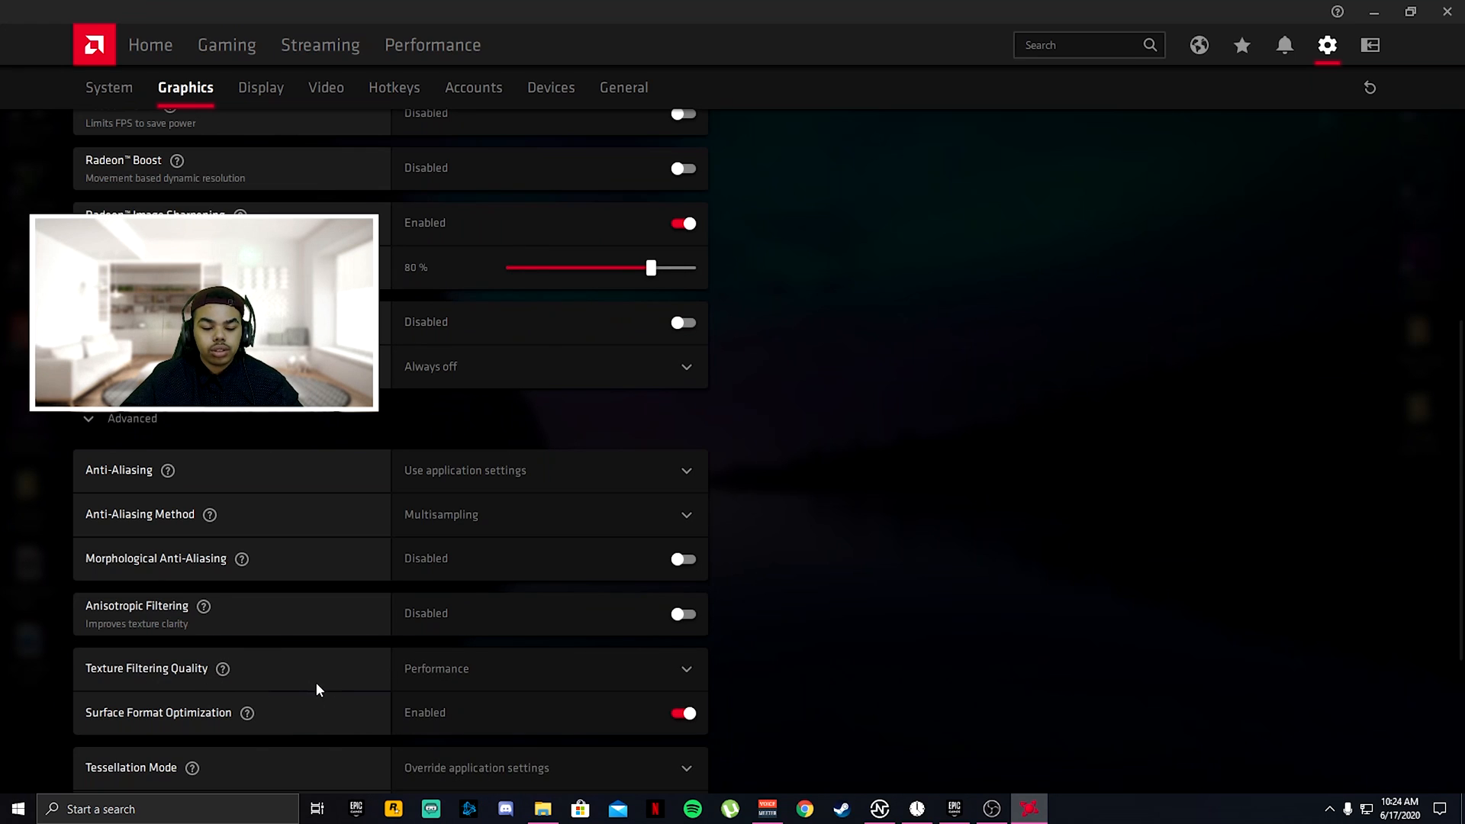
{"action": "scroll", "scroll_direction": "down", "scroll_amount": 3}
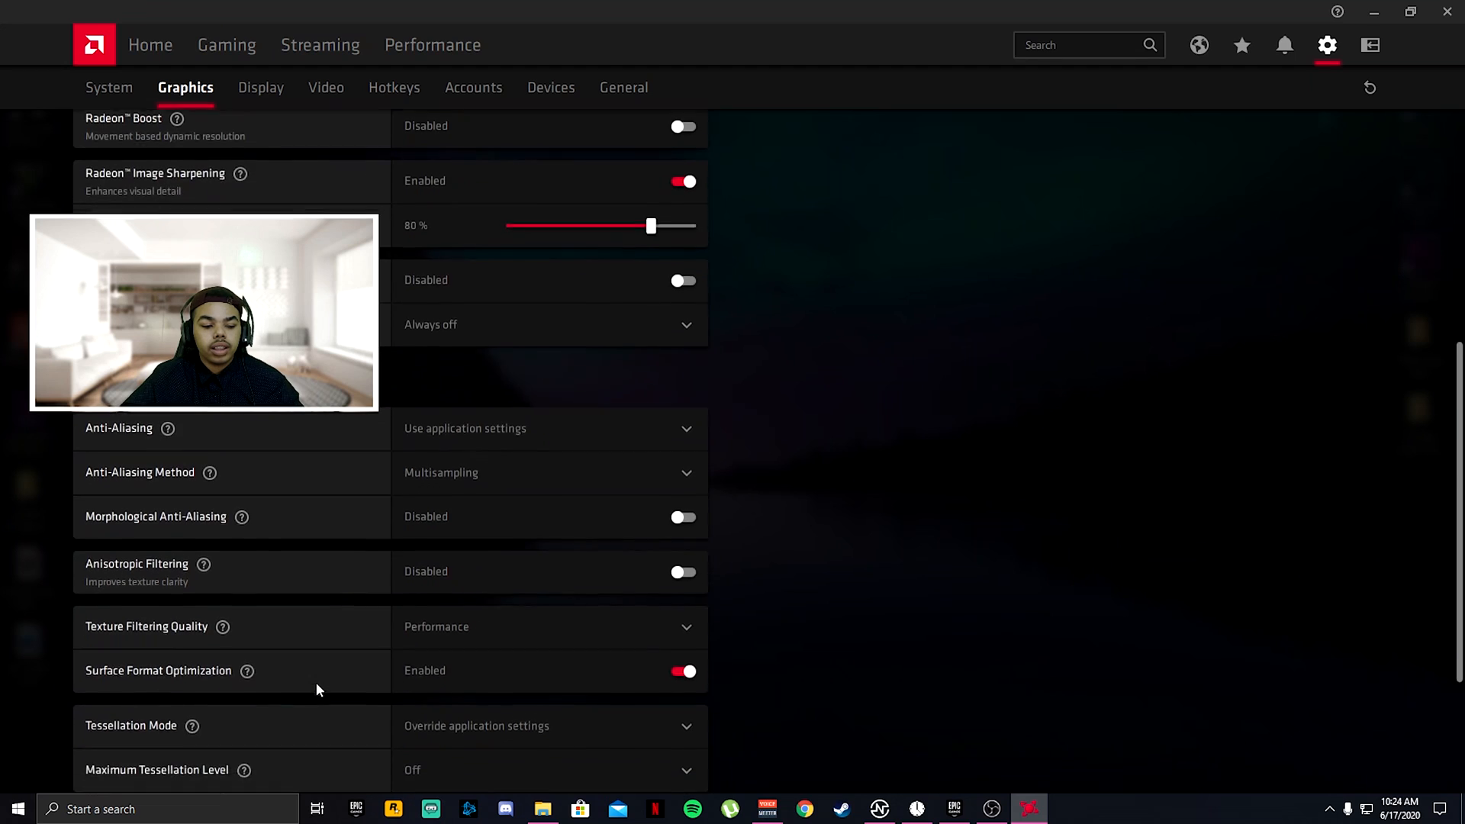
{"action": "scroll", "scroll_direction": "down", "scroll_amount": 3}
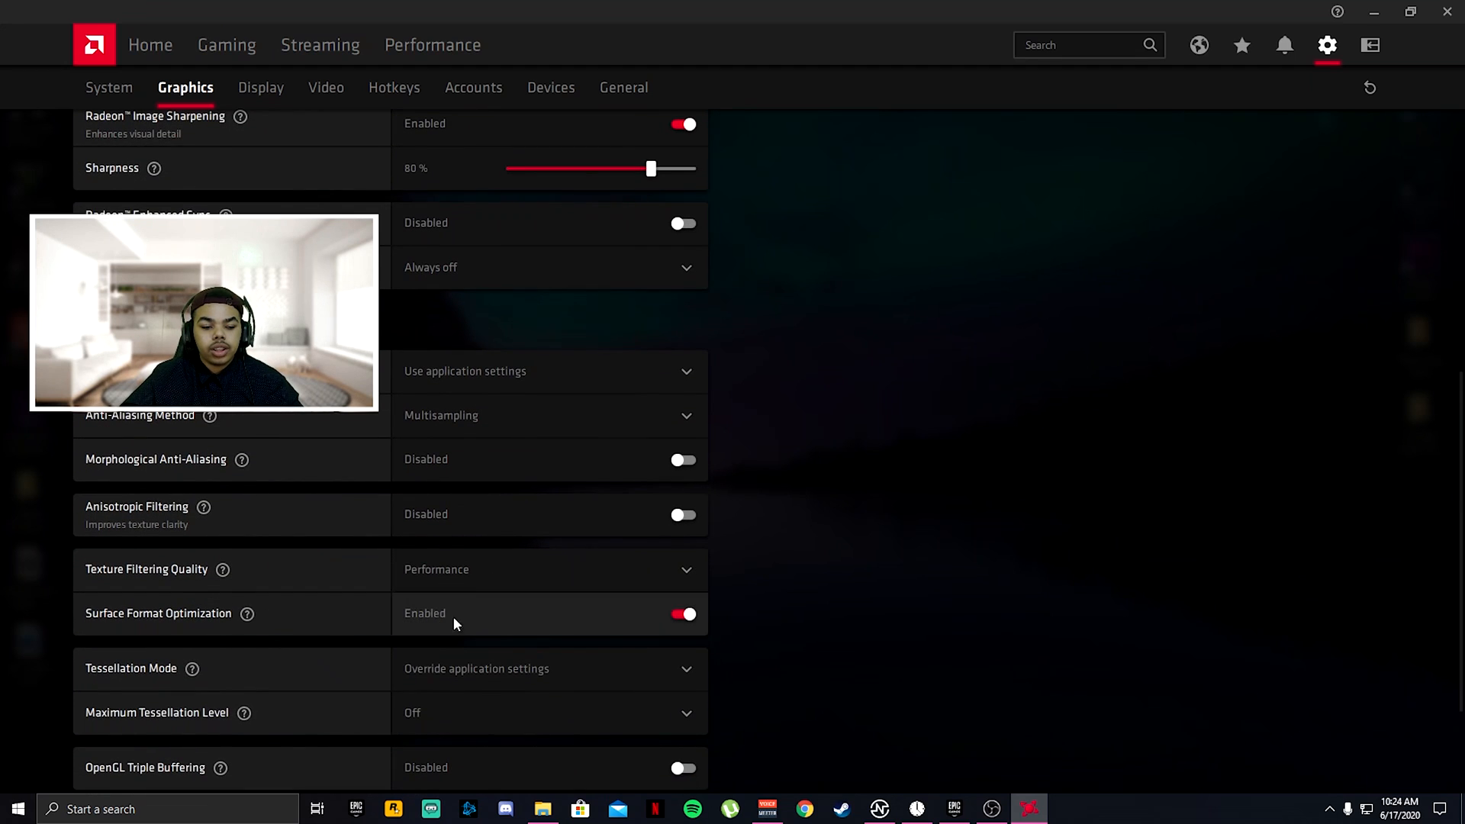
{"action": "mouse_move", "coordinate": [367, 679]}
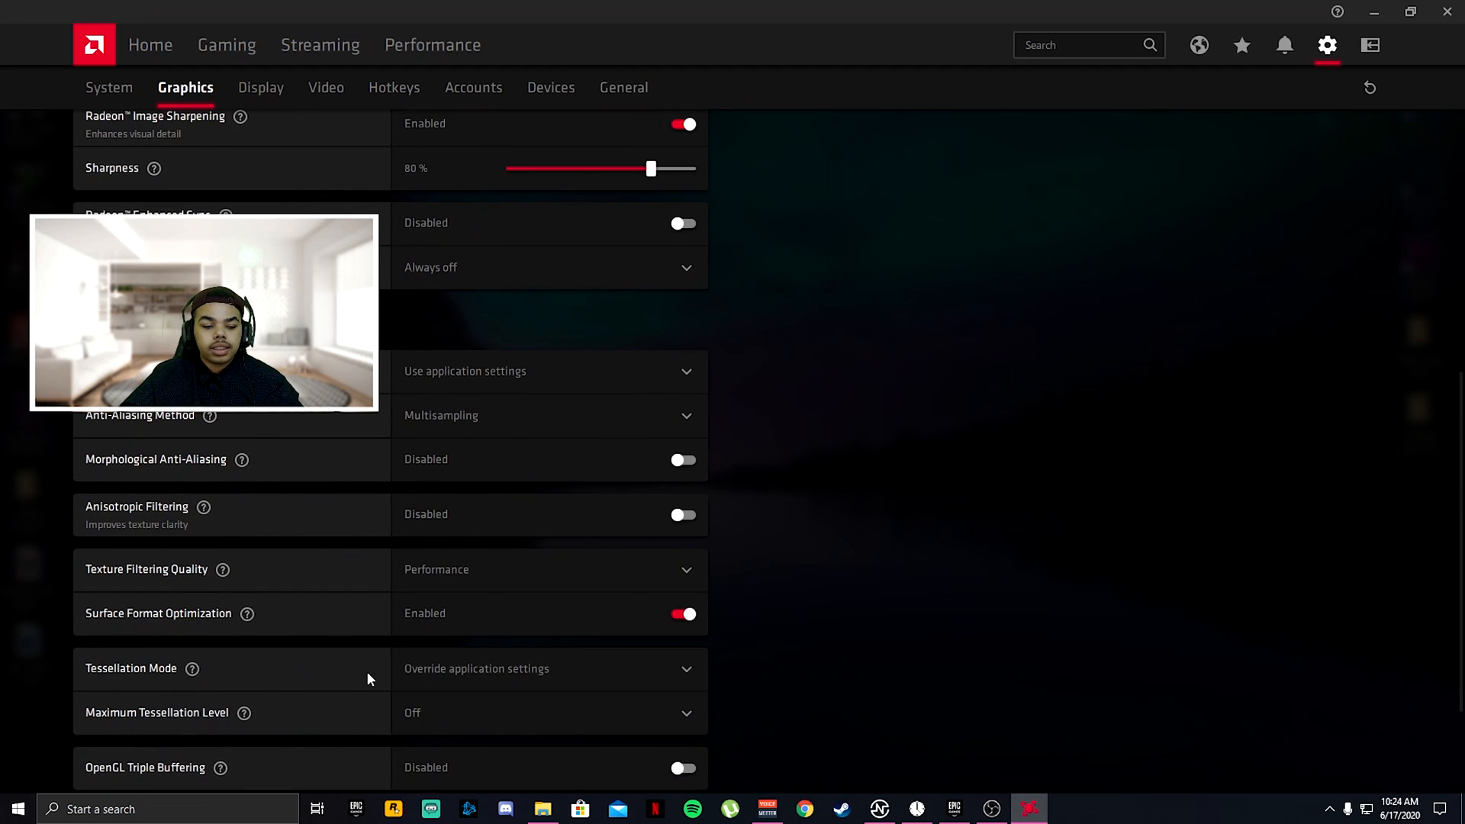
{"action": "mouse_move", "coordinate": [511, 746]}
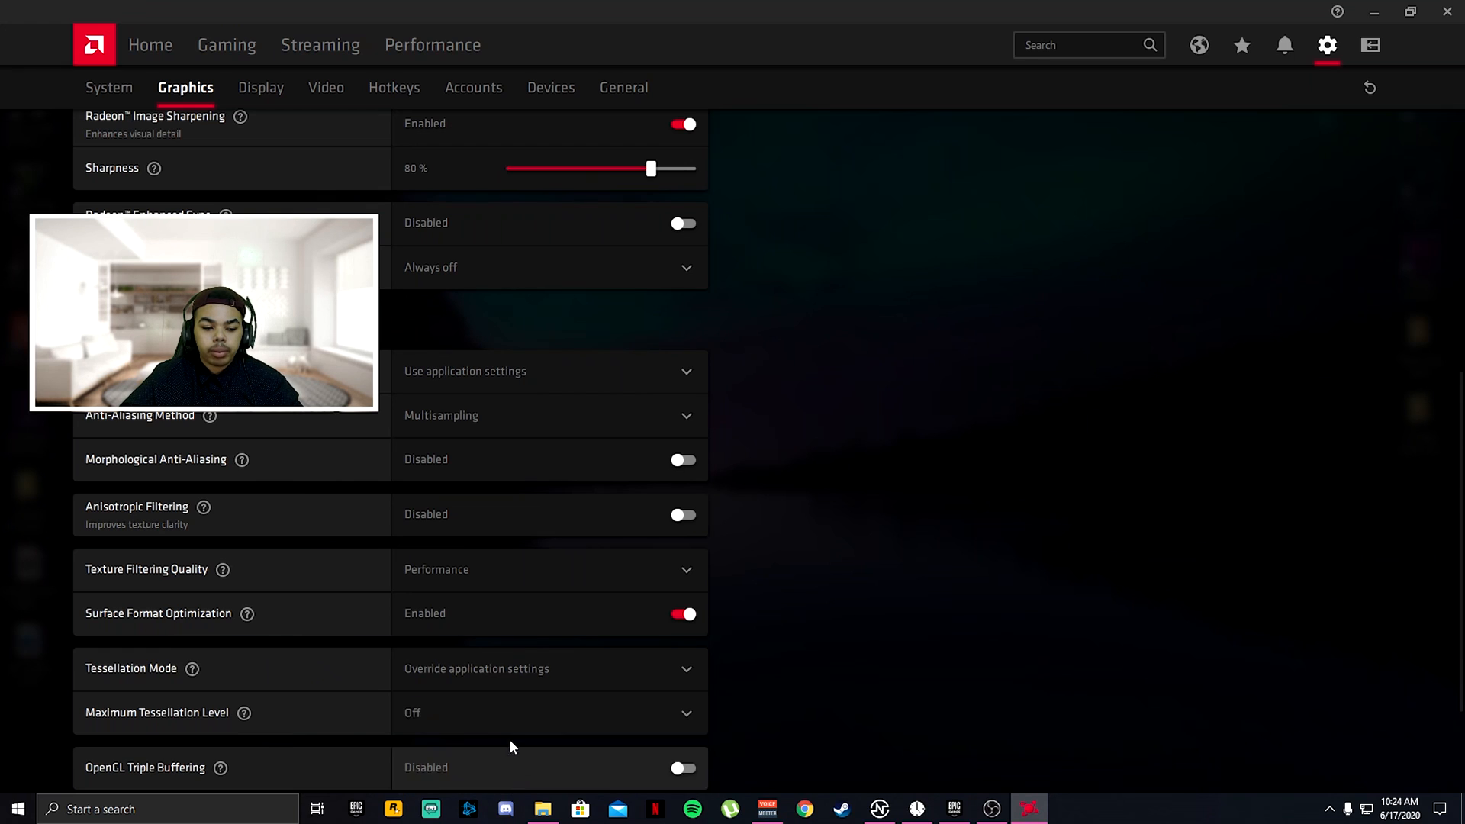
{"action": "left_click", "coordinate": [550, 712]}
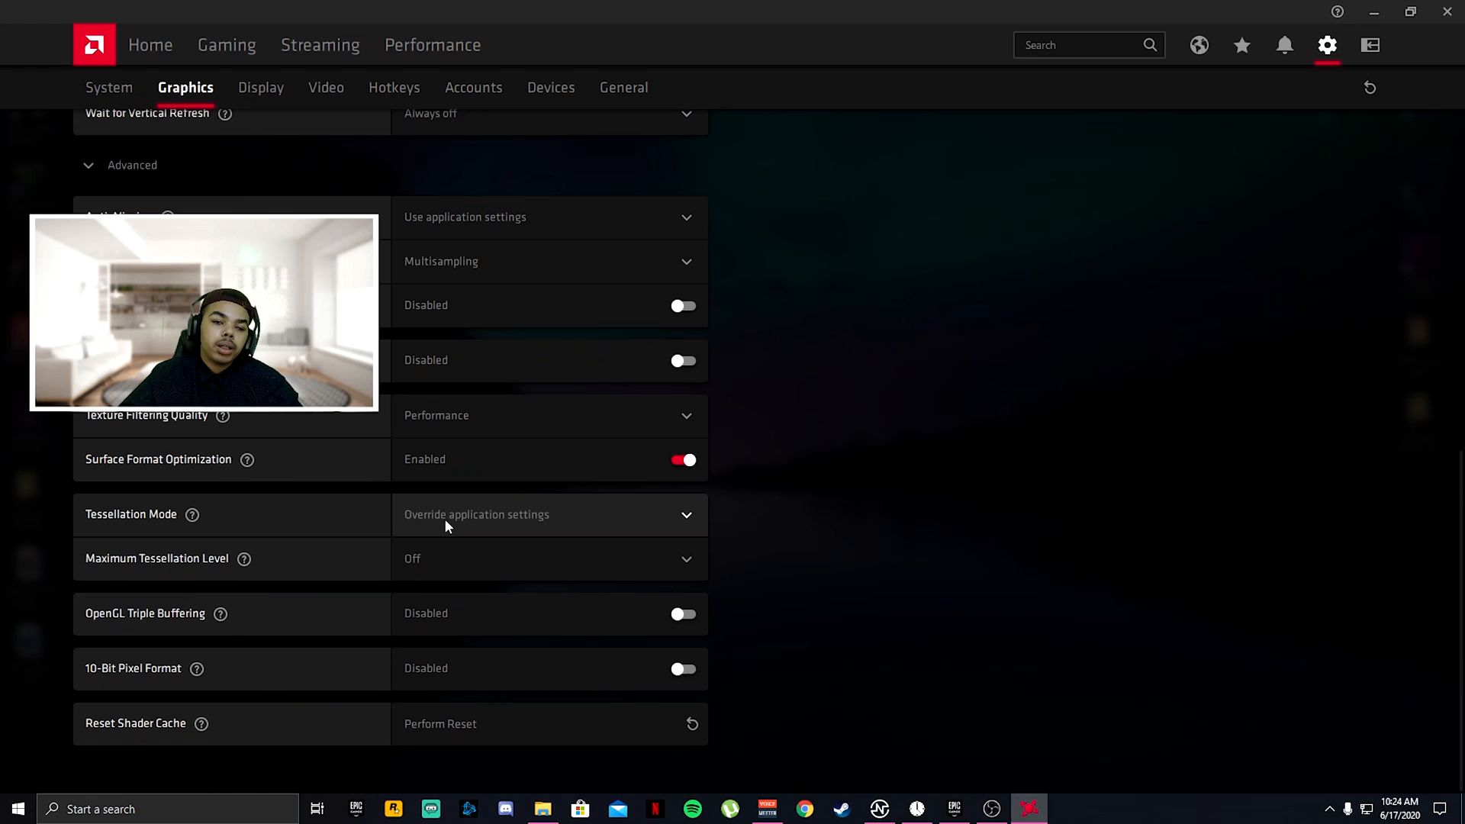
{"action": "mouse_move", "coordinate": [346, 620]}
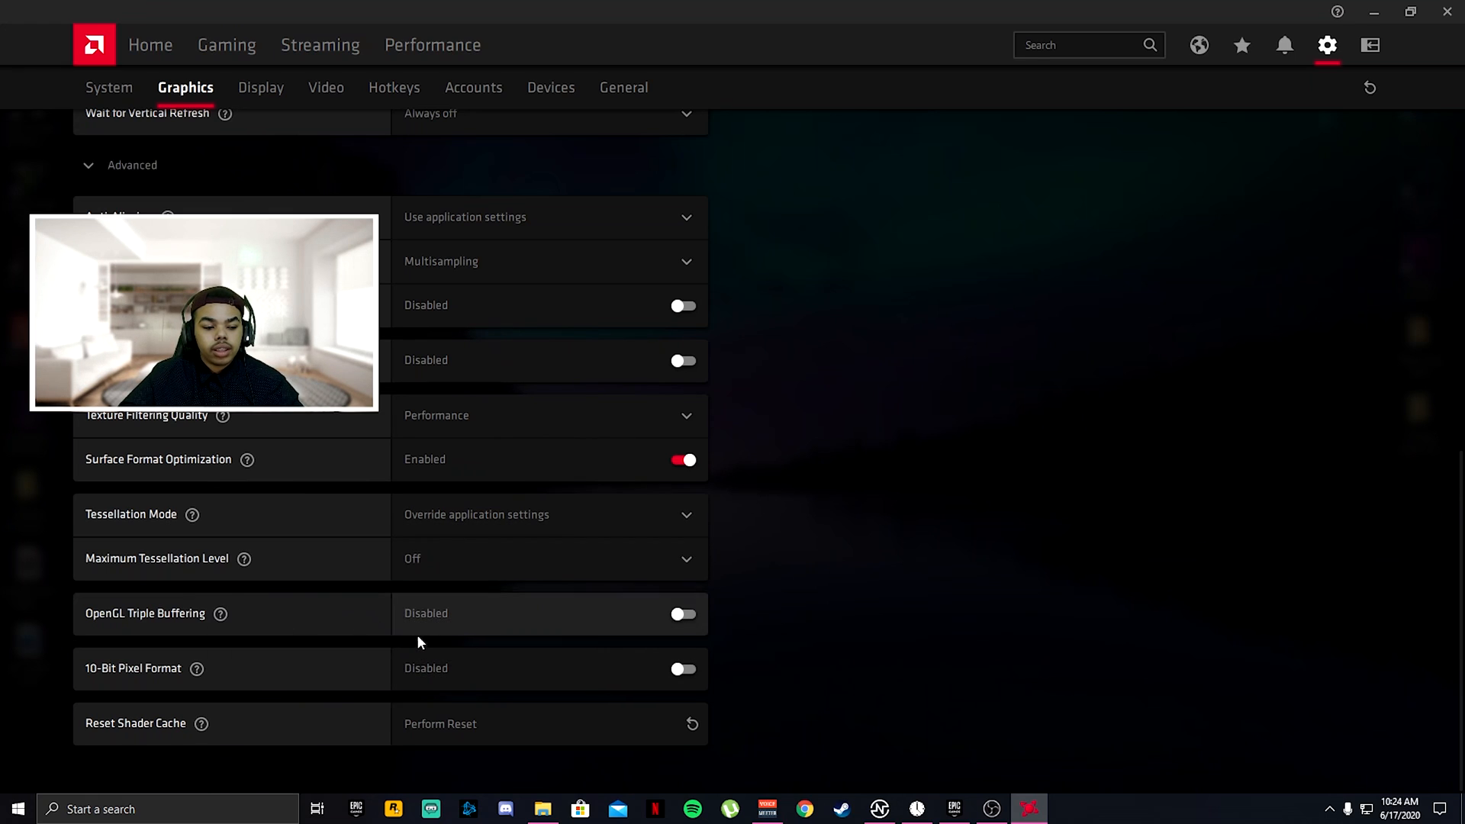
{"action": "mouse_move", "coordinate": [746, 679]}
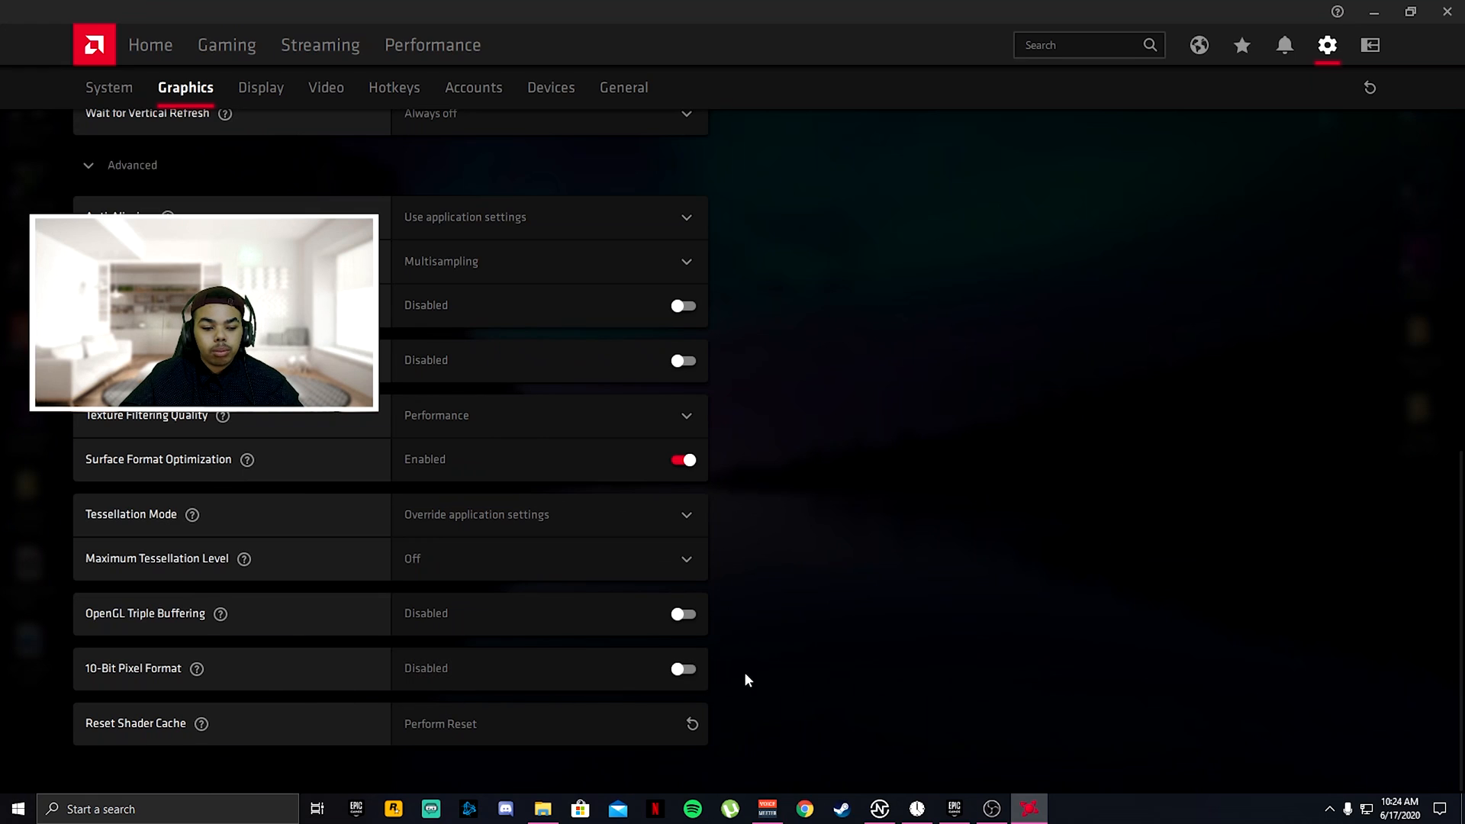
{"action": "mouse_move", "coordinate": [575, 743]}
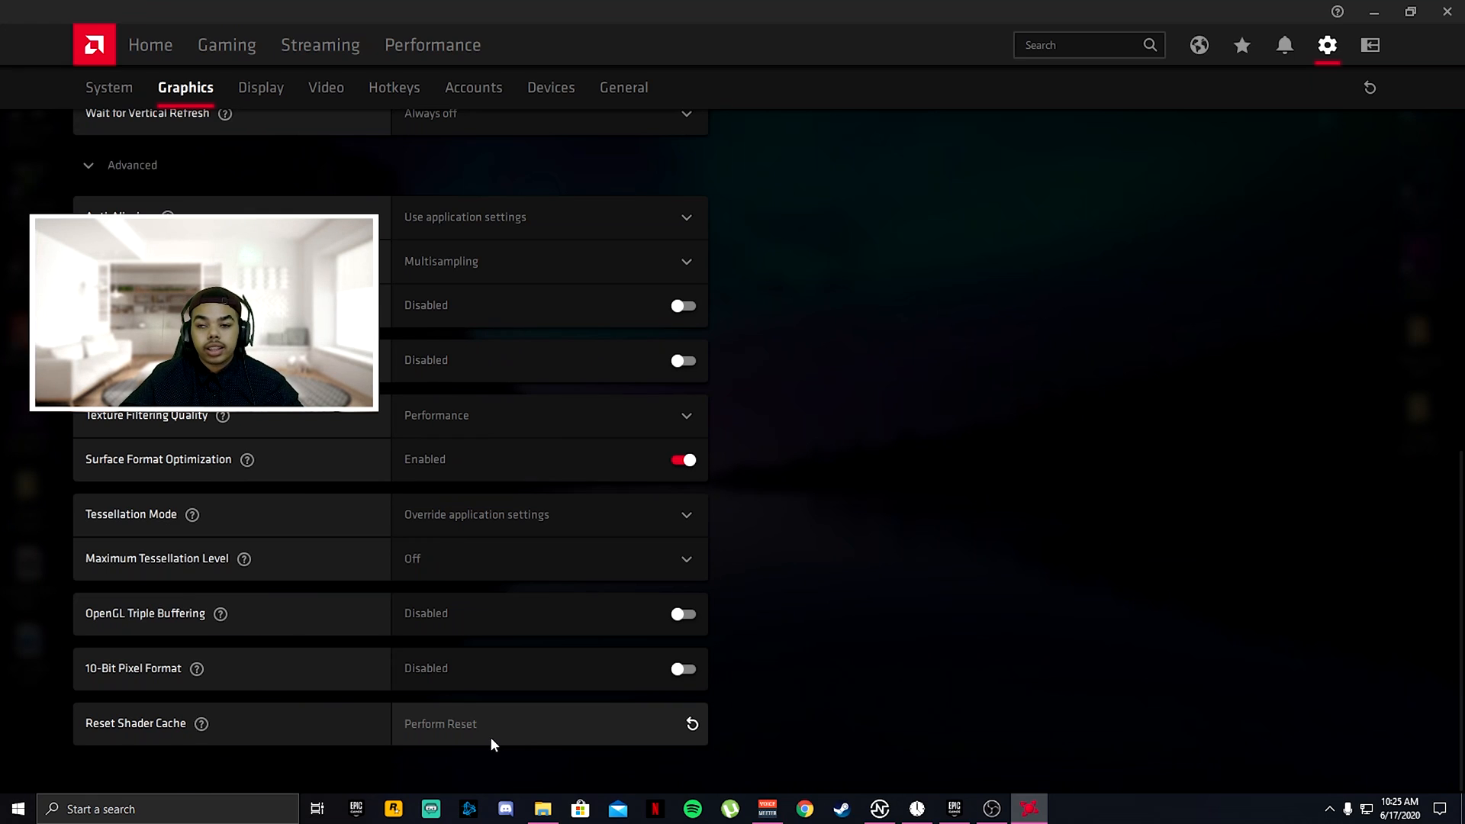
{"action": "left_click", "coordinate": [260, 87]}
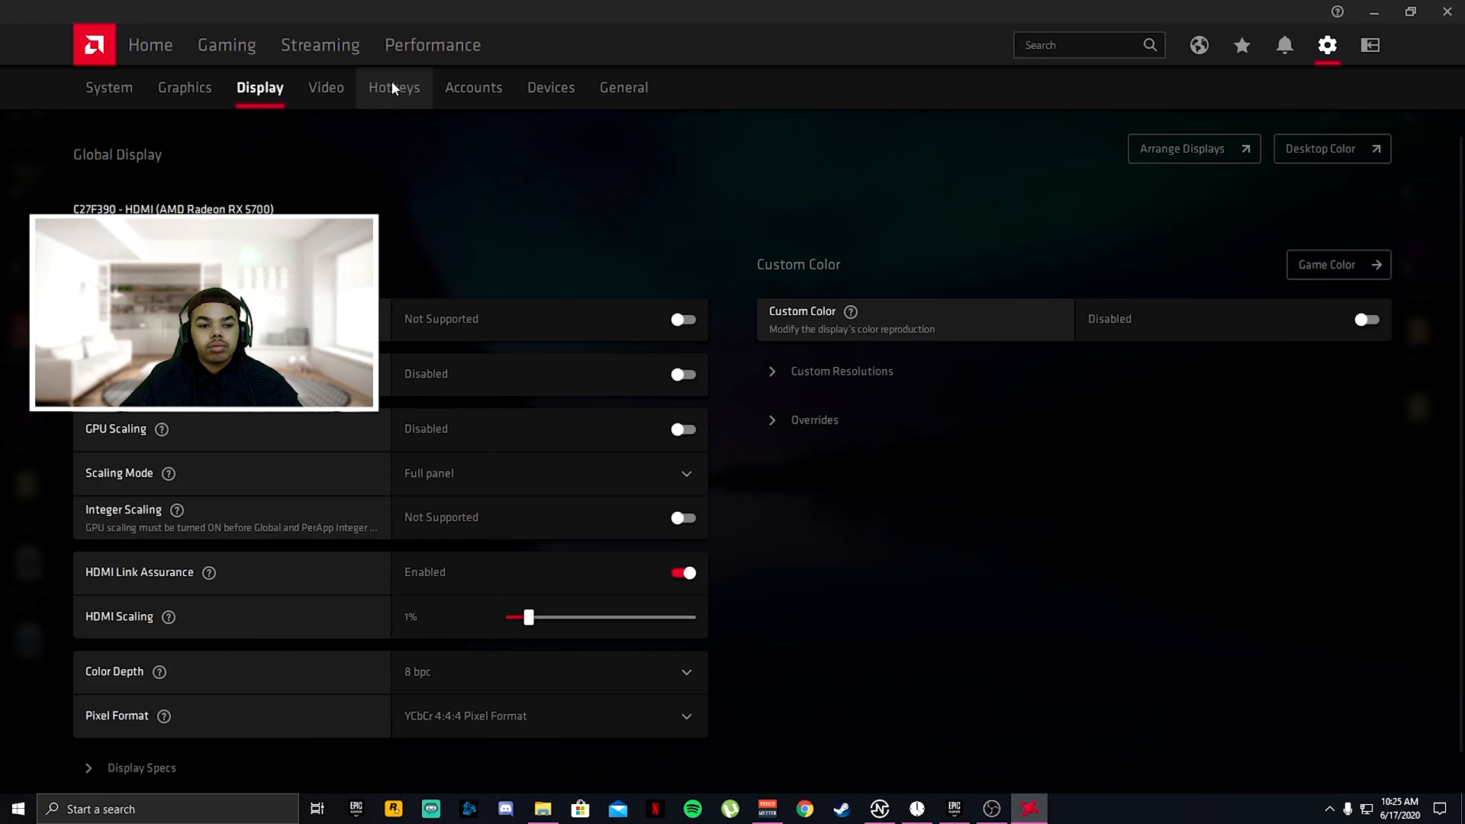
Review Fortnite's Custom graphics profile under Gaming, then close Radeon Software.
{"action": "left_click", "coordinate": [150, 45]}
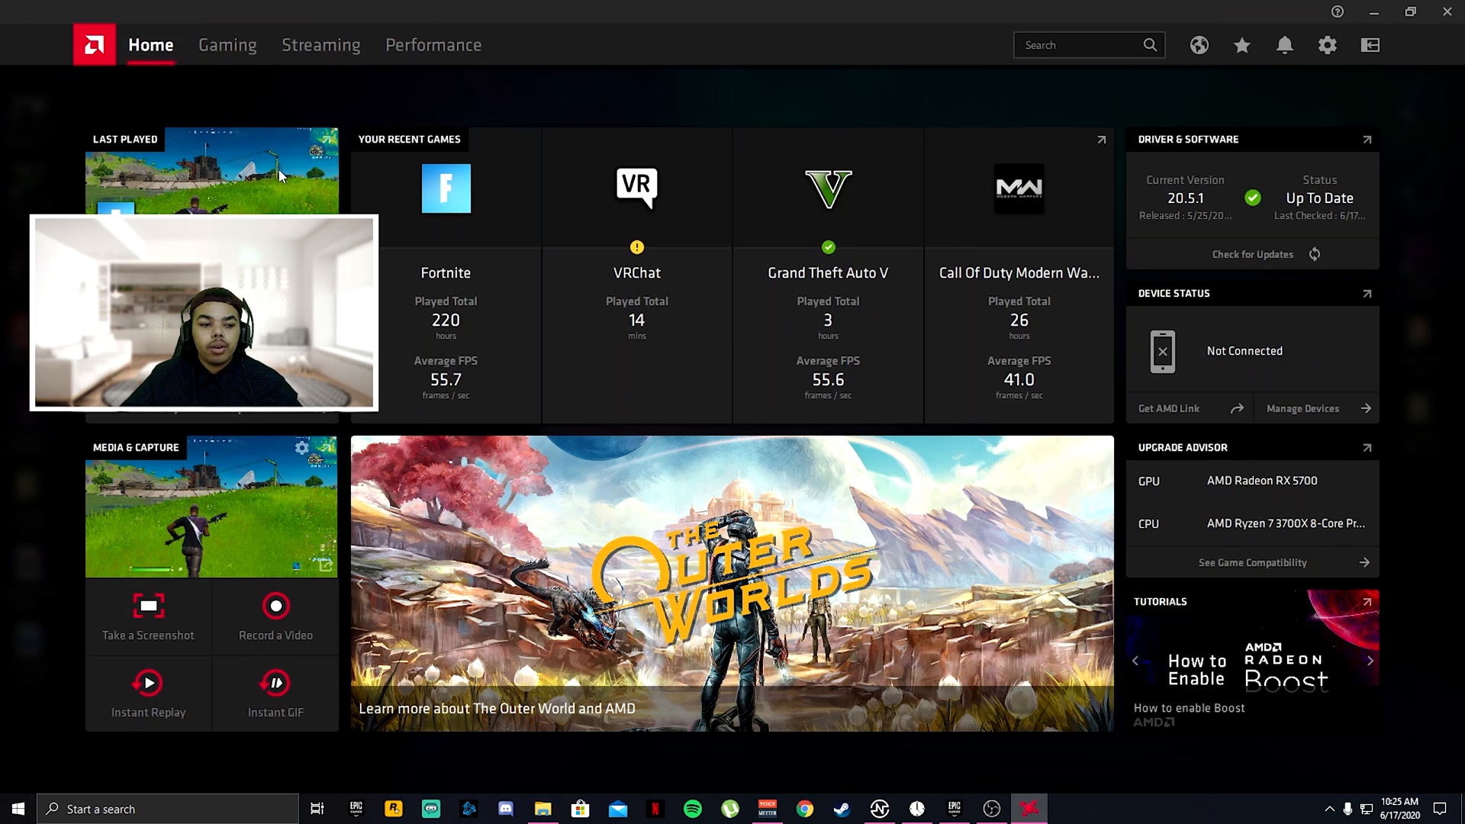
{"action": "left_click", "coordinate": [226, 45]}
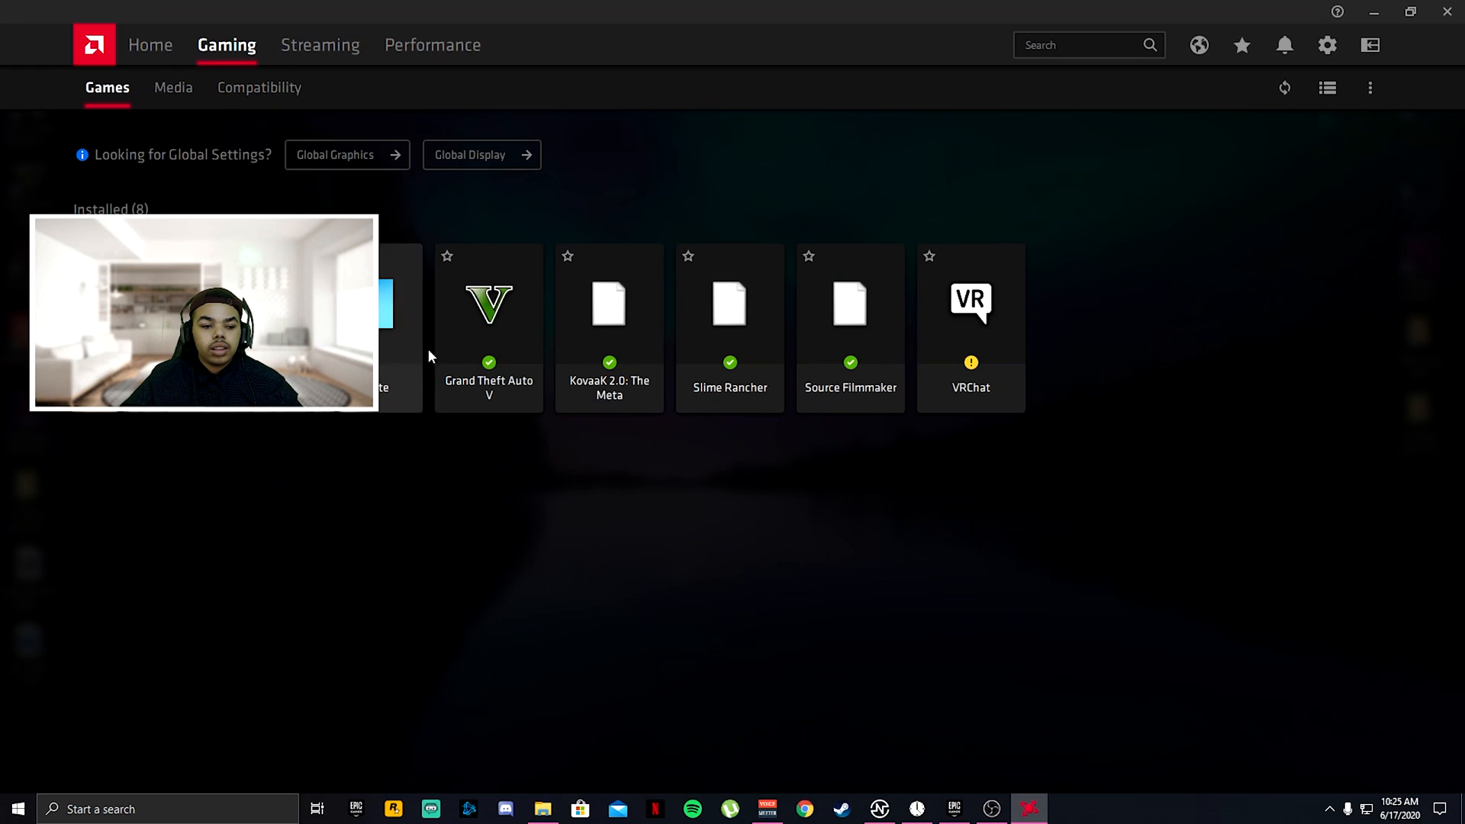
{"action": "left_click", "coordinate": [383, 327]}
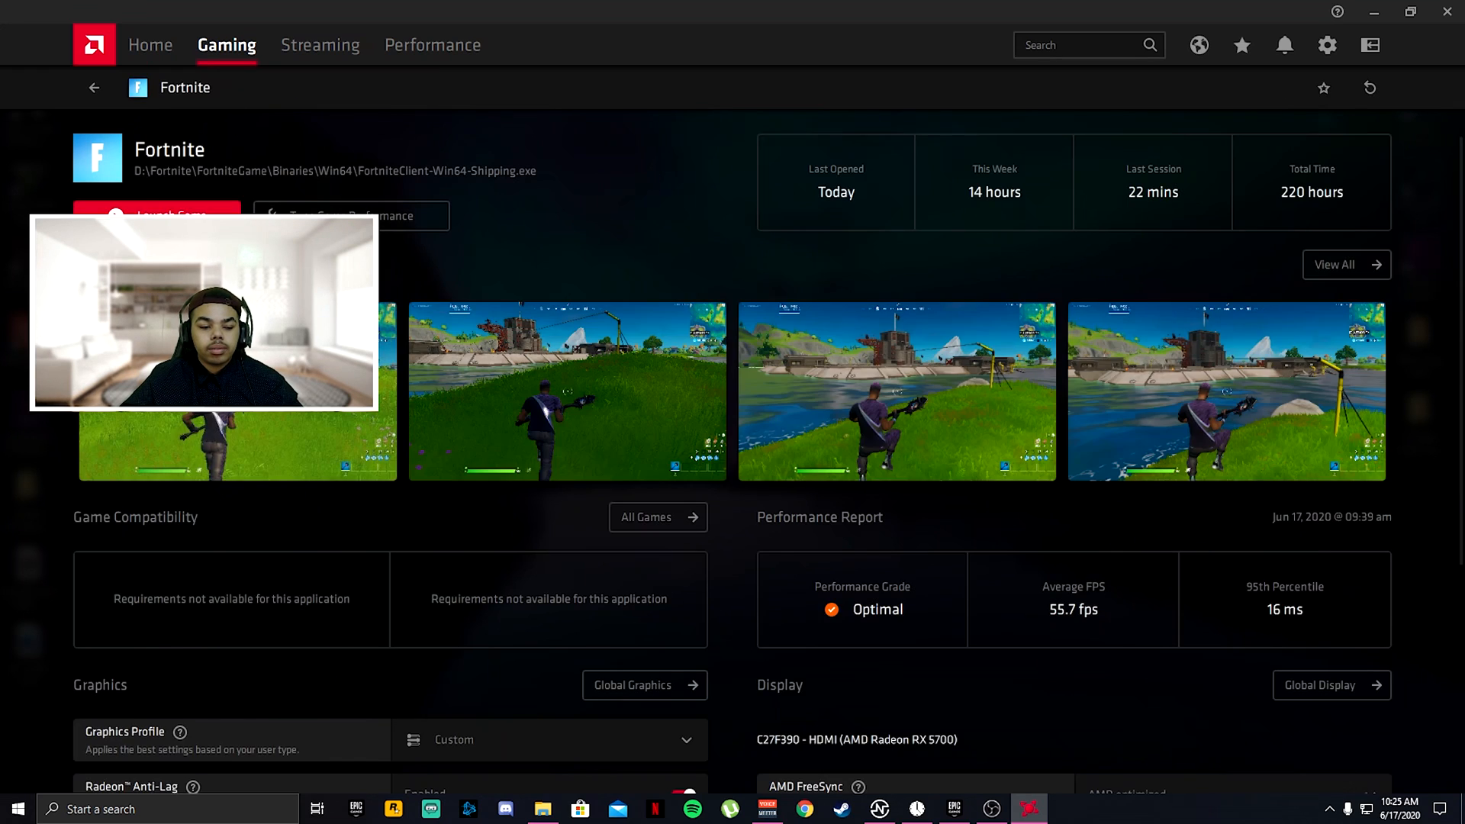
{"action": "scroll", "scroll_direction": "down", "scroll_amount": 3}
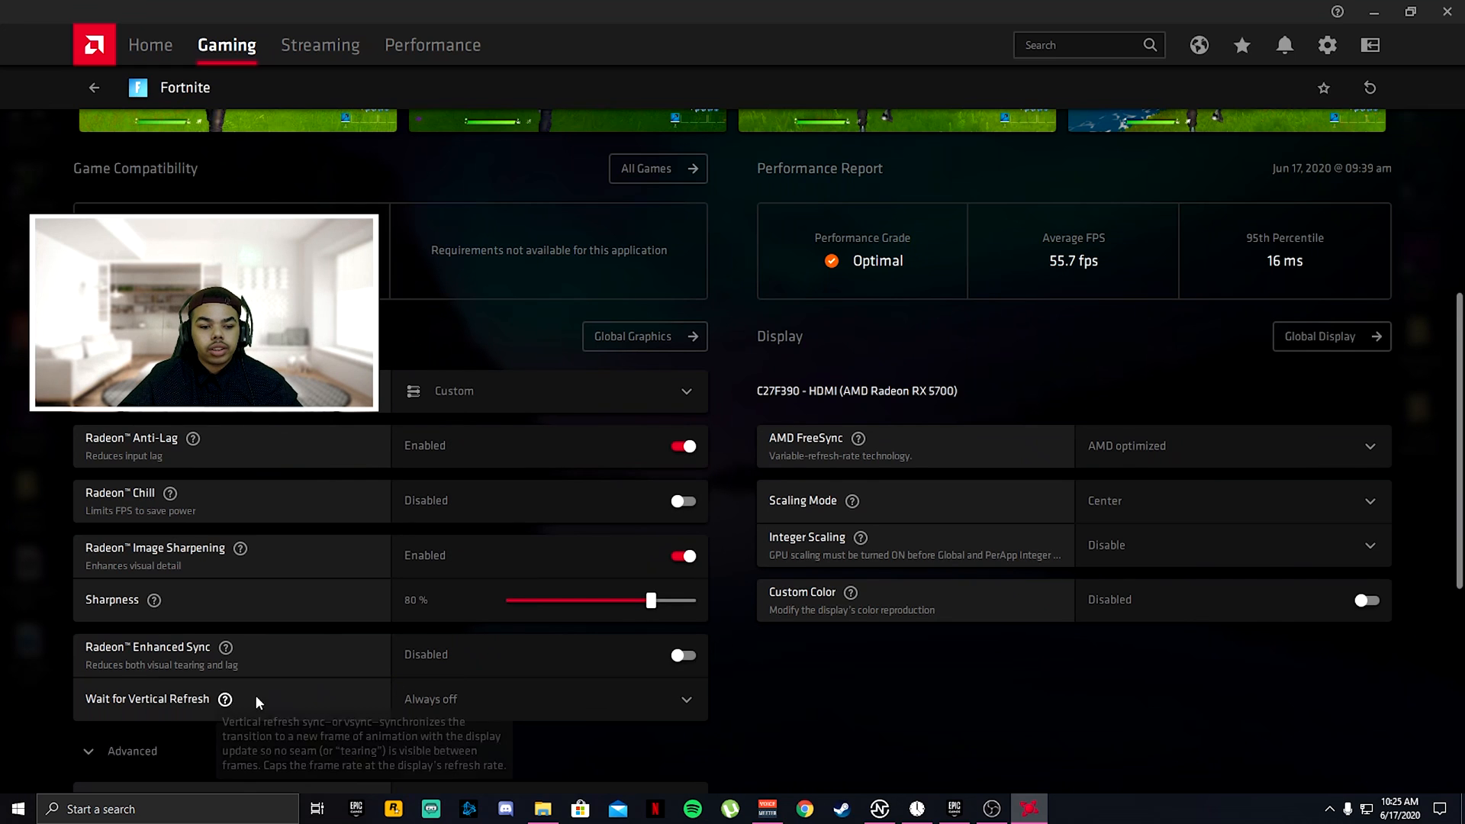
{"action": "scroll", "scroll_direction": "down", "scroll_amount": 3}
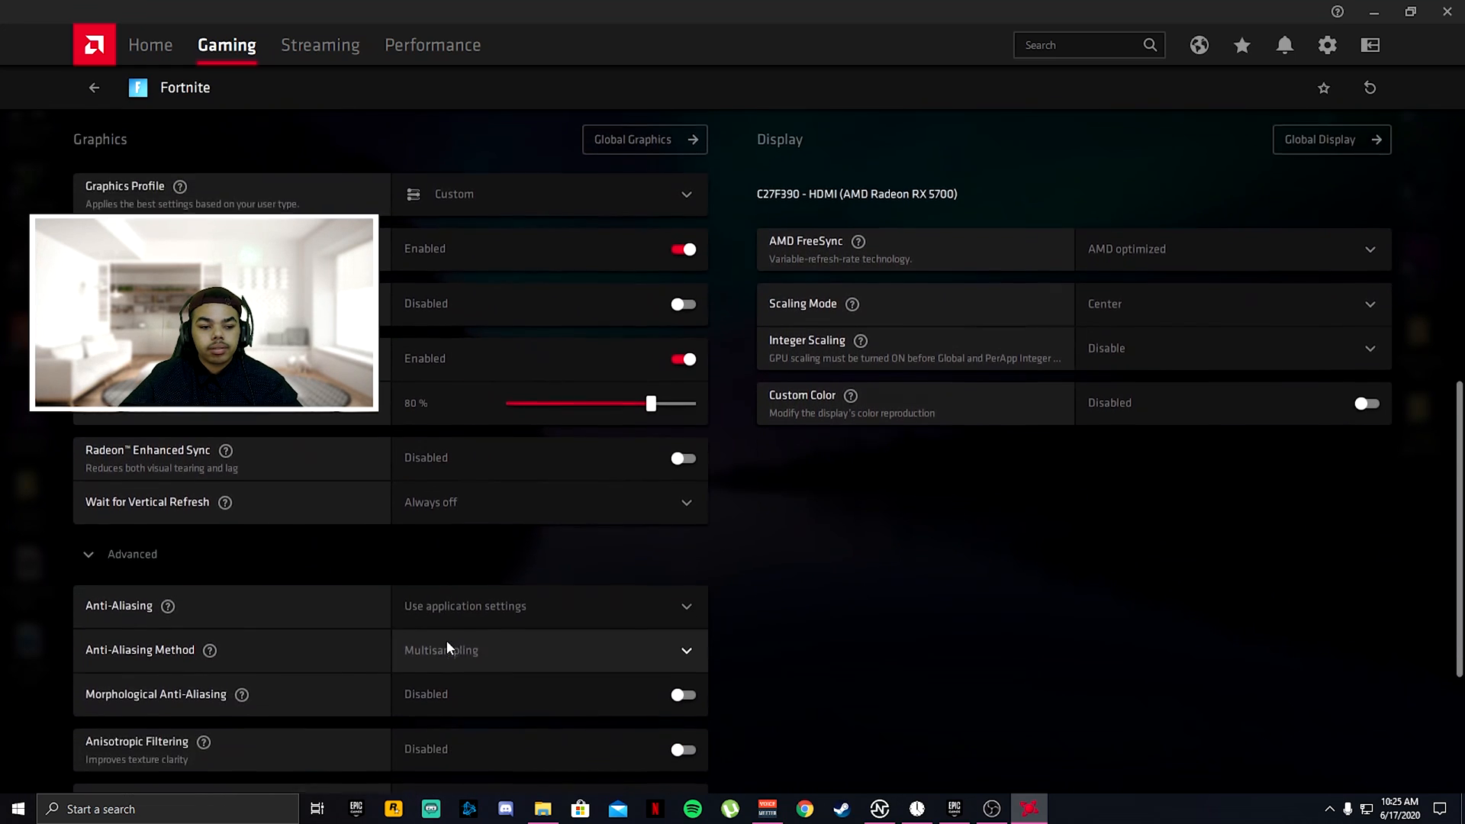
{"action": "left_click", "coordinate": [150, 44]}
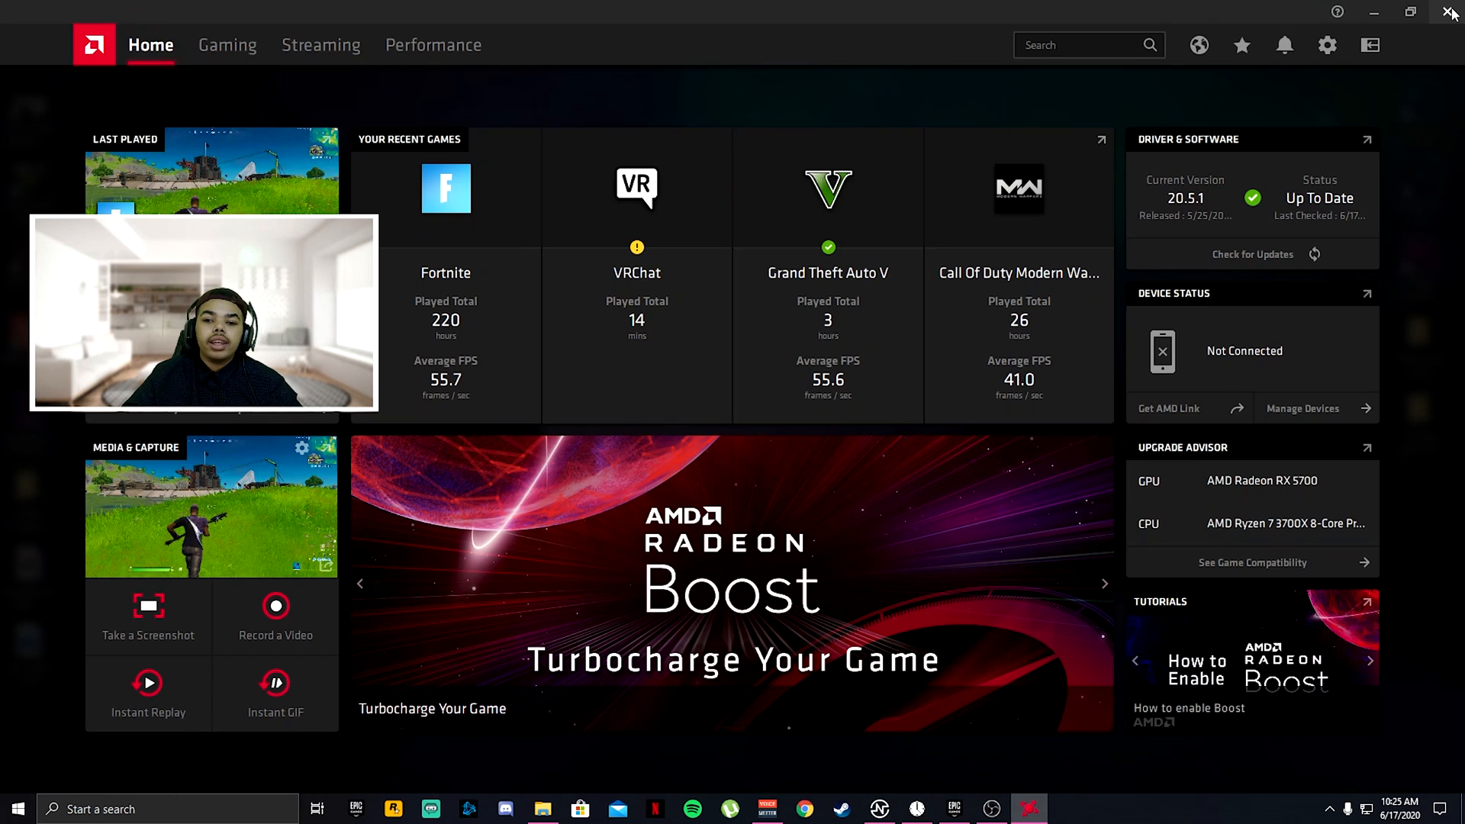
{"action": "mouse_move", "coordinate": [1452, 13]}
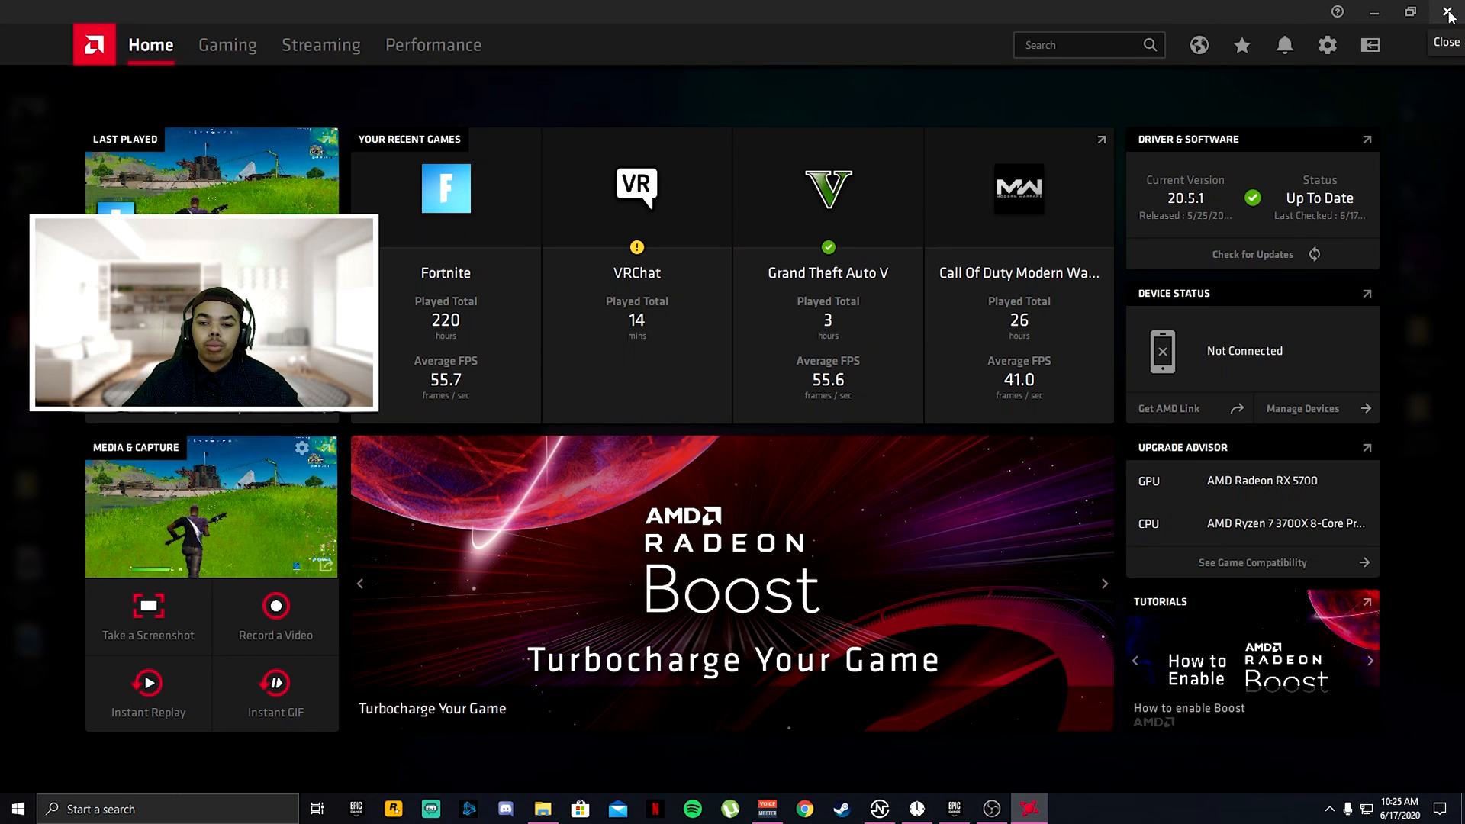
{"action": "left_click", "coordinate": [1451, 13]}
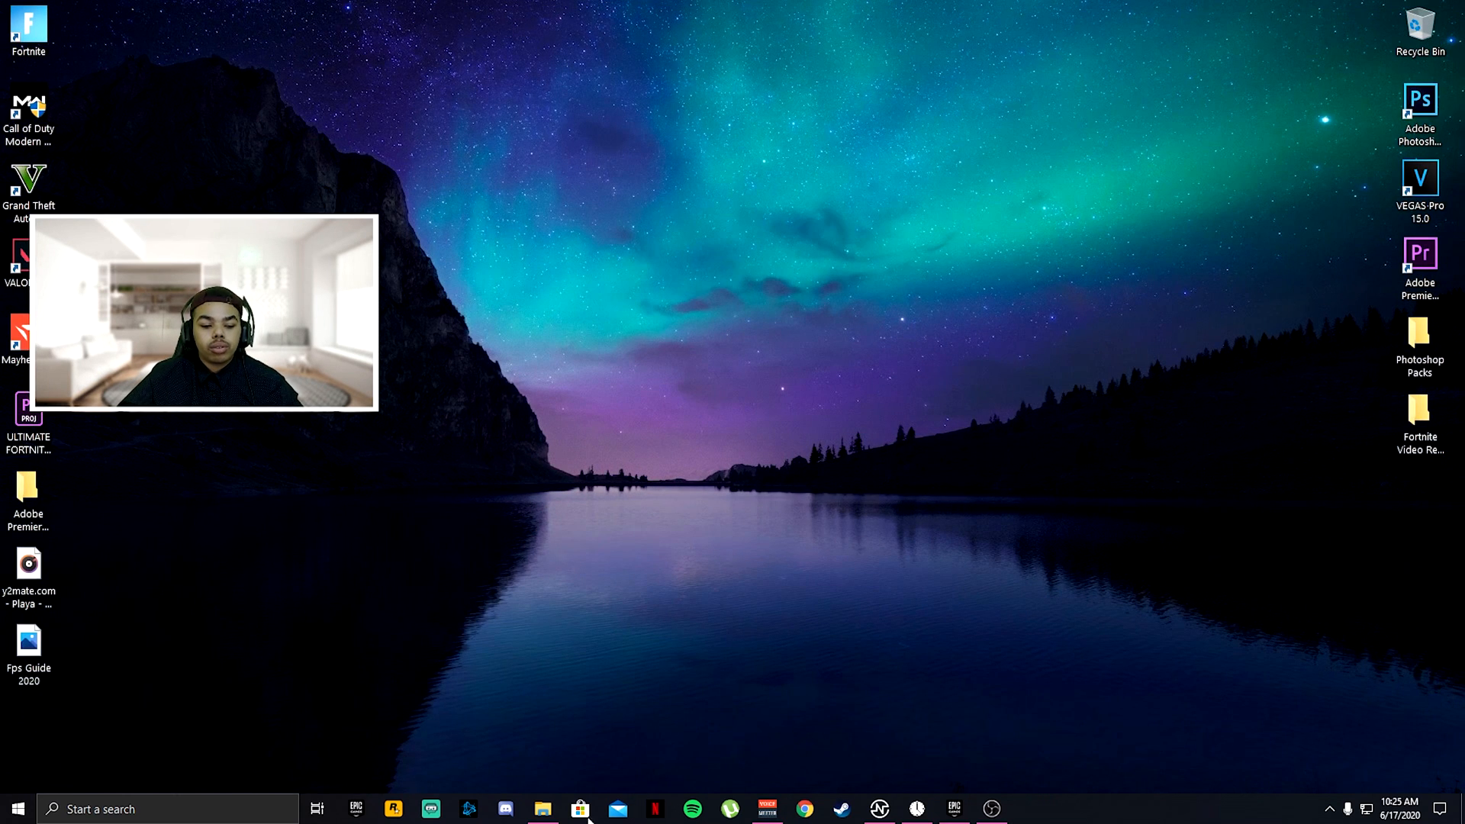
Bring Fortnite forward and reach its Video settings page.
{"action": "left_click", "coordinate": [954, 809]}
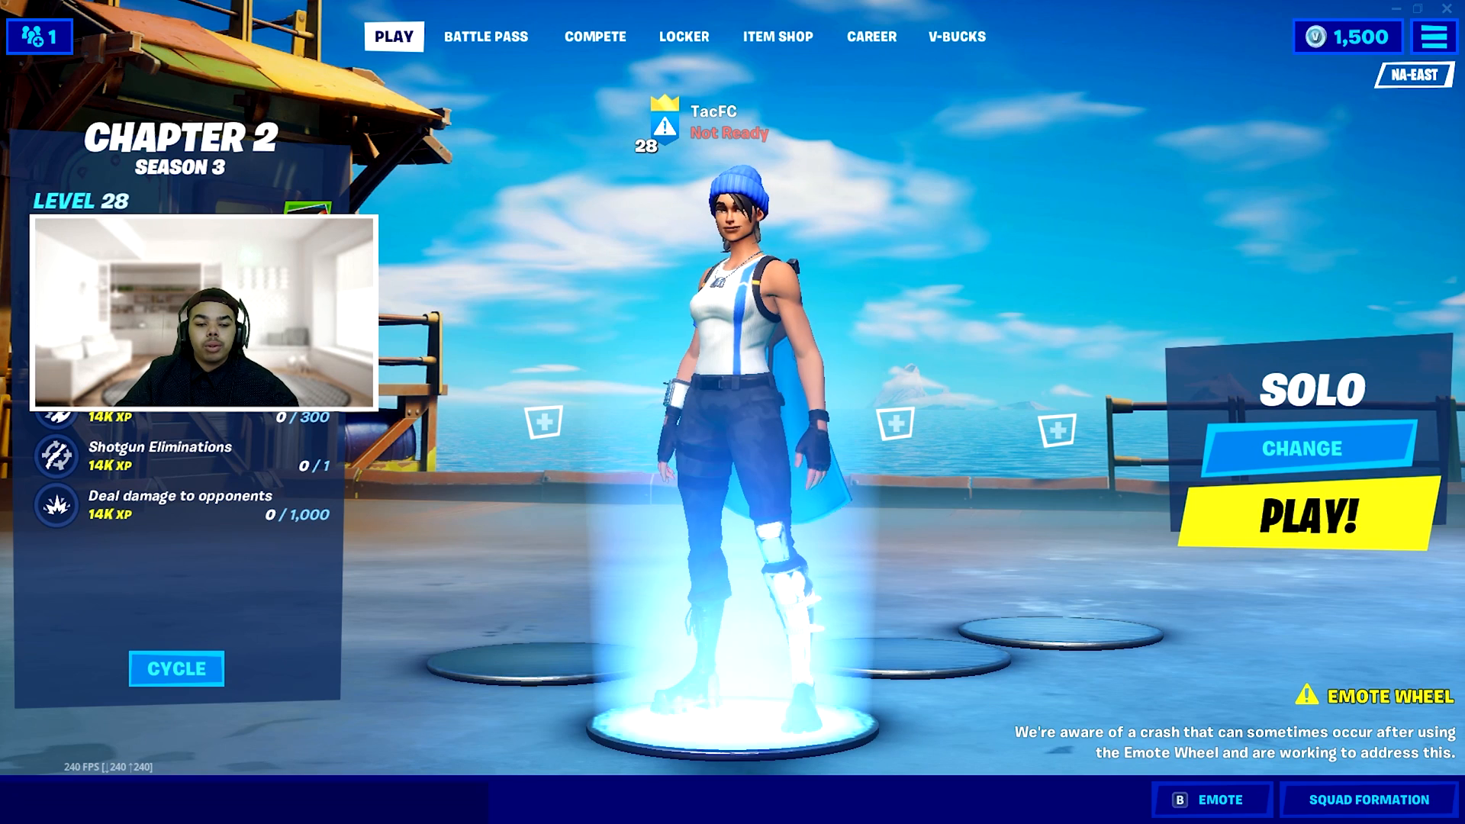
{"action": "left_click", "coordinate": [1433, 36]}
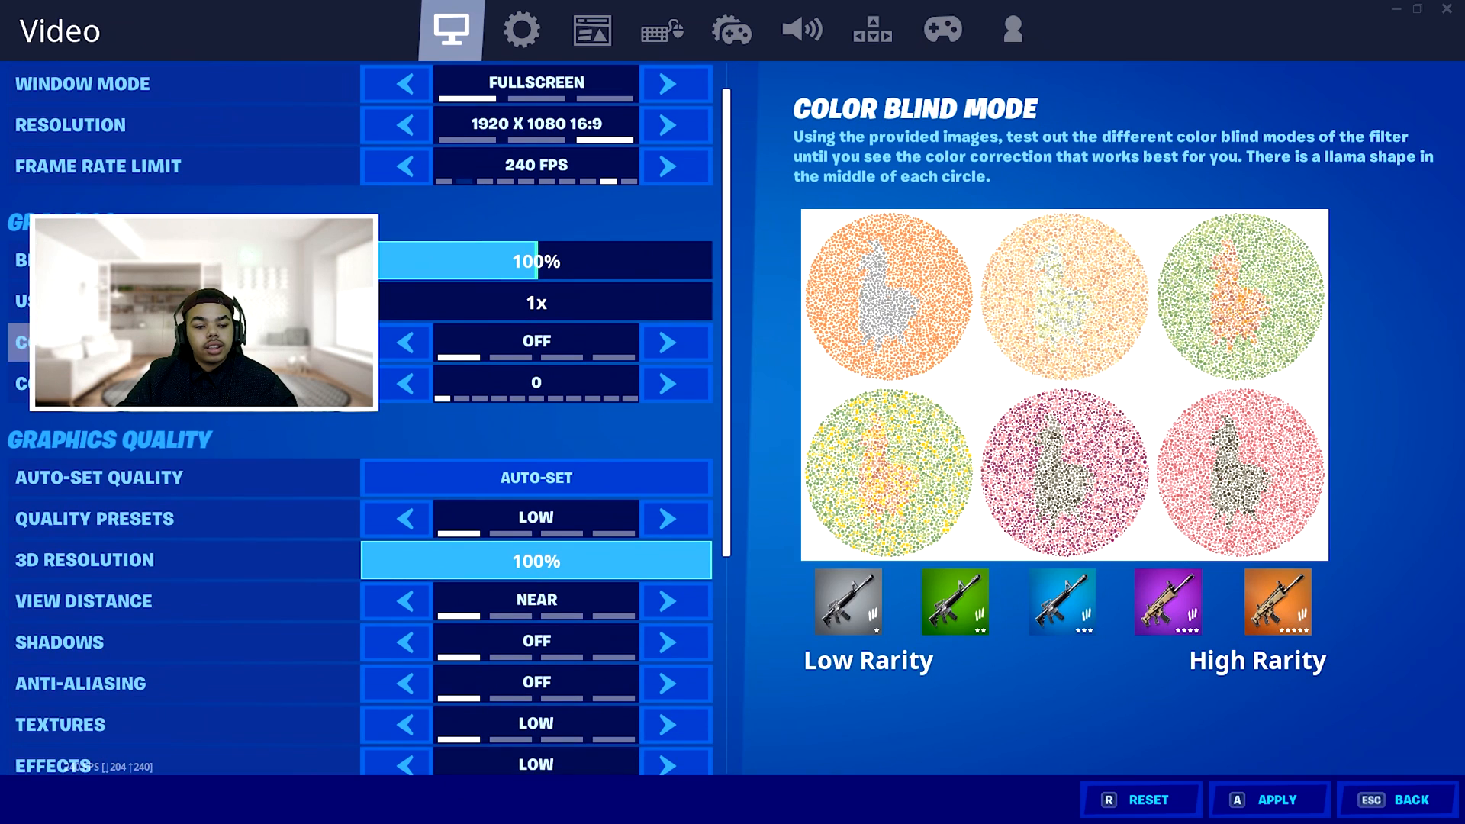
Keep the Low quality preset and set 3D resolution to 100%.
{"action": "scroll", "scroll_direction": "down", "scroll_amount": 3}
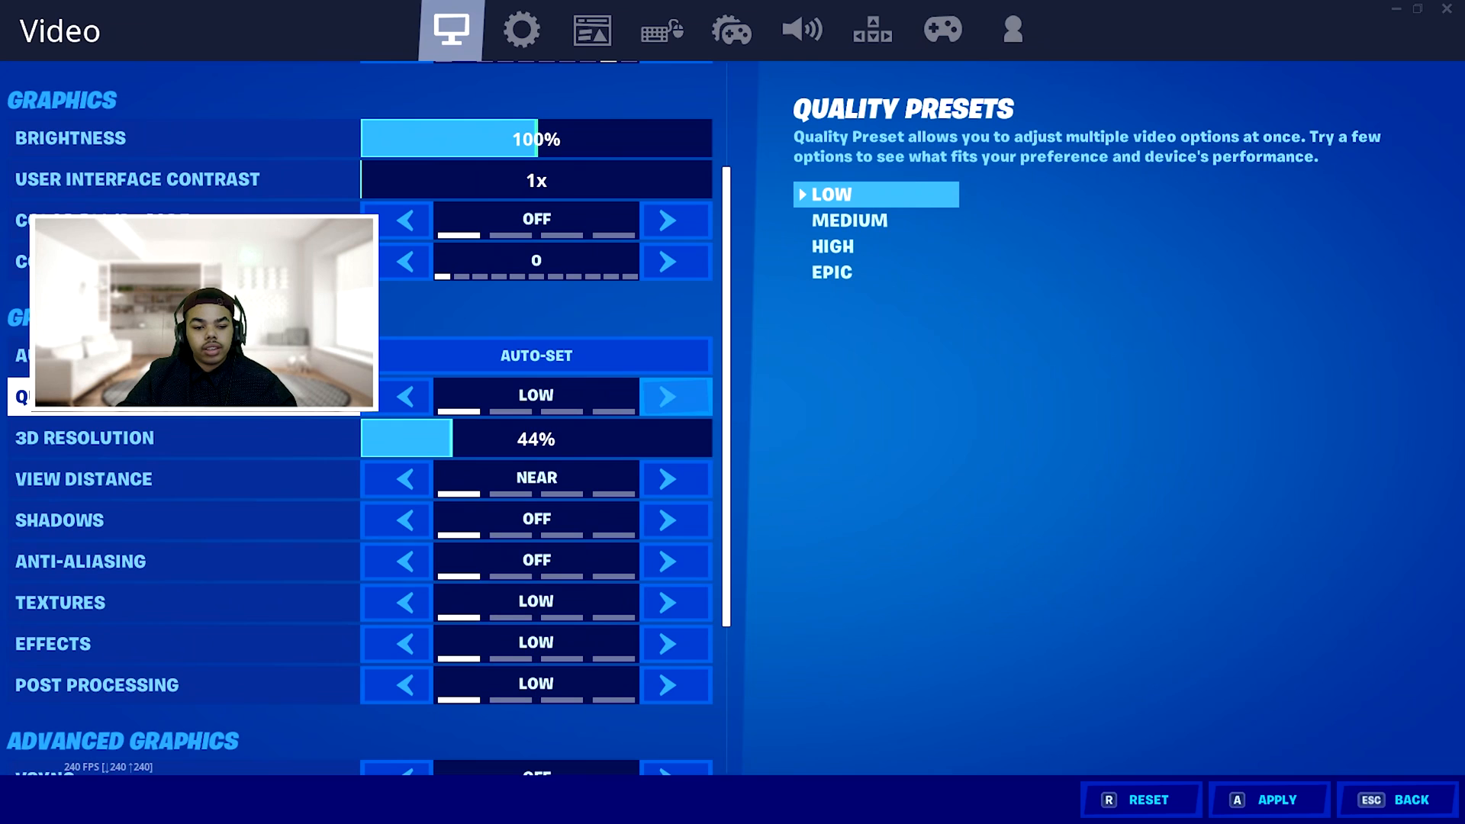
{"action": "left_click", "coordinate": [405, 438]}
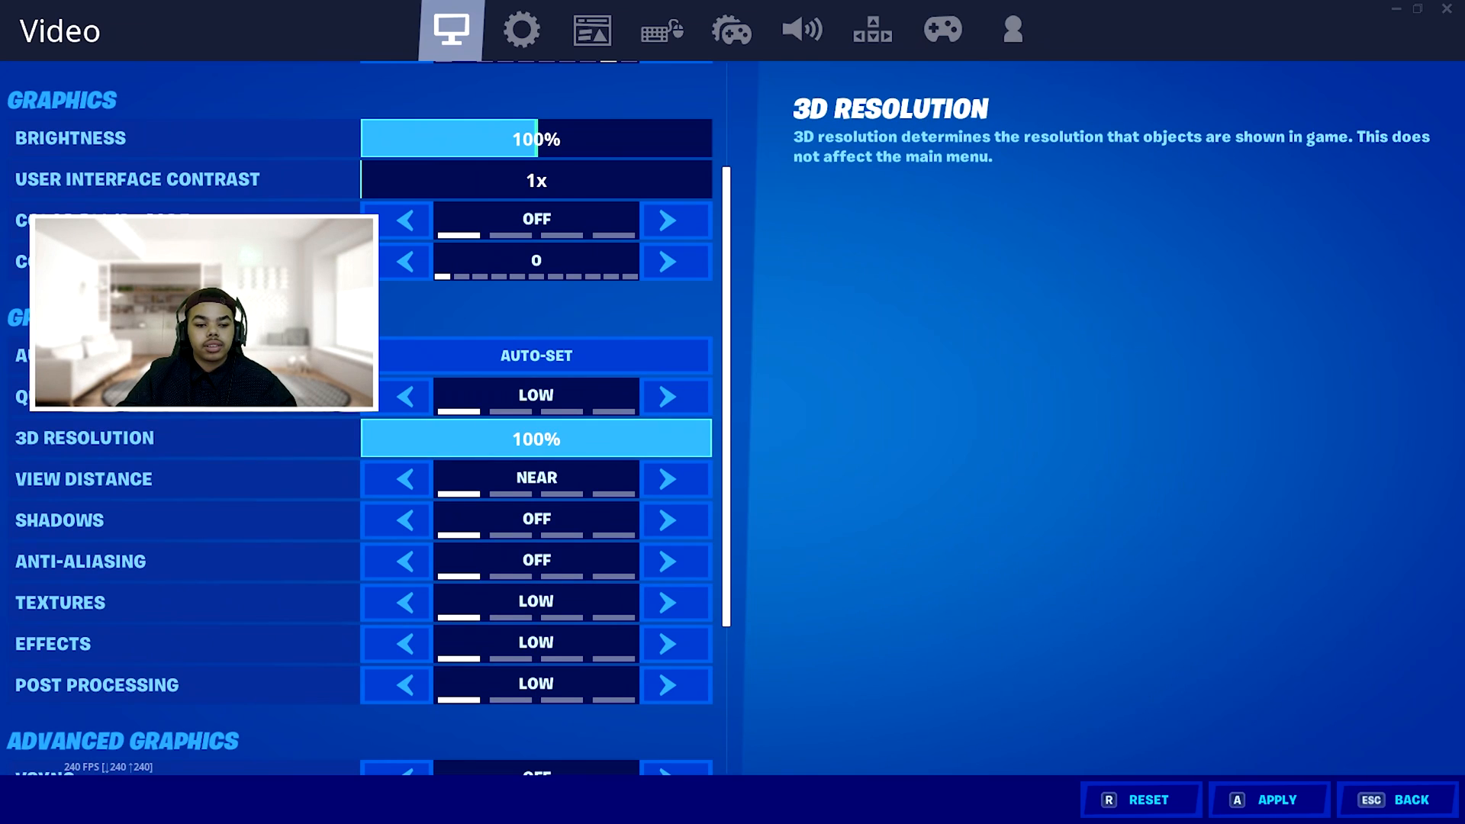
{"action": "scroll", "scroll_direction": "down", "scroll_amount": 3}
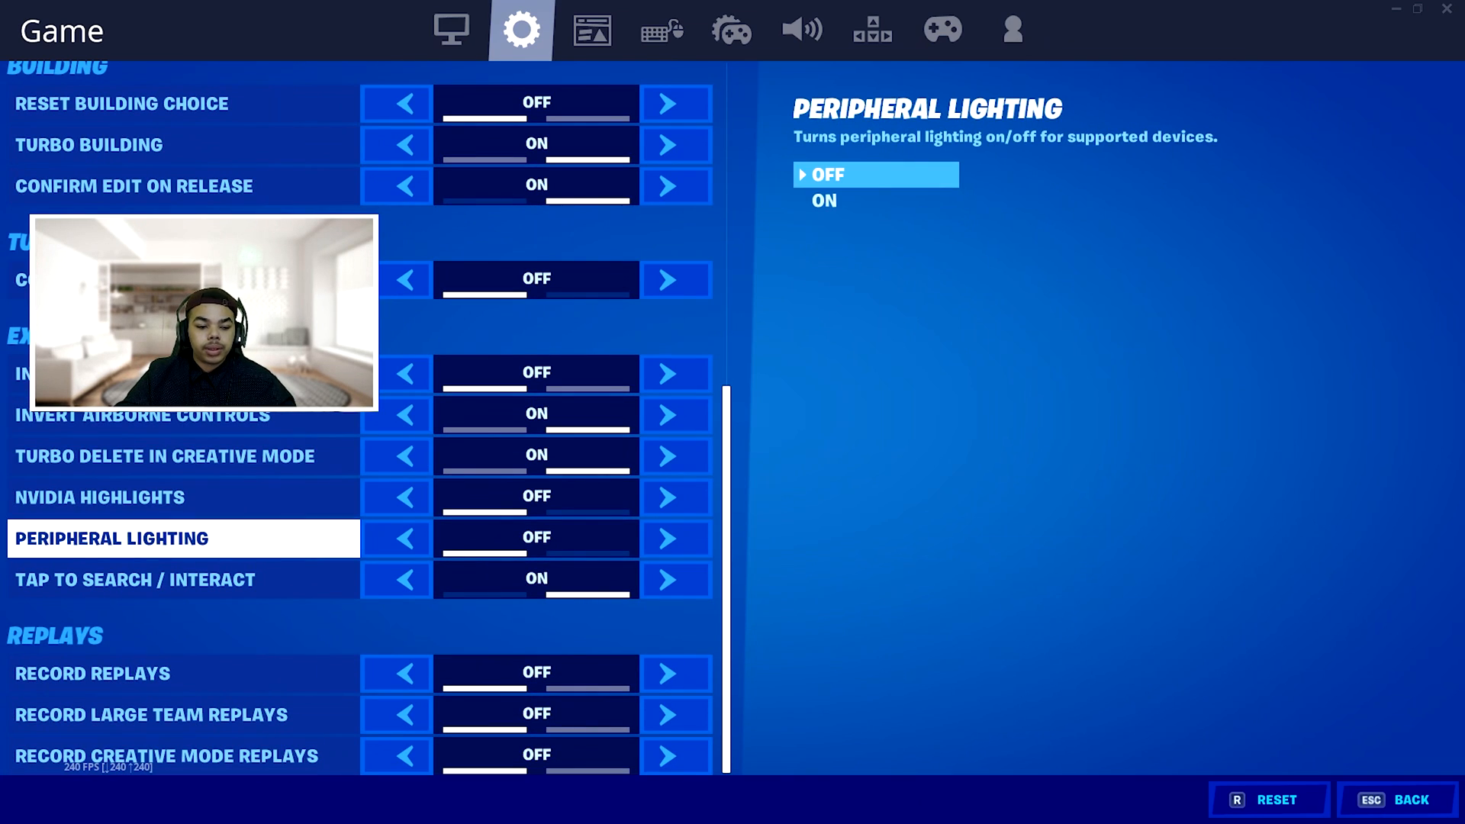
Leave Record Replays, Large Team Replays and Creative Mode Replays all OFF.
{"action": "left_click", "coordinate": [149, 716]}
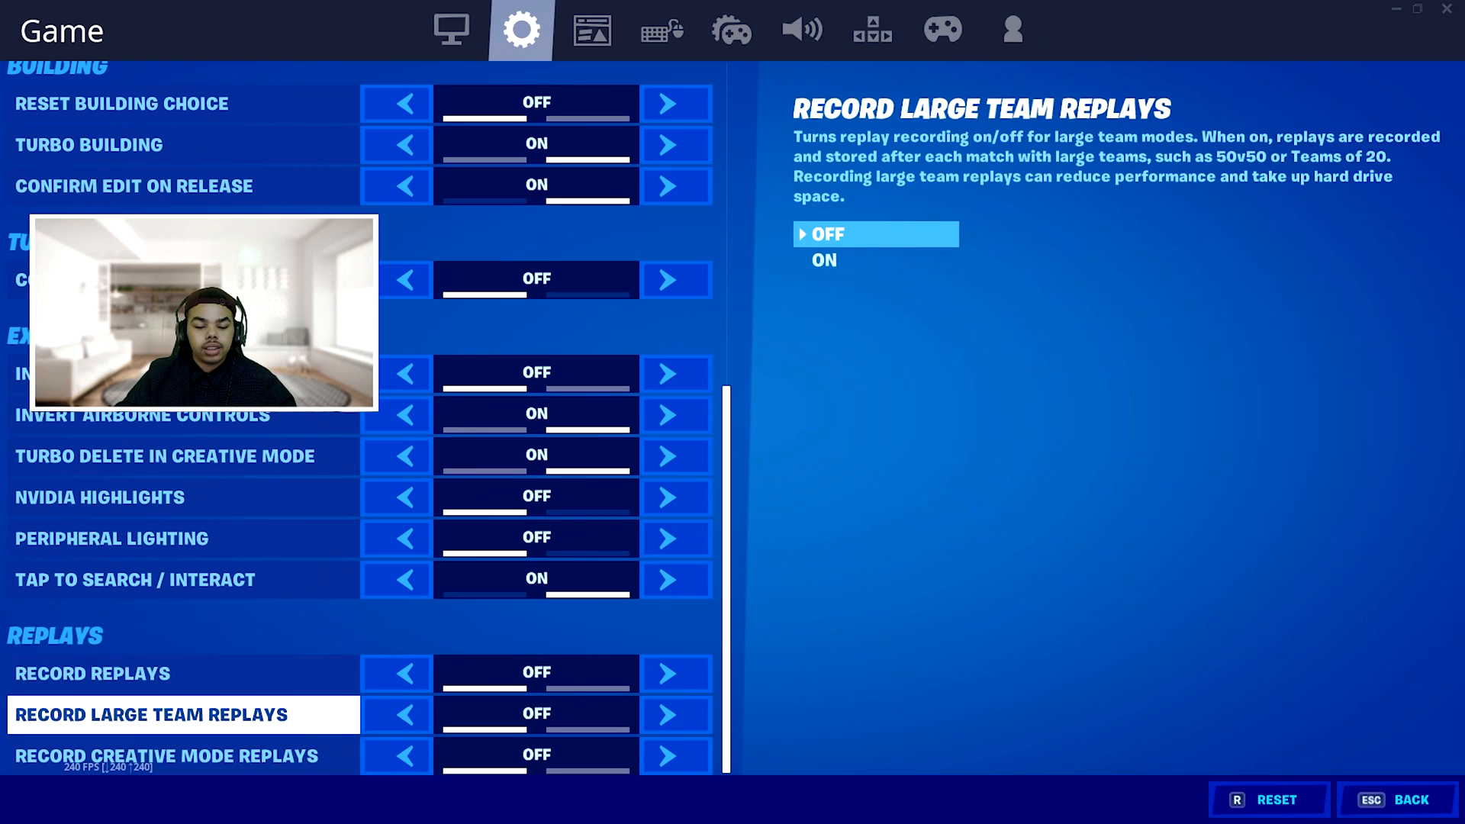
{"action": "left_click", "coordinate": [674, 673]}
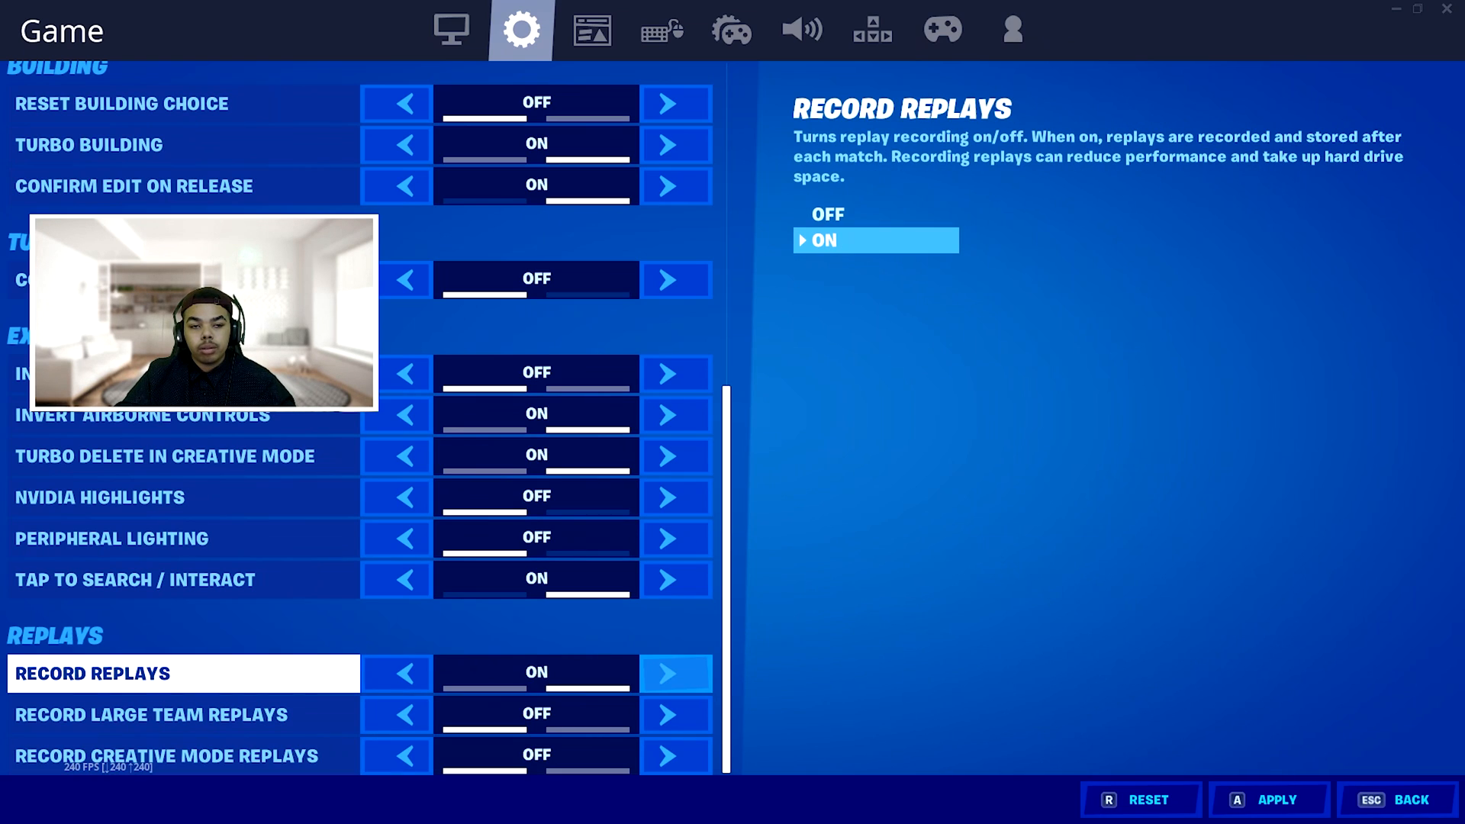
{"action": "left_click", "coordinate": [396, 673]}
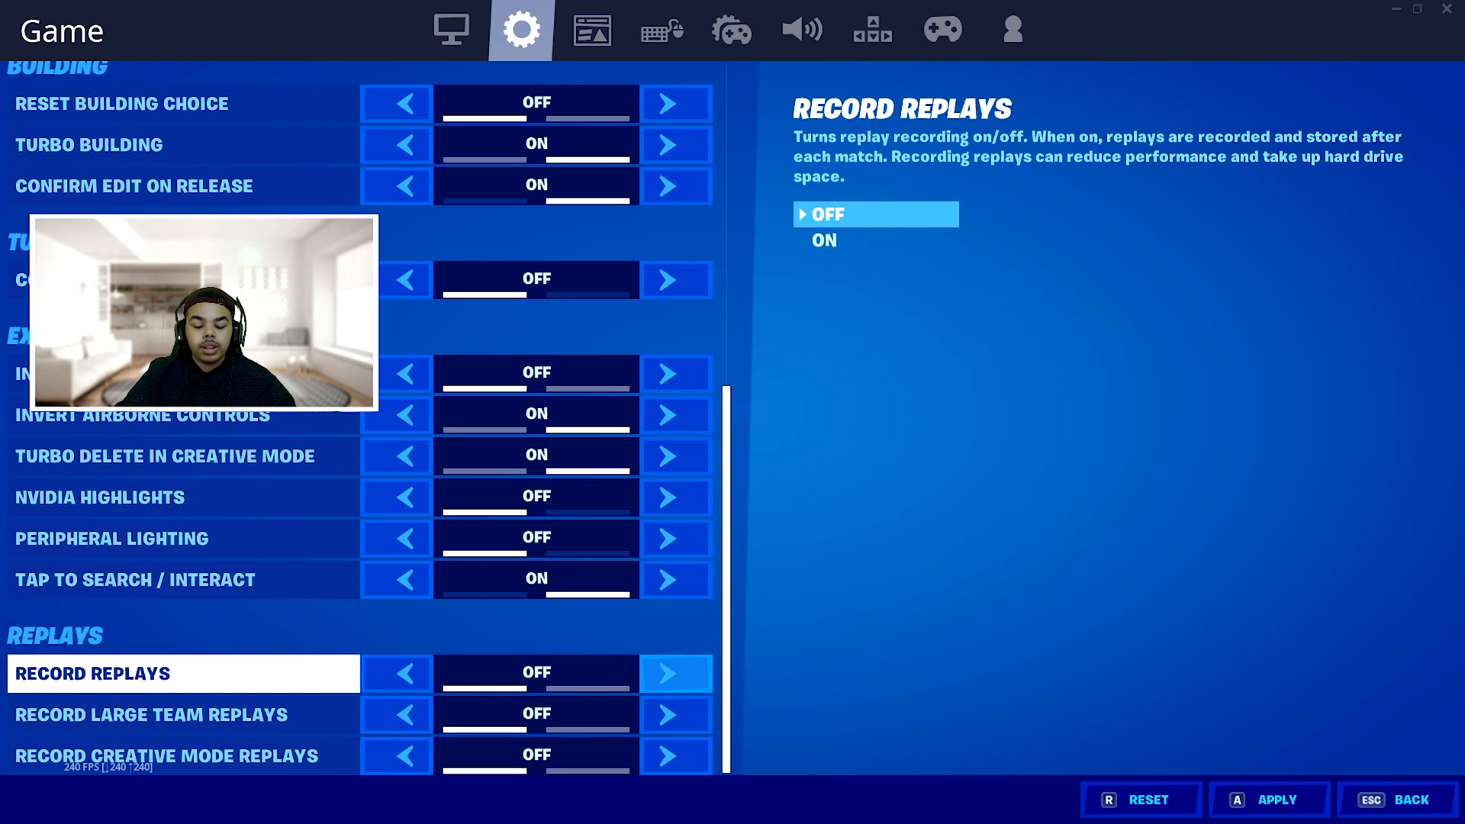
{"action": "left_click", "coordinate": [166, 755]}
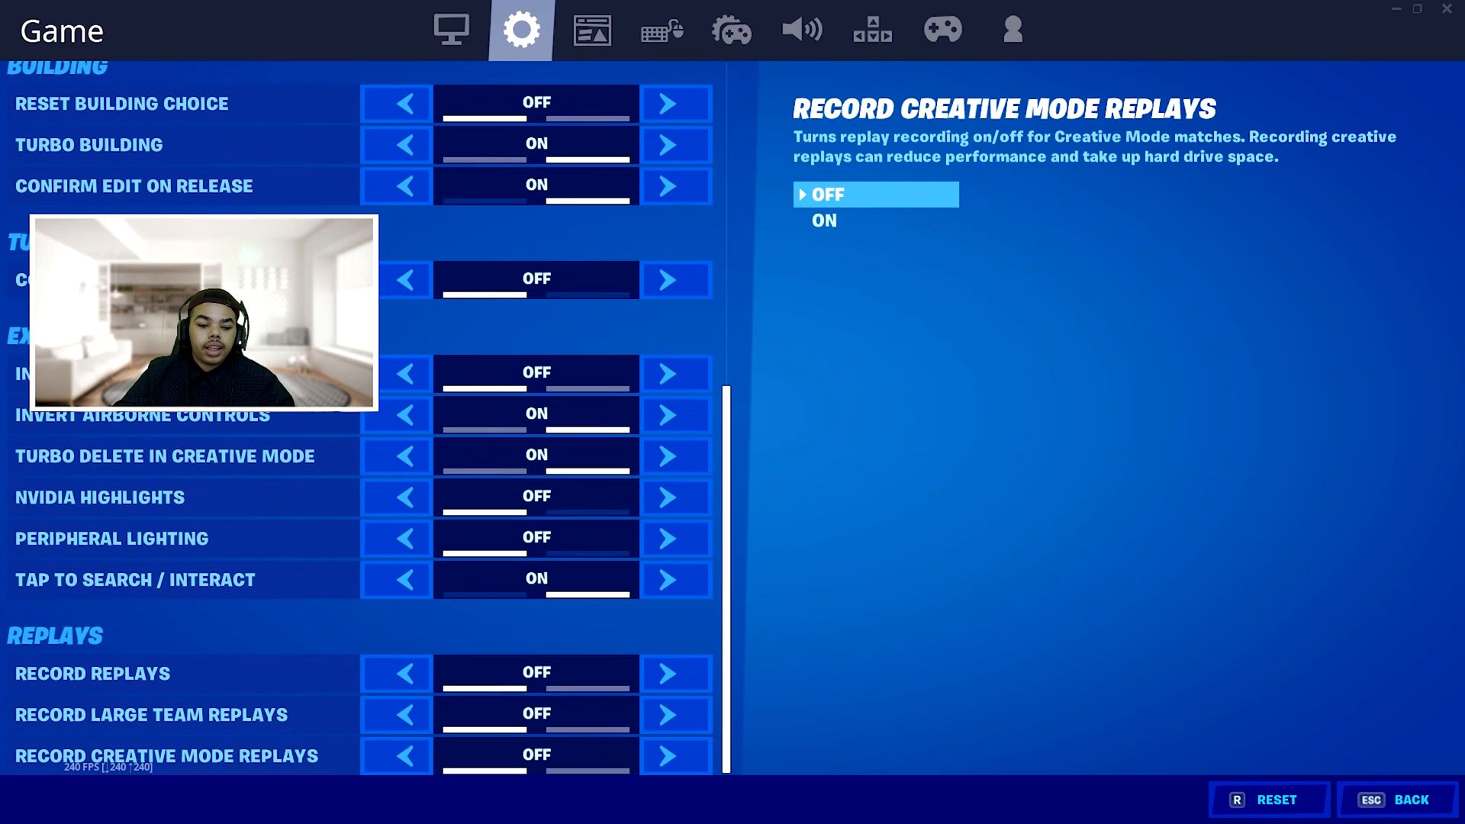